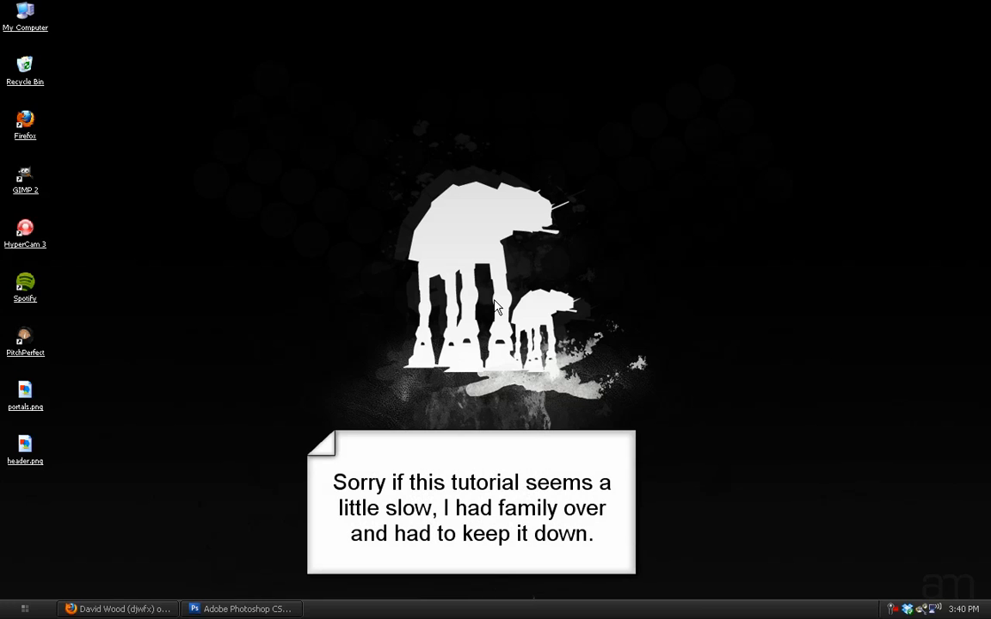
mouse_move(485, 312)
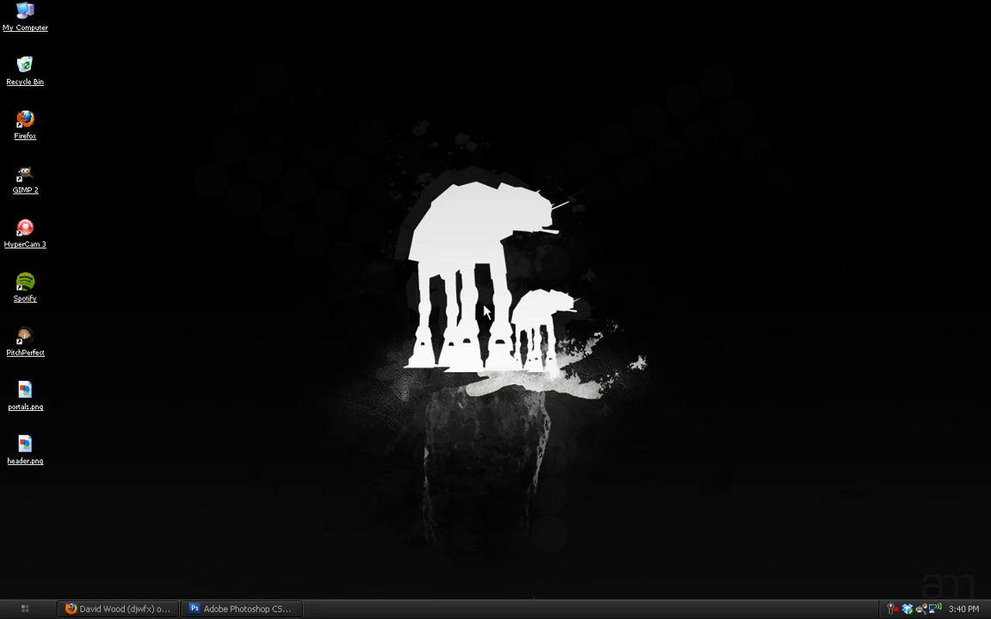
mouse_move(483, 307)
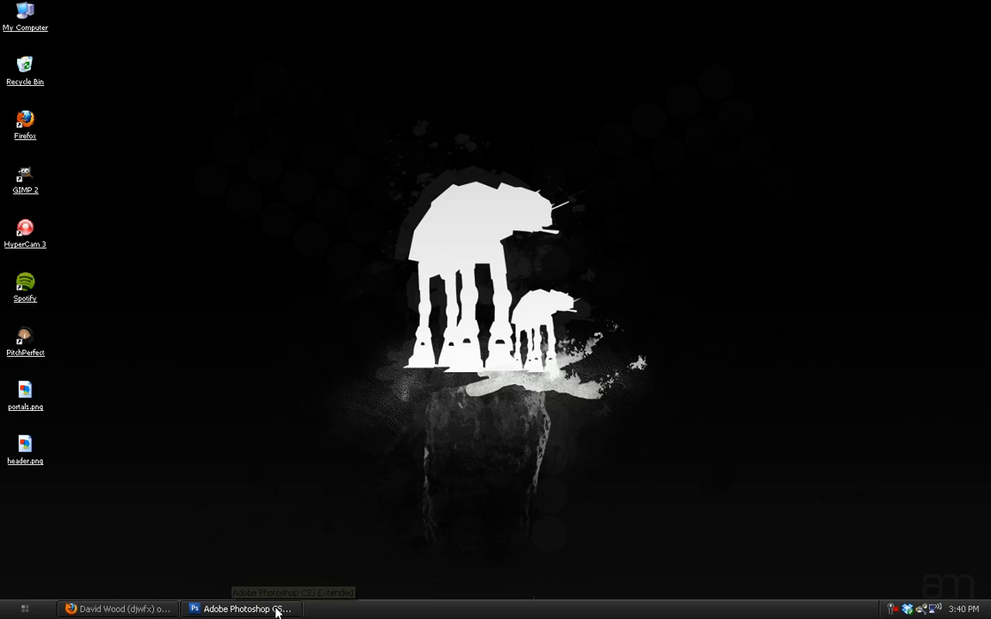
- Show the finished green bolt example 5.psd, repositioning its window in the workspace
click(241, 609)
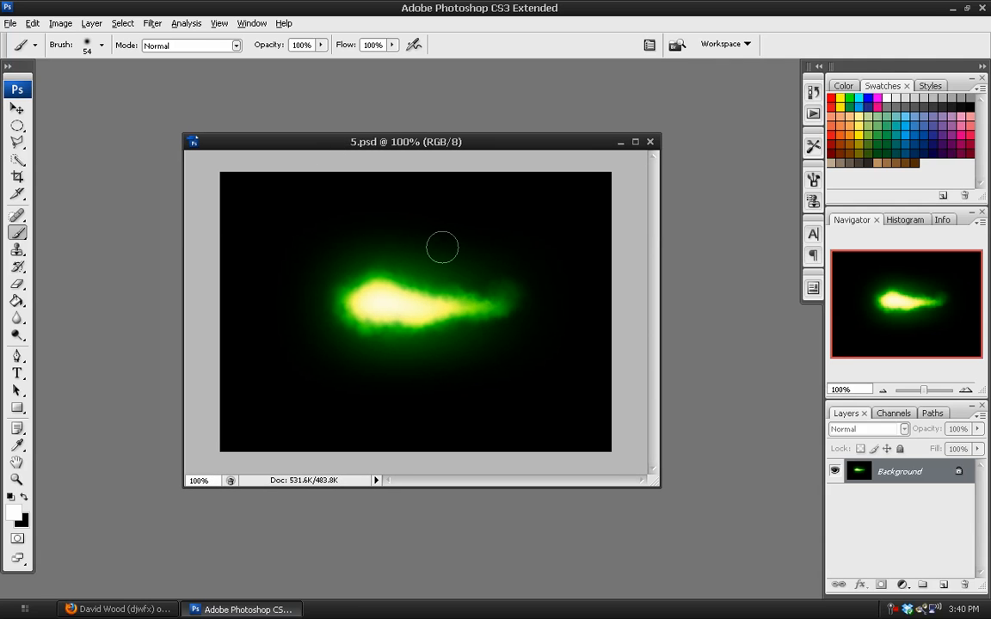
mouse_move(441, 276)
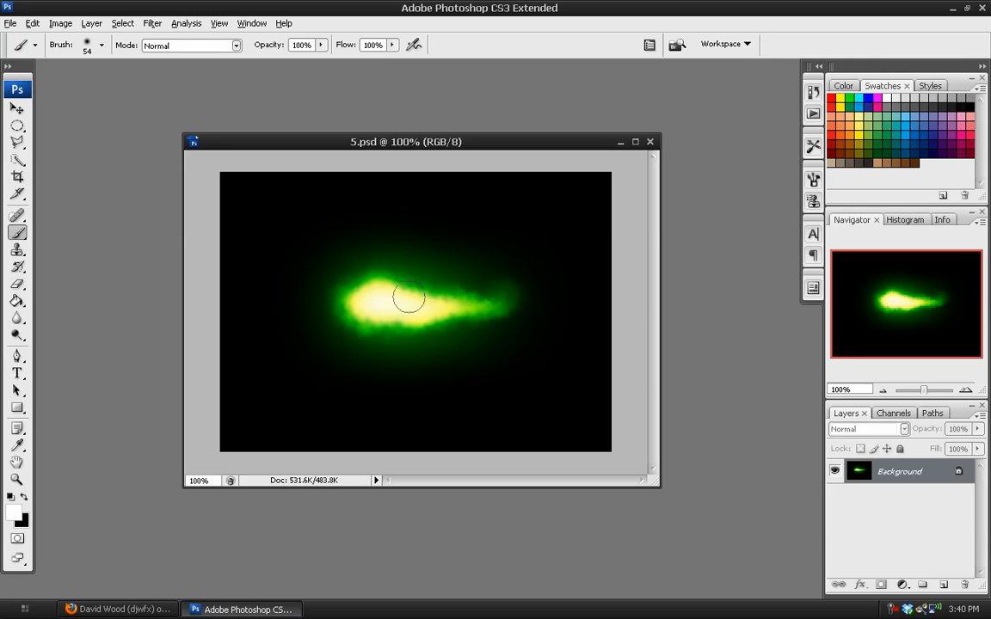
mouse_move(368, 269)
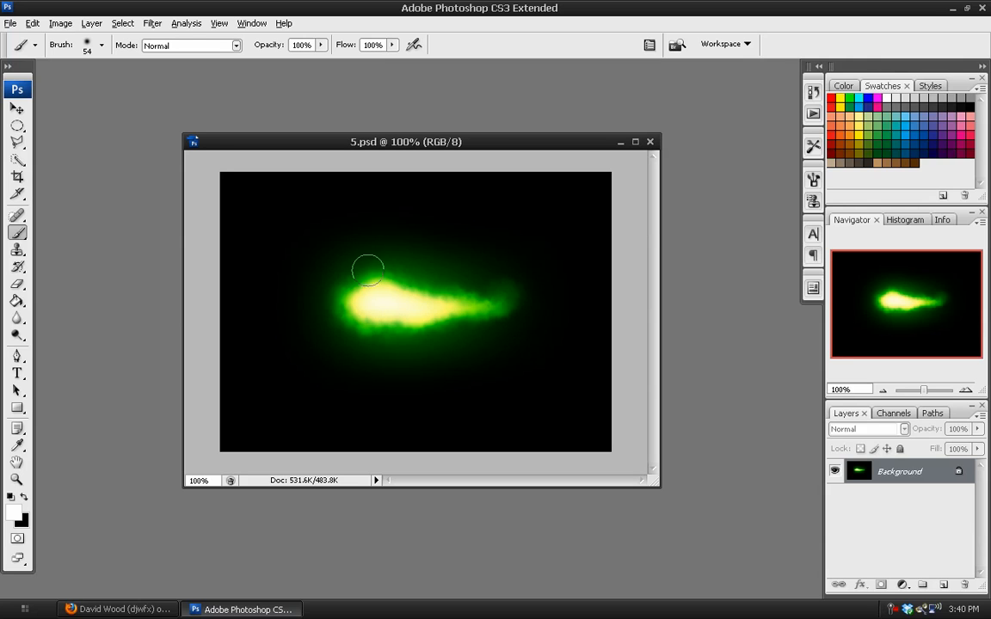
drag(406, 142, 387, 132)
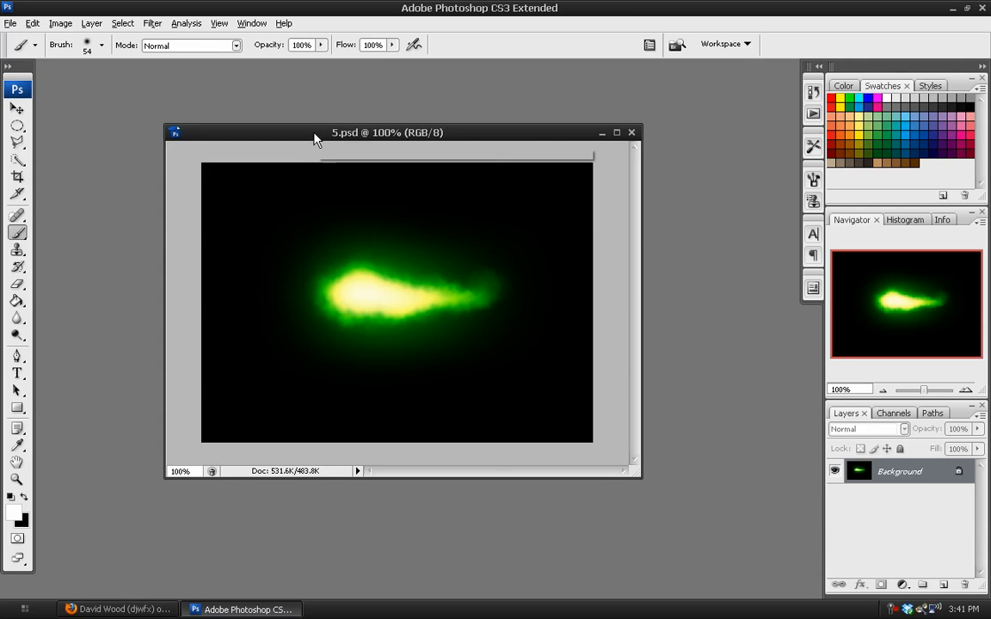
drag(387, 131, 358, 113)
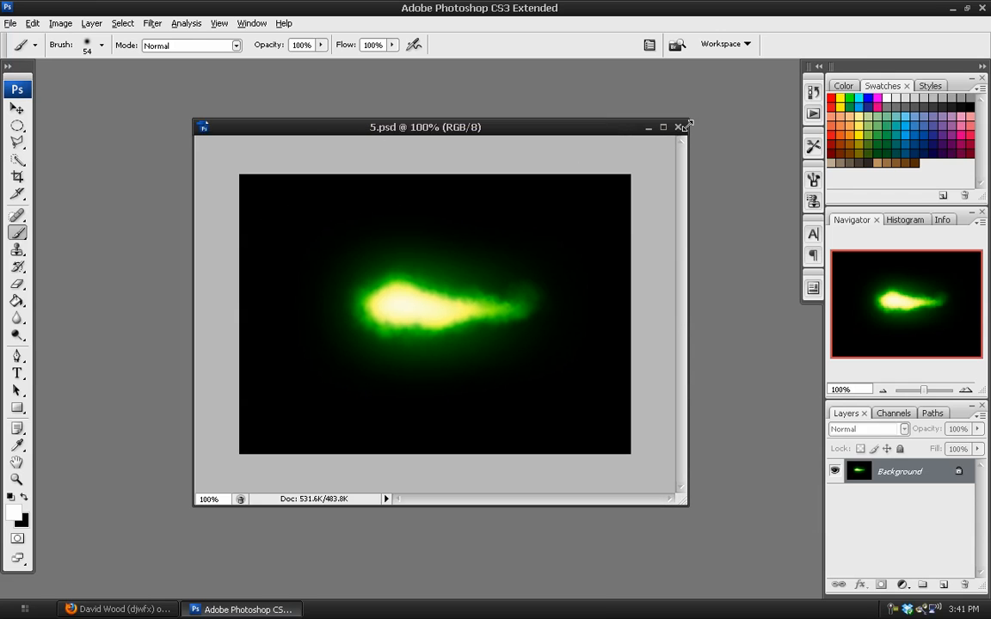
- Close the example and create a new default-size blank document
click(680, 128)
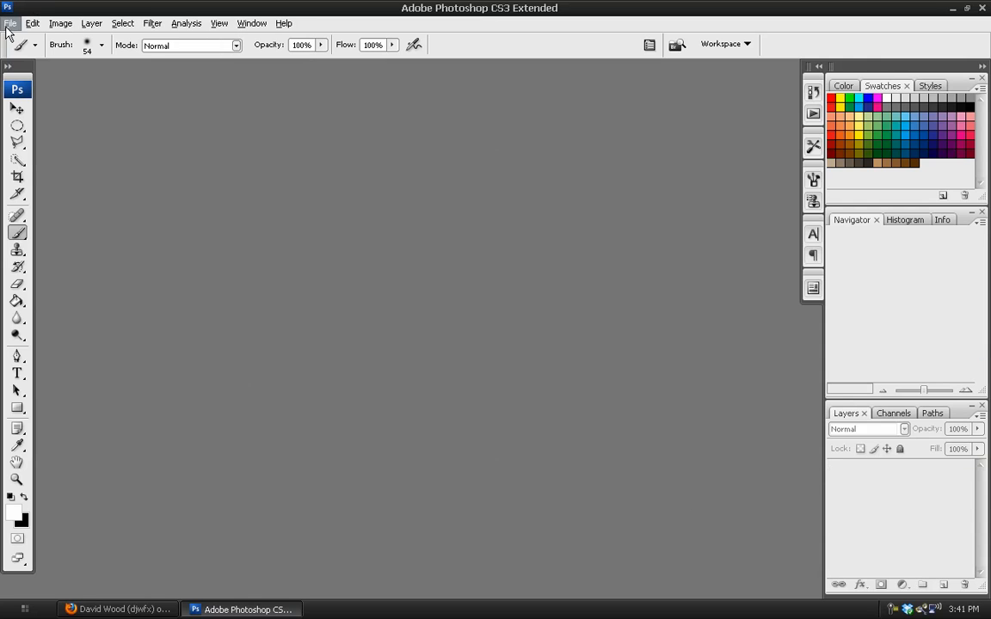
click(10, 24)
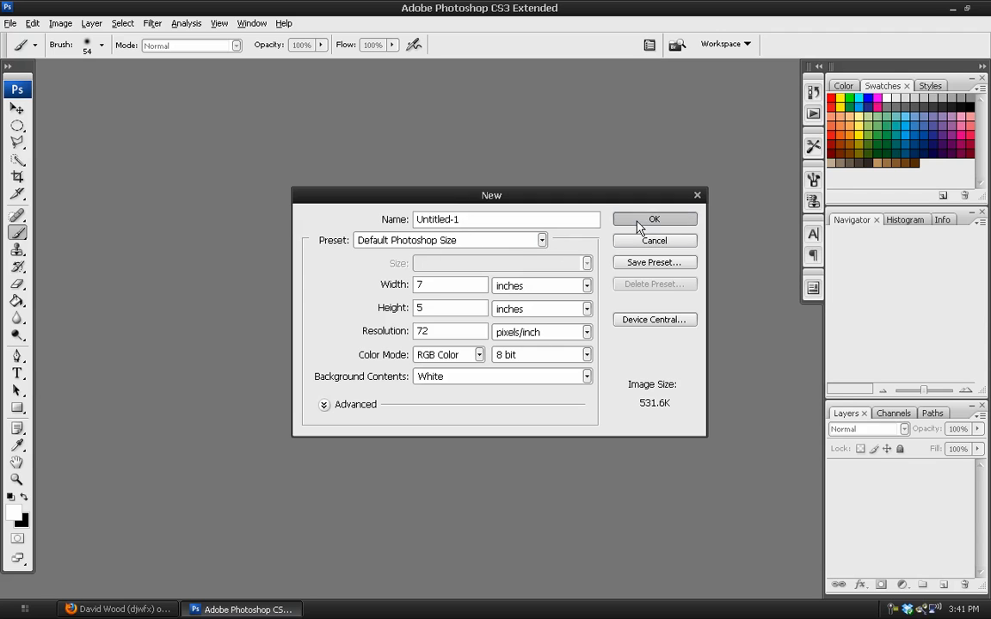
click(653, 220)
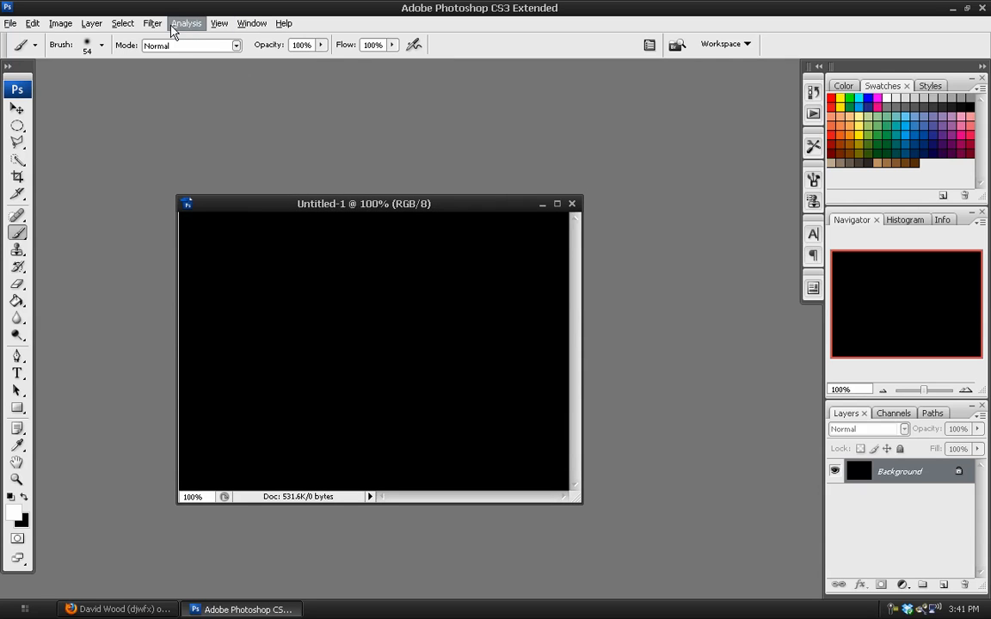
- Fill the canvas with Clouds then Difference Clouds and start saving it as 1.psd
click(151, 24)
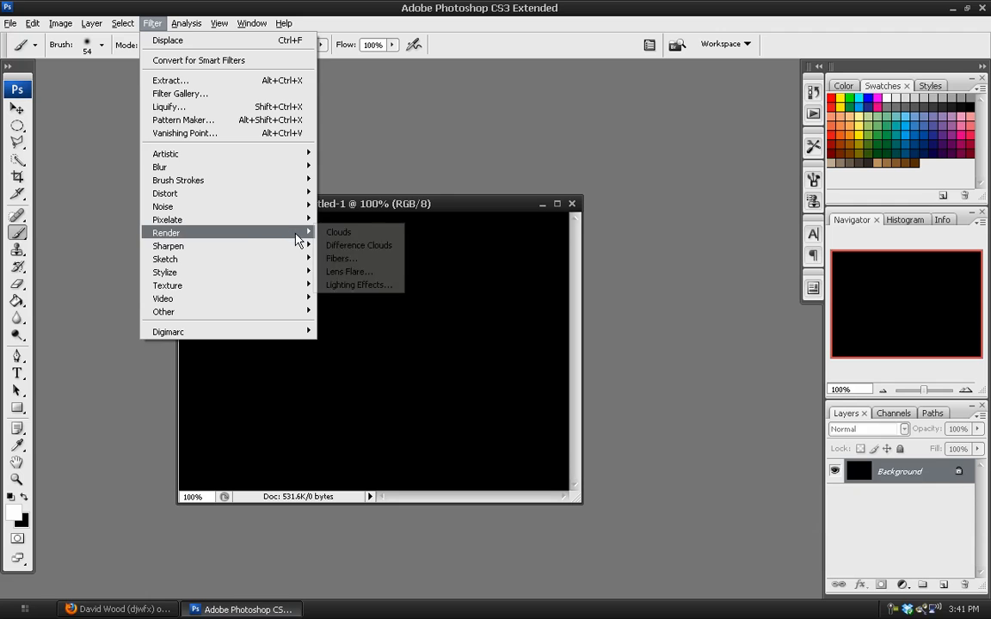
click(337, 231)
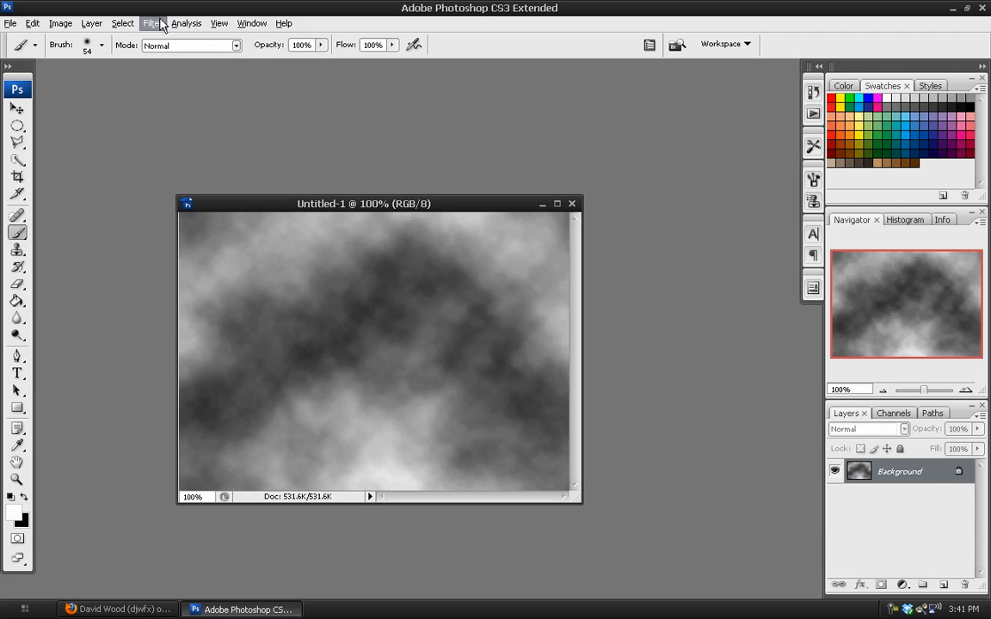
click(152, 24)
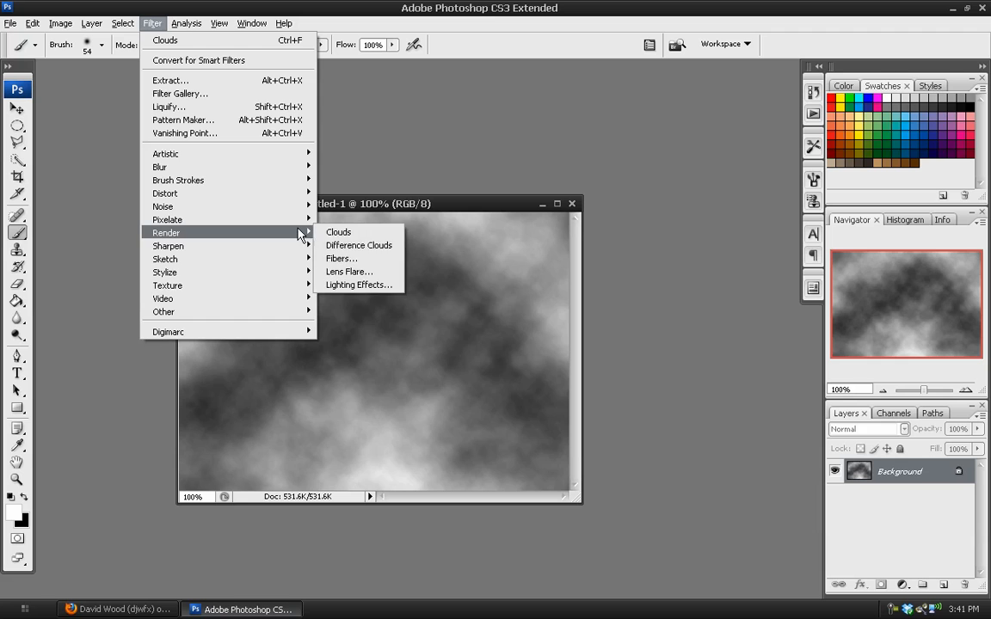
click(358, 244)
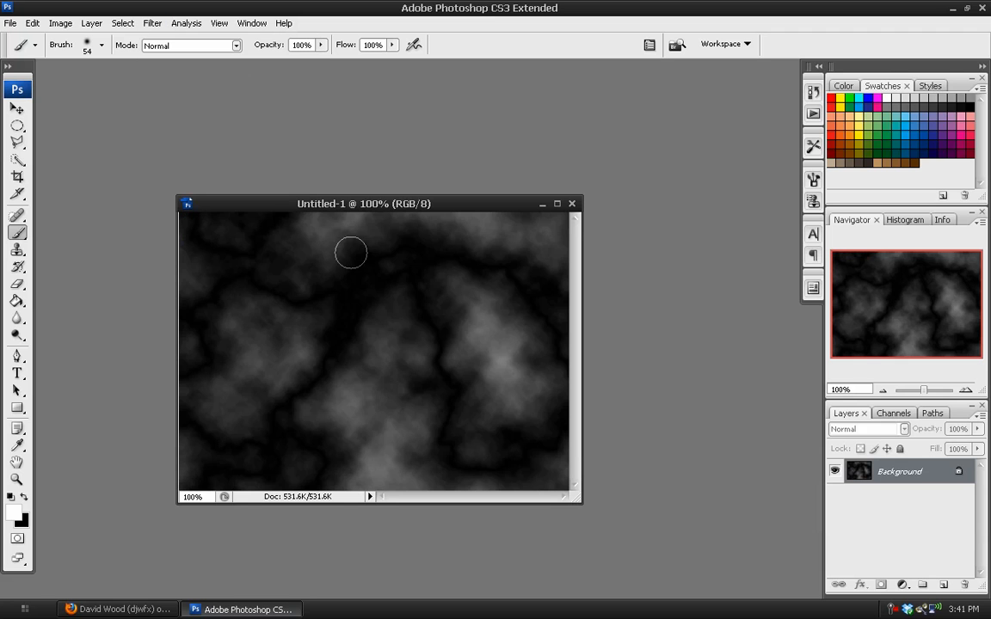
click(10, 24)
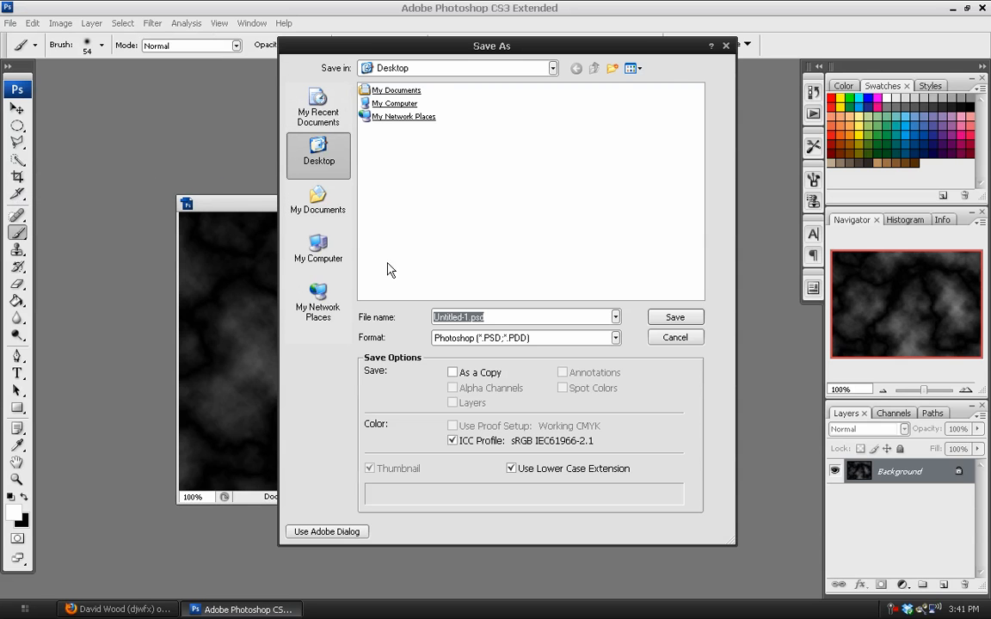
mouse_move(503, 301)
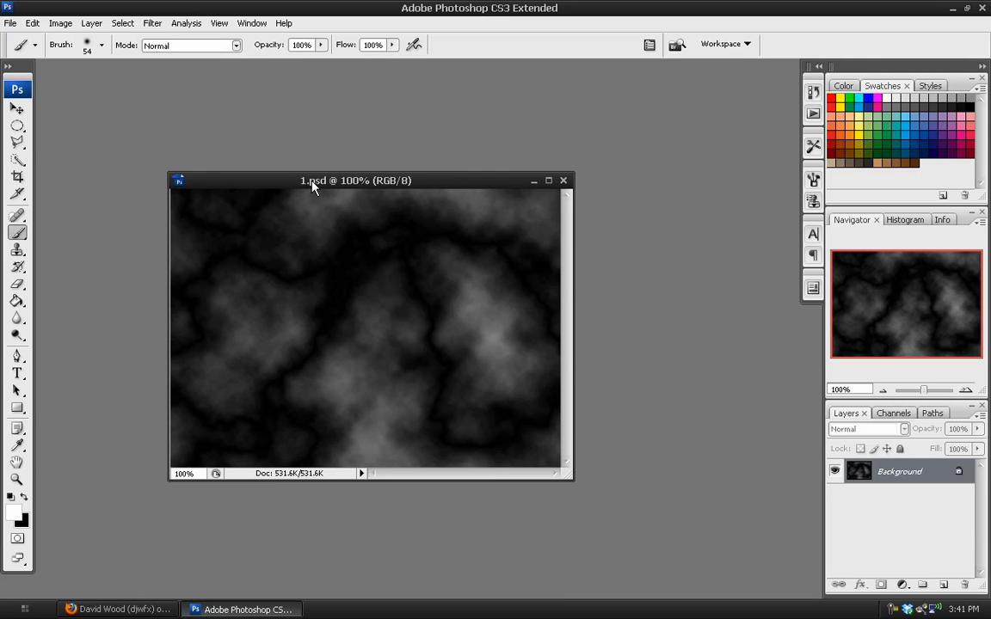
mouse_move(409, 241)
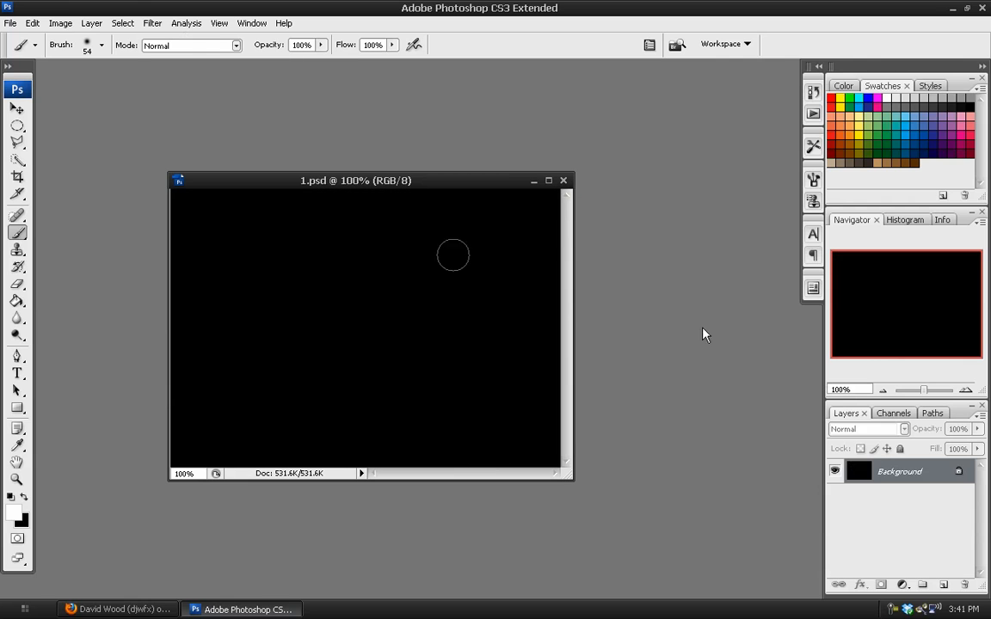
- Re-render the clouds texture and save the document under the new name 2.psd
click(151, 24)
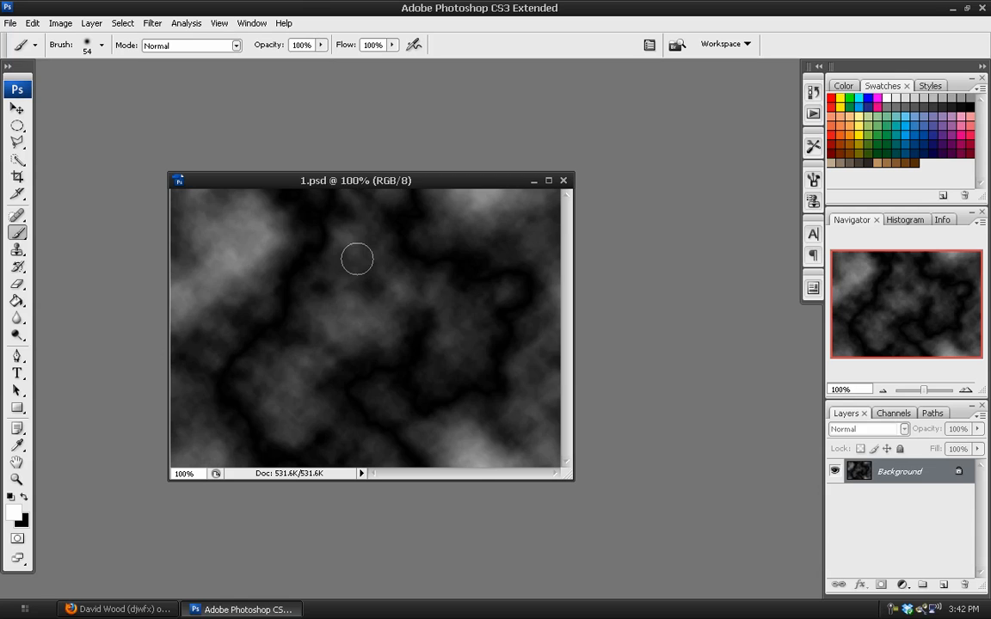
drag(355, 180, 347, 154)
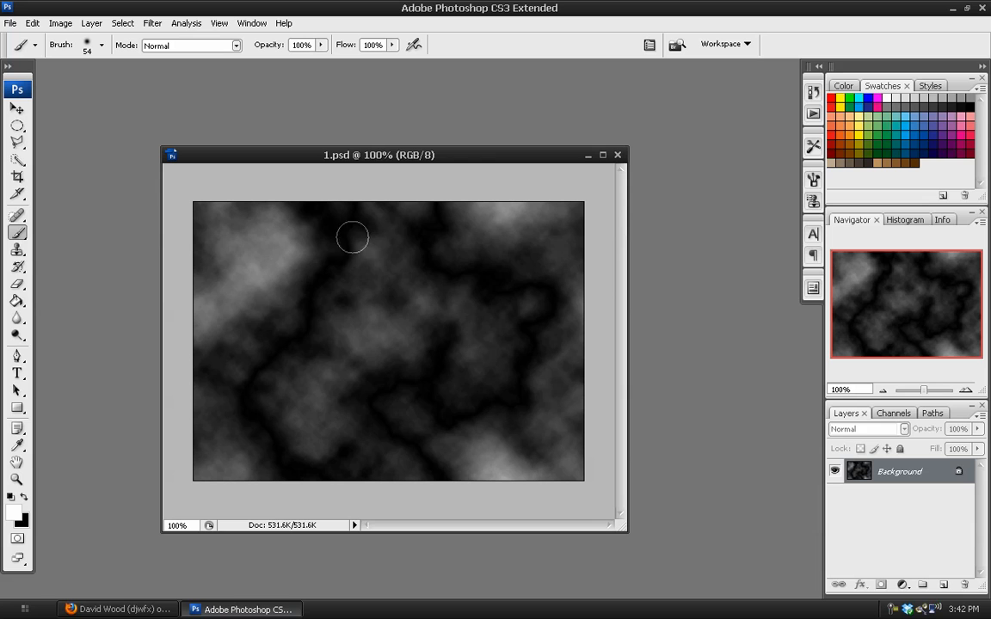
click(10, 24)
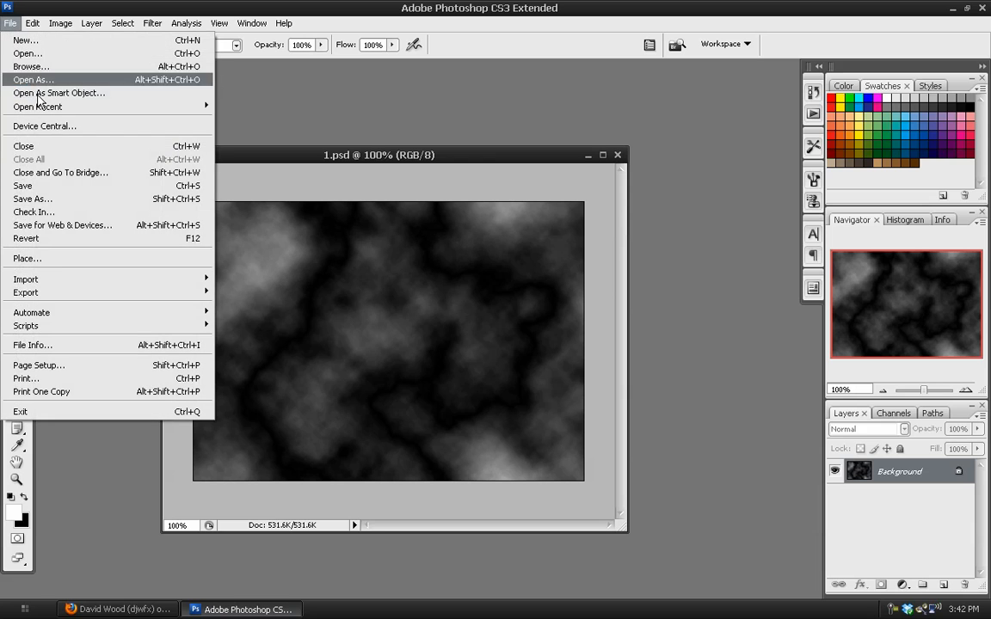
click(31, 199)
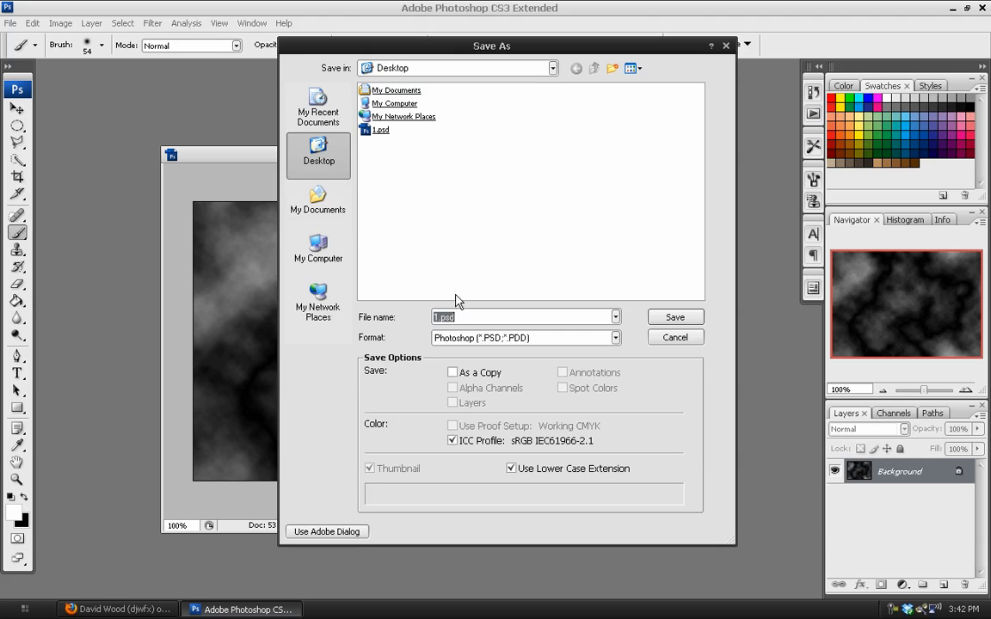
text(2)
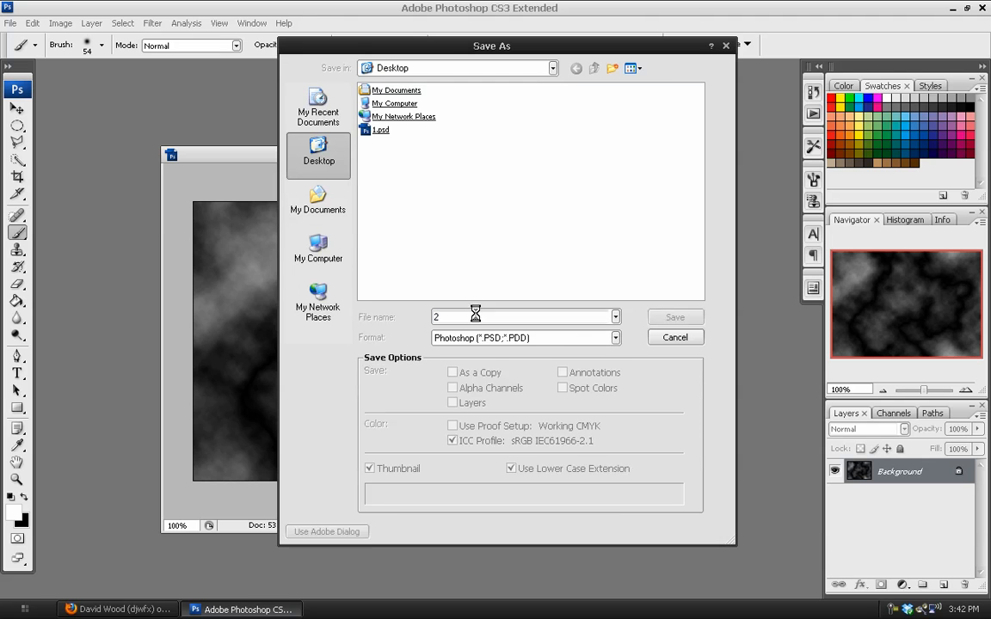
click(674, 316)
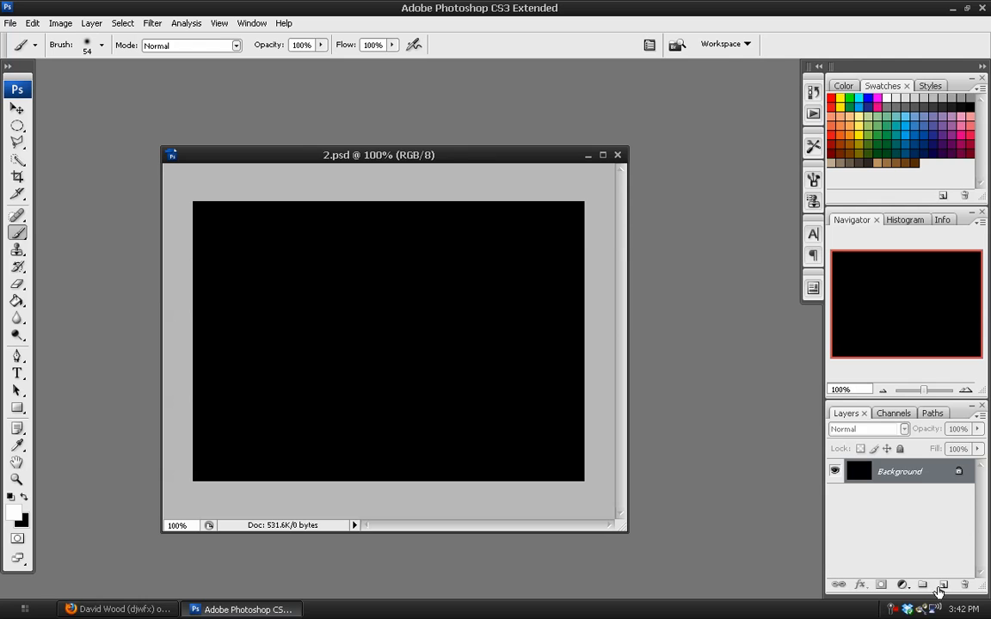
- On a new layer, draw a pointed wedge with the Polygonal Lasso, fill it green and deselect
click(922, 585)
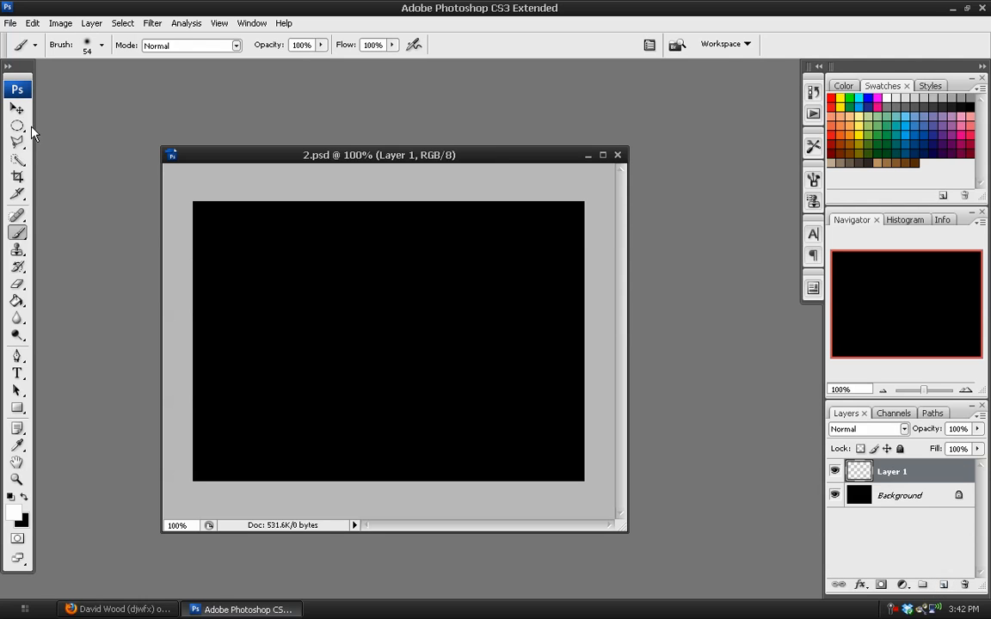
mouse_move(17, 144)
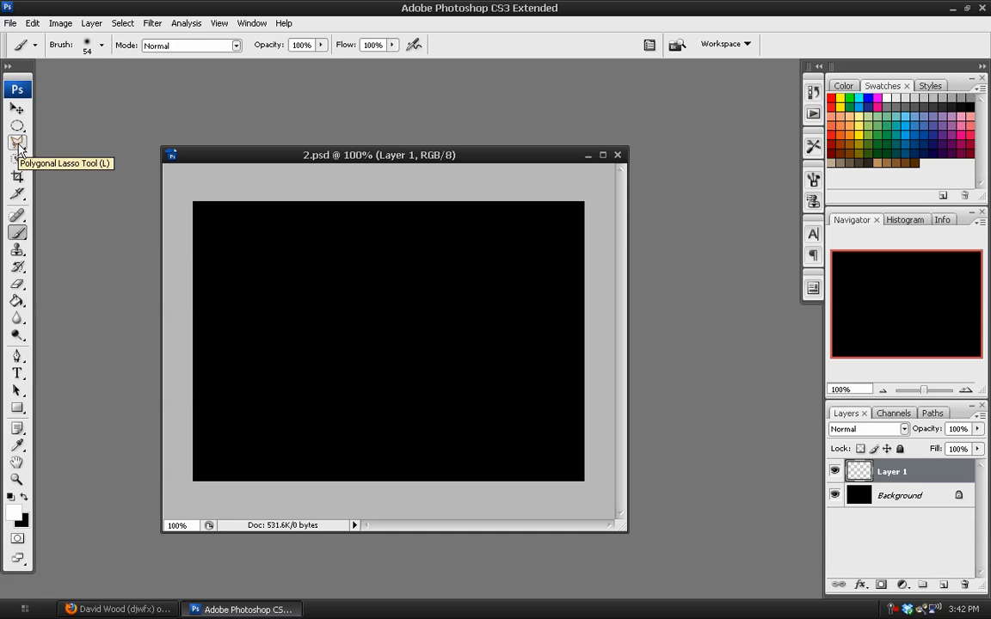
click(17, 141)
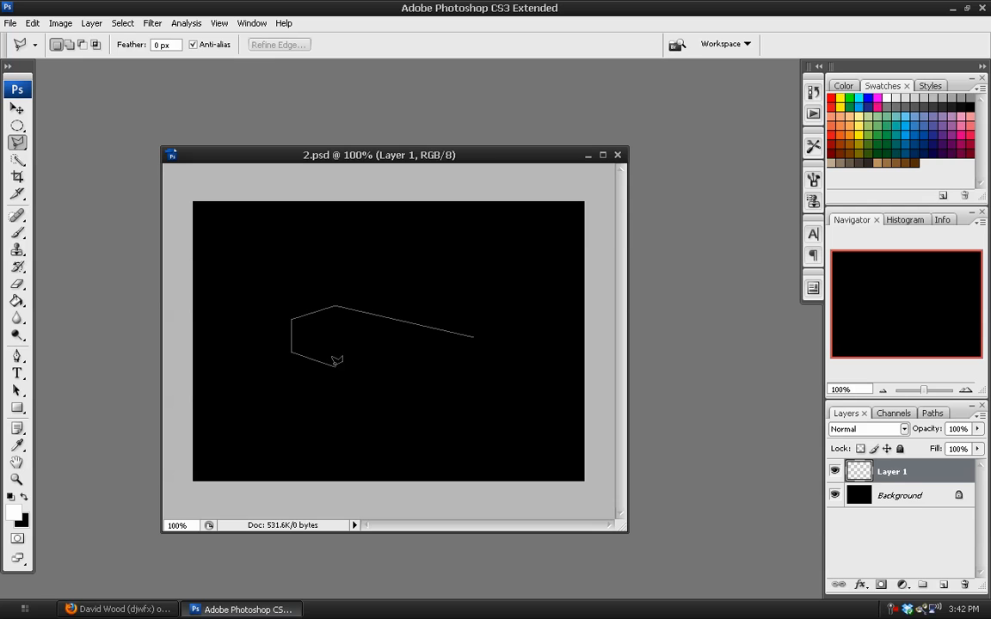
click(471, 334)
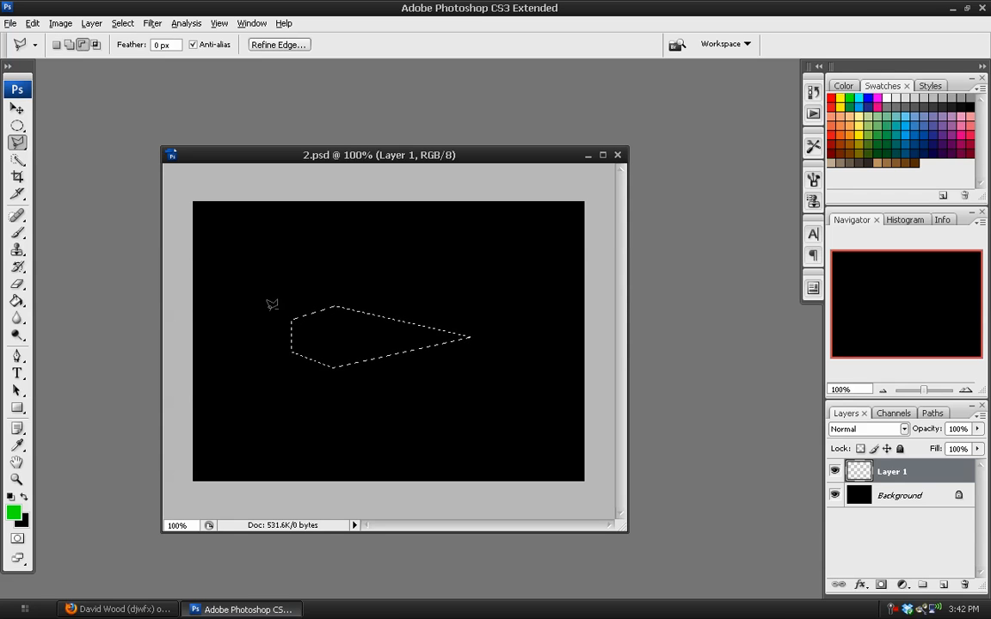
click(122, 24)
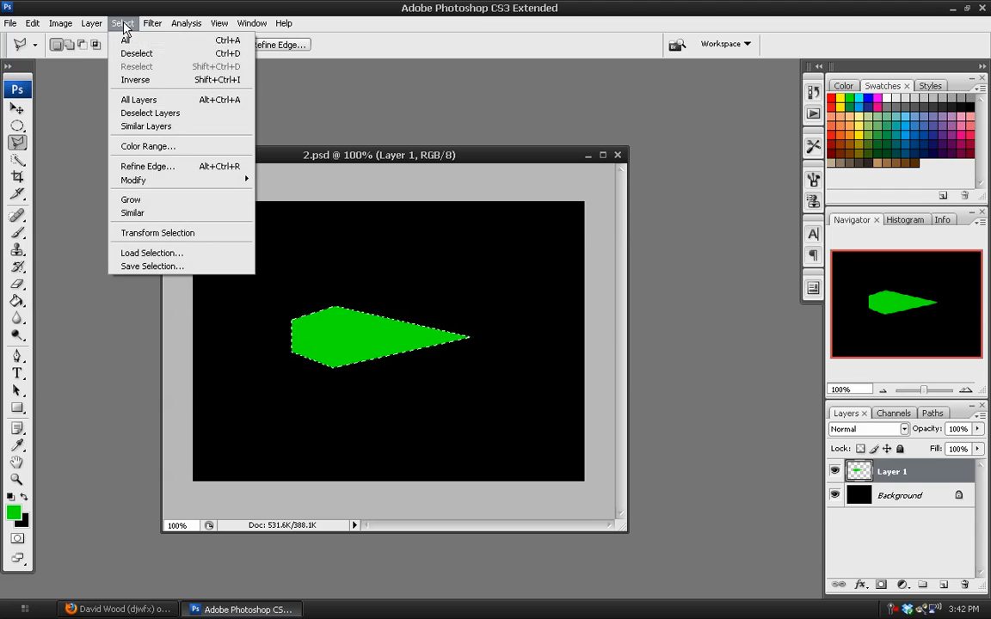
click(135, 54)
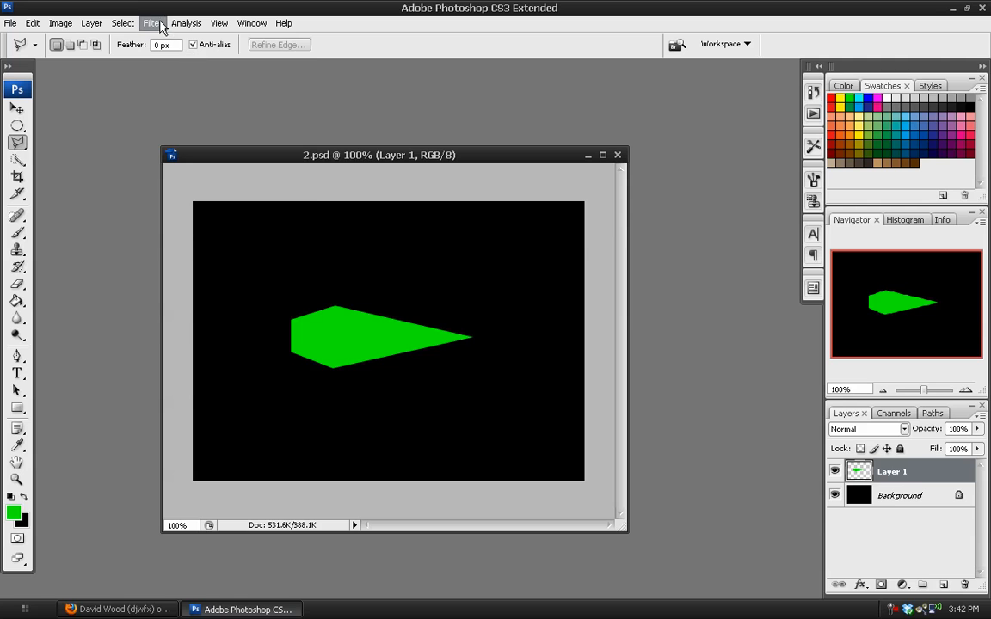
- Apply a Gaussian Blur to Layer 1 copy to soften the green wedge into a glow
click(152, 24)
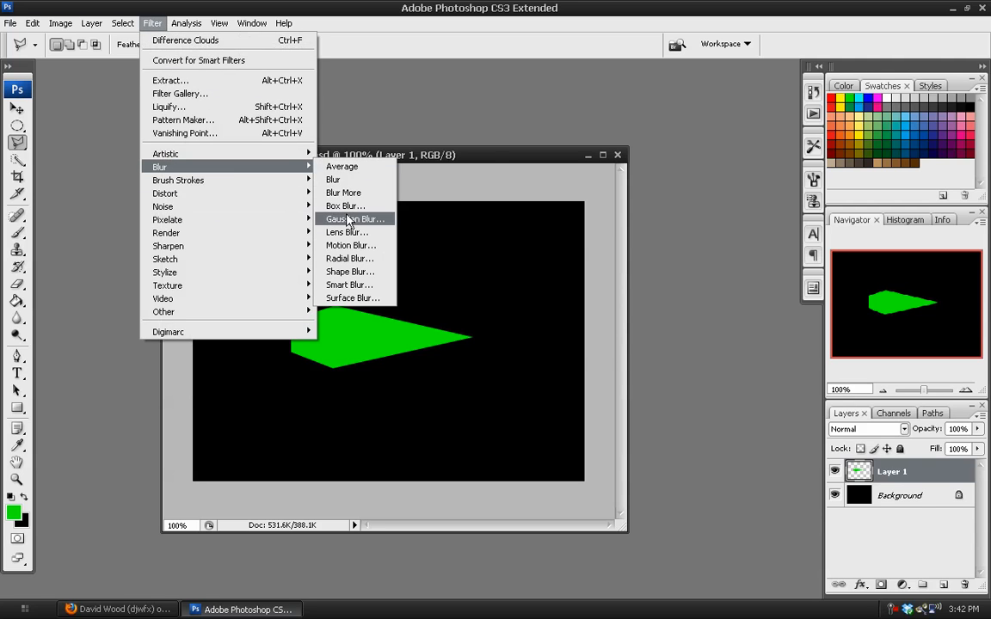
click(355, 219)
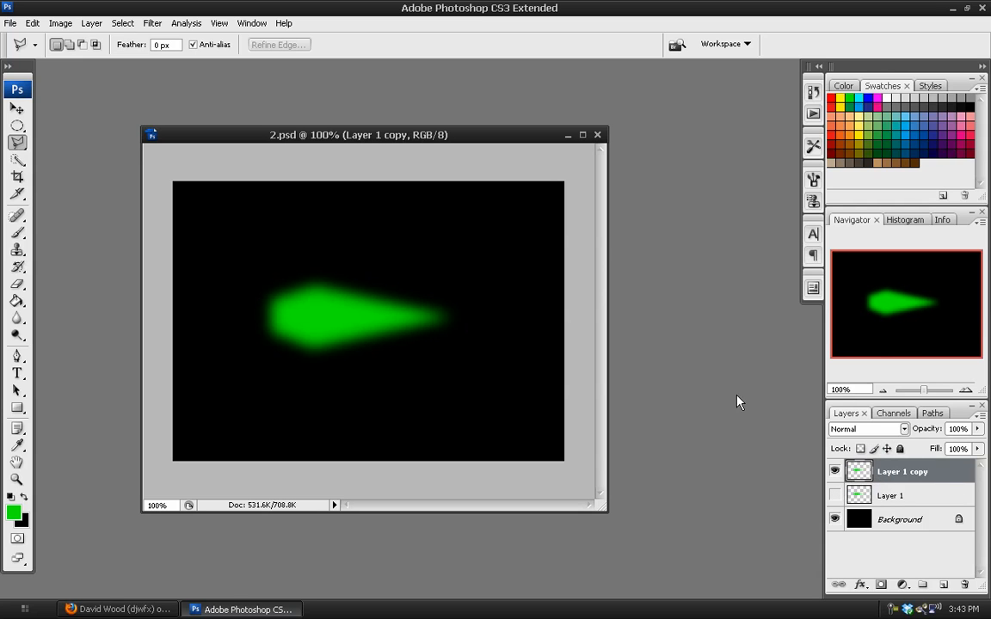
mouse_move(425, 306)
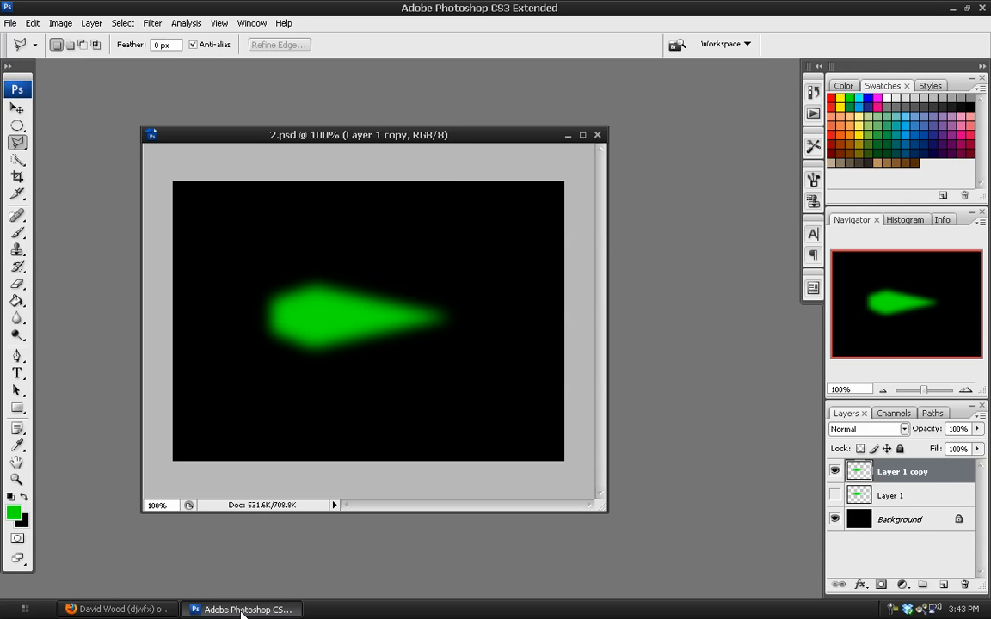
- Displace the glow with Horizontal 5 and Vertical 10, using 1.psd as the map
click(152, 24)
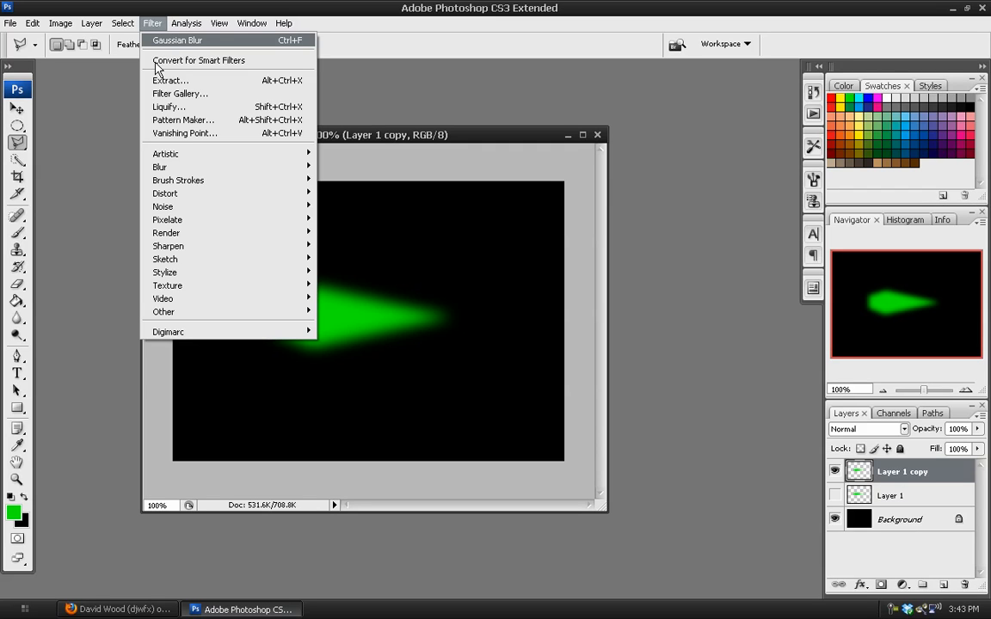
mouse_move(158, 165)
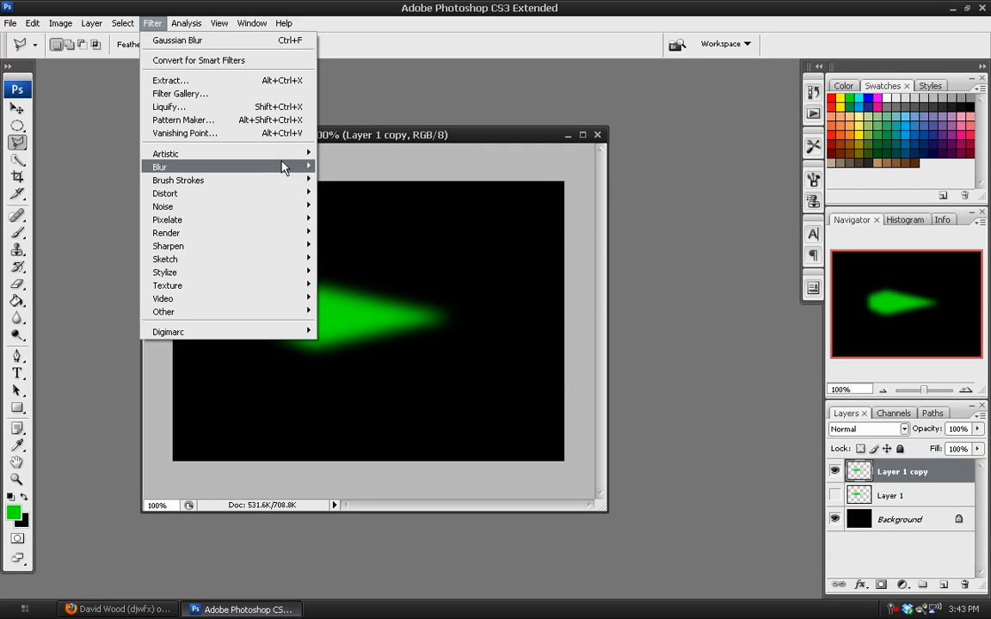
mouse_move(165, 193)
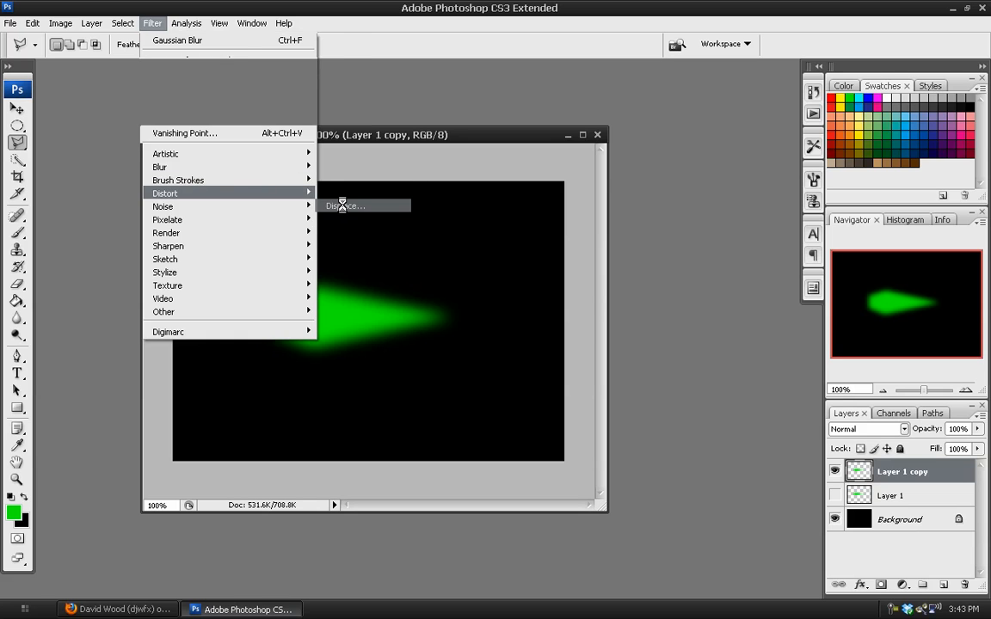
click(344, 207)
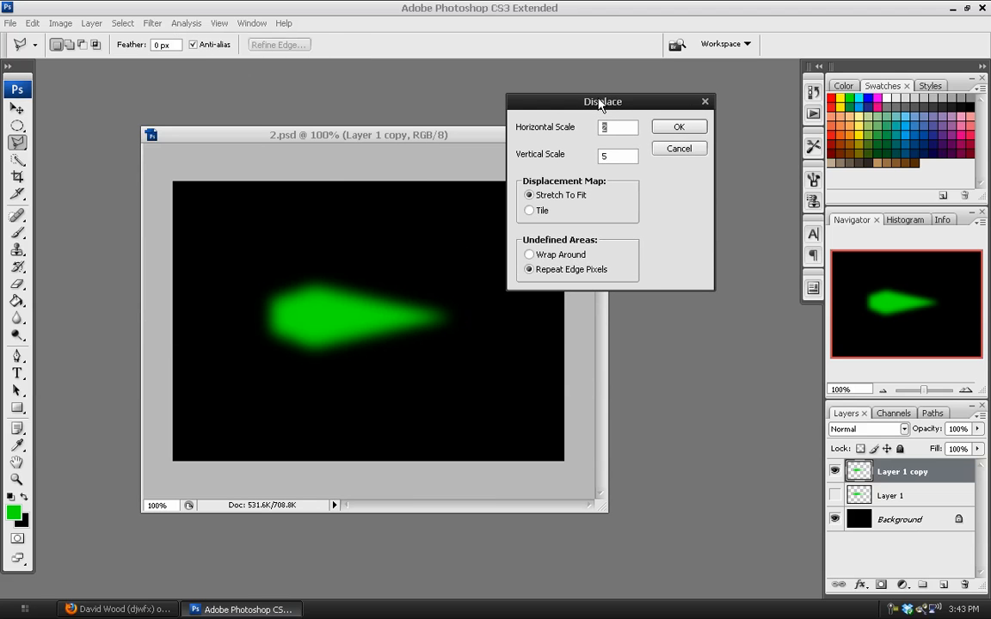
drag(602, 102, 565, 111)
text(5)
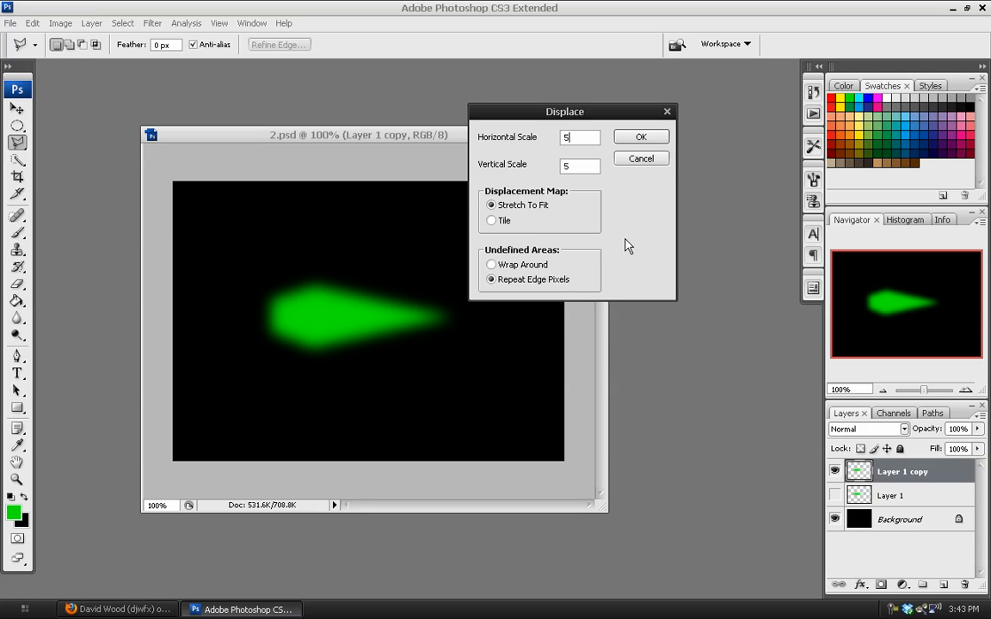
mouse_move(530, 177)
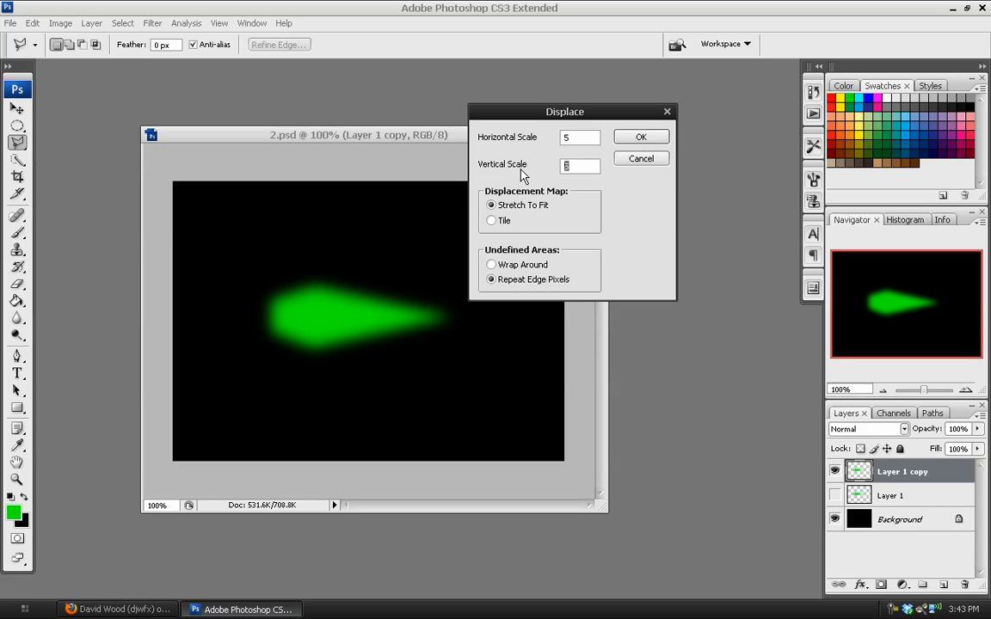
text(10)
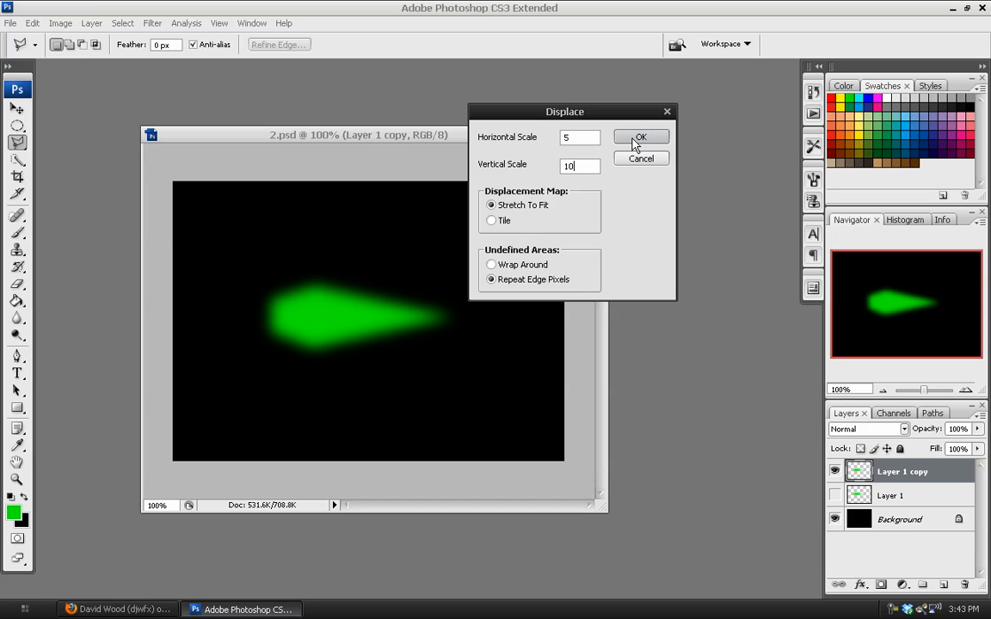
click(640, 138)
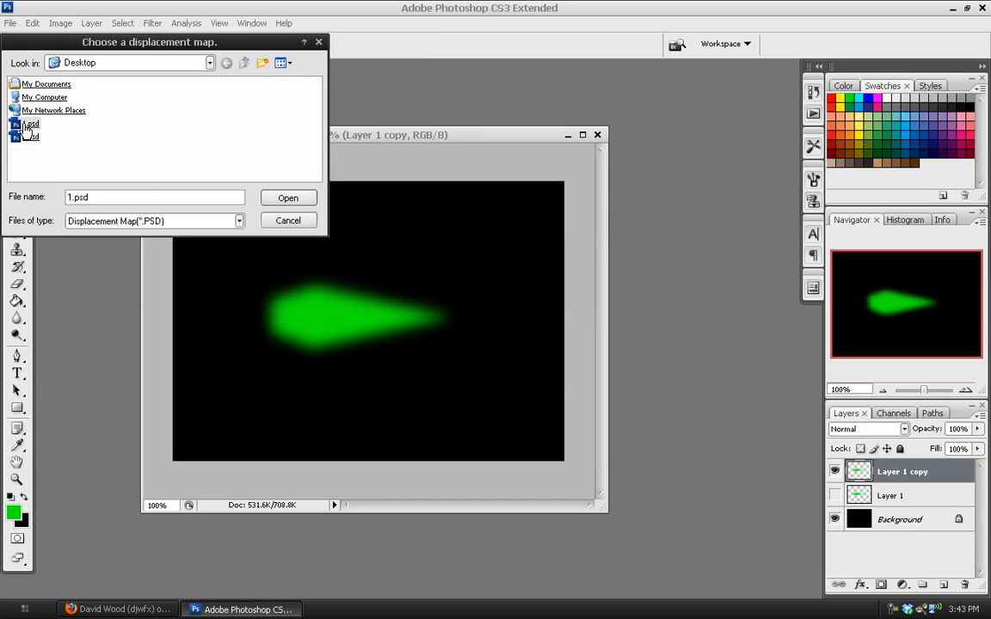
click(287, 198)
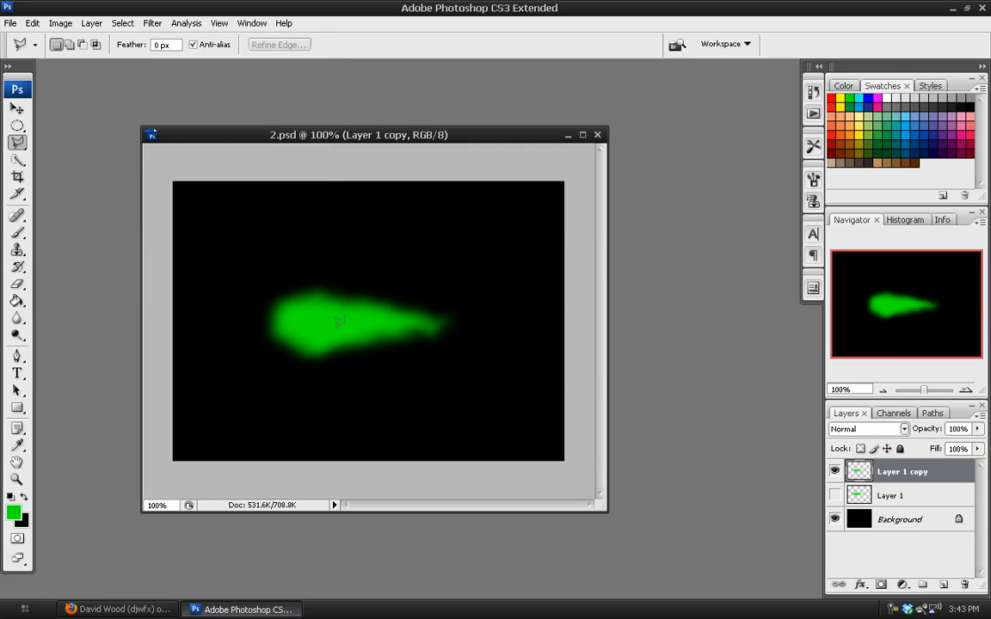
mouse_move(313, 261)
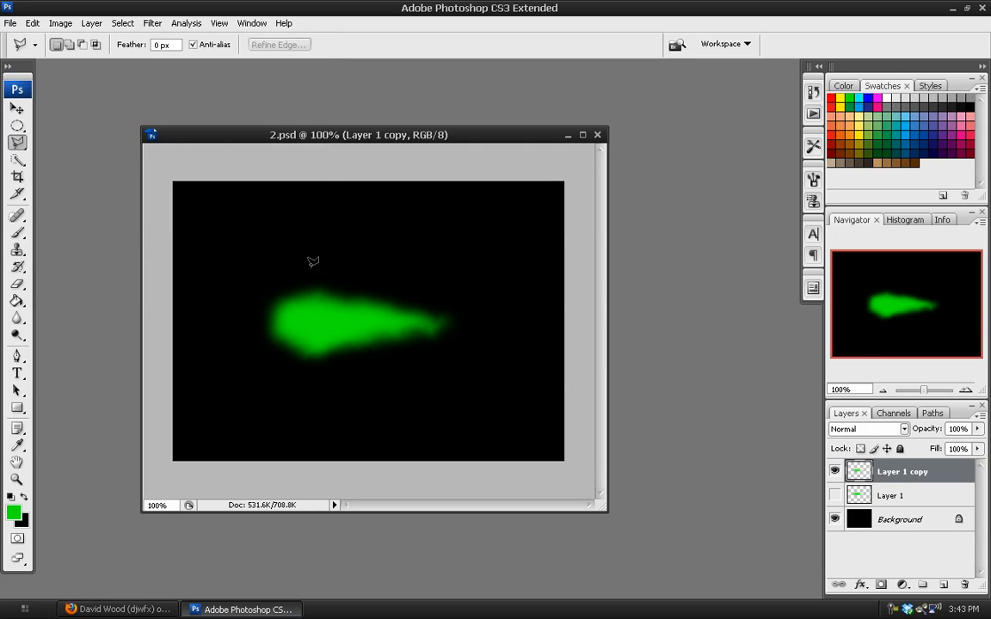
mouse_move(375, 301)
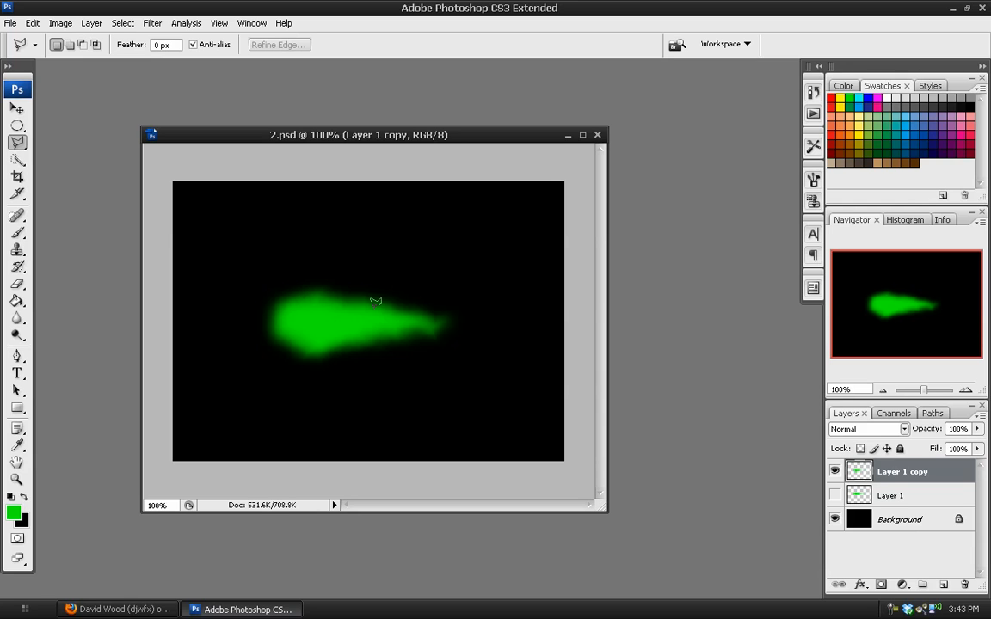
mouse_move(447, 303)
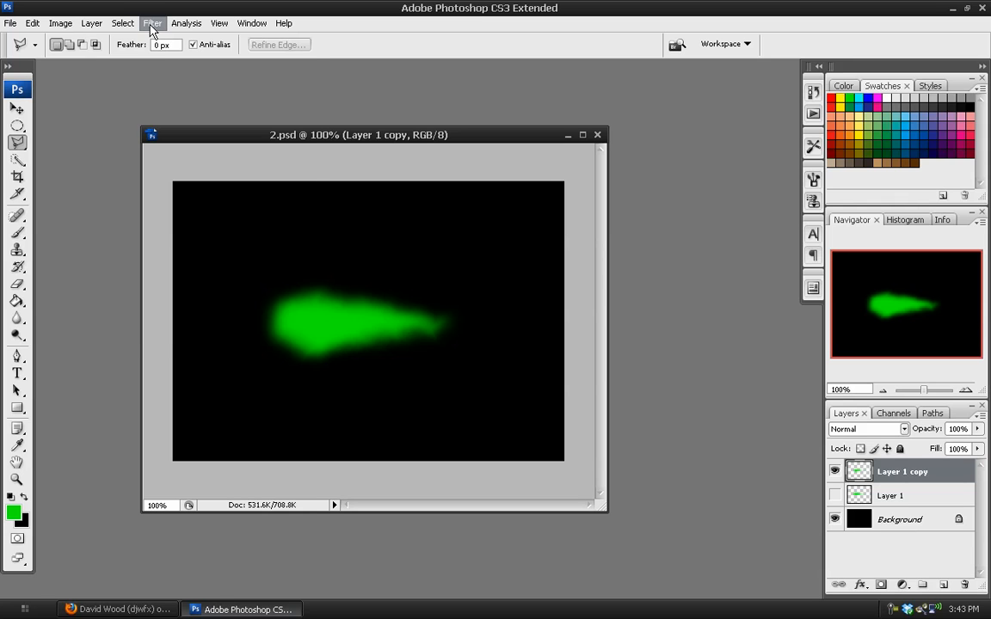
- Apply another Displace pass with Vertical Scale -10
click(151, 24)
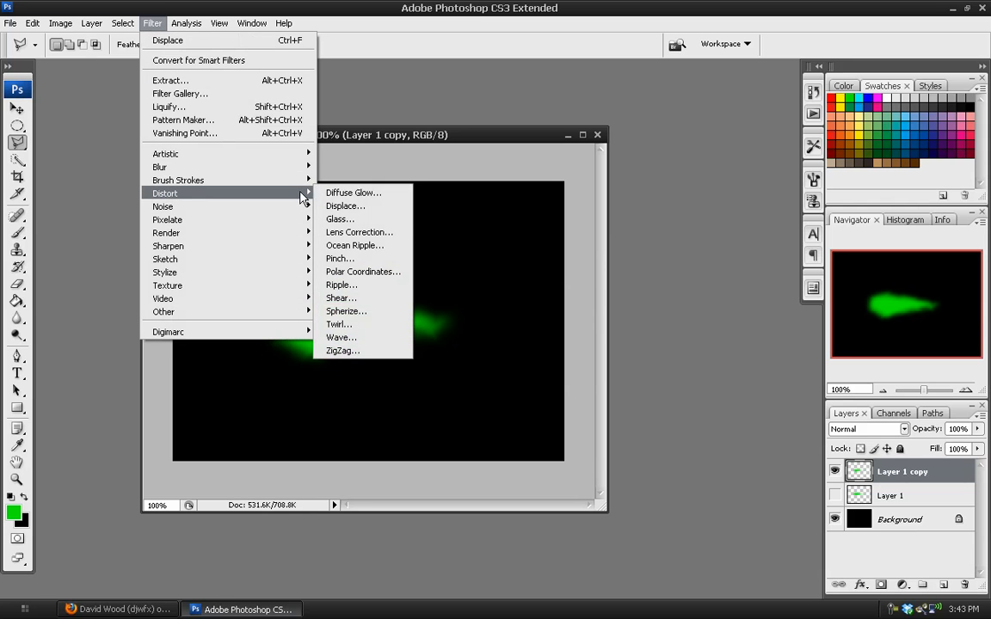
click(344, 207)
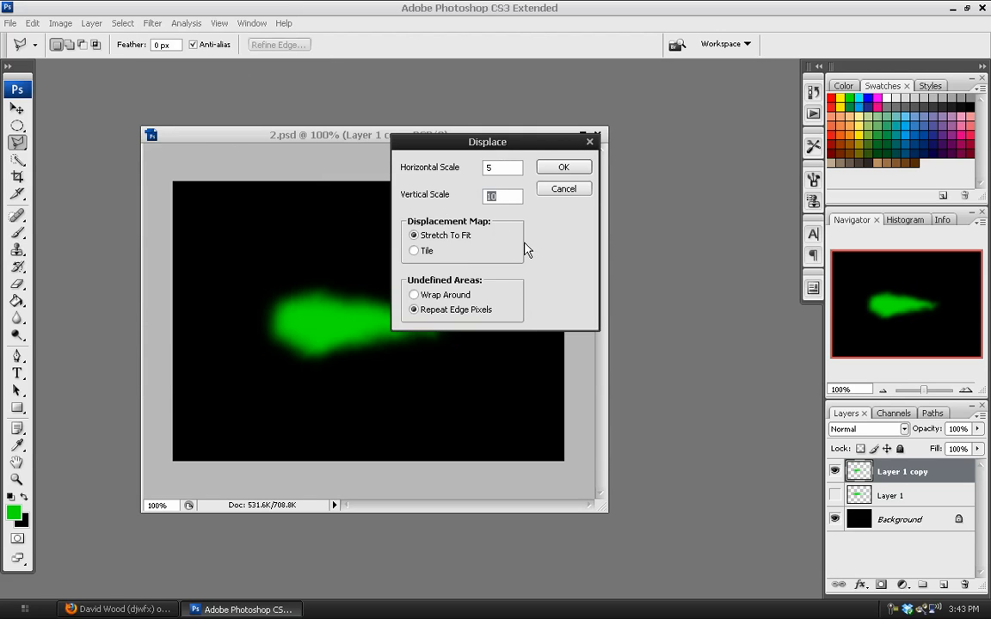
text(-10)
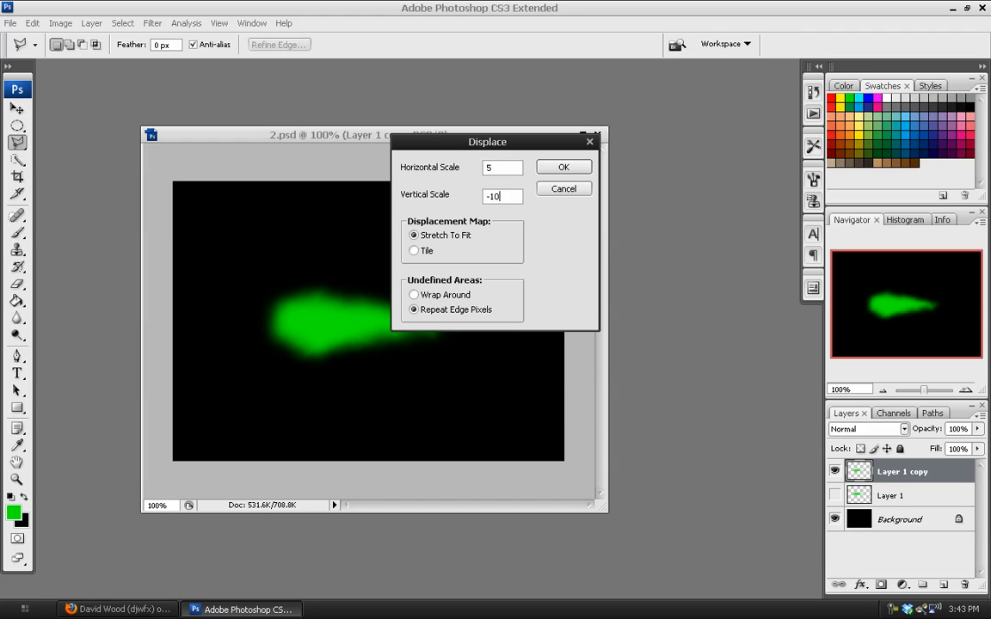
click(564, 167)
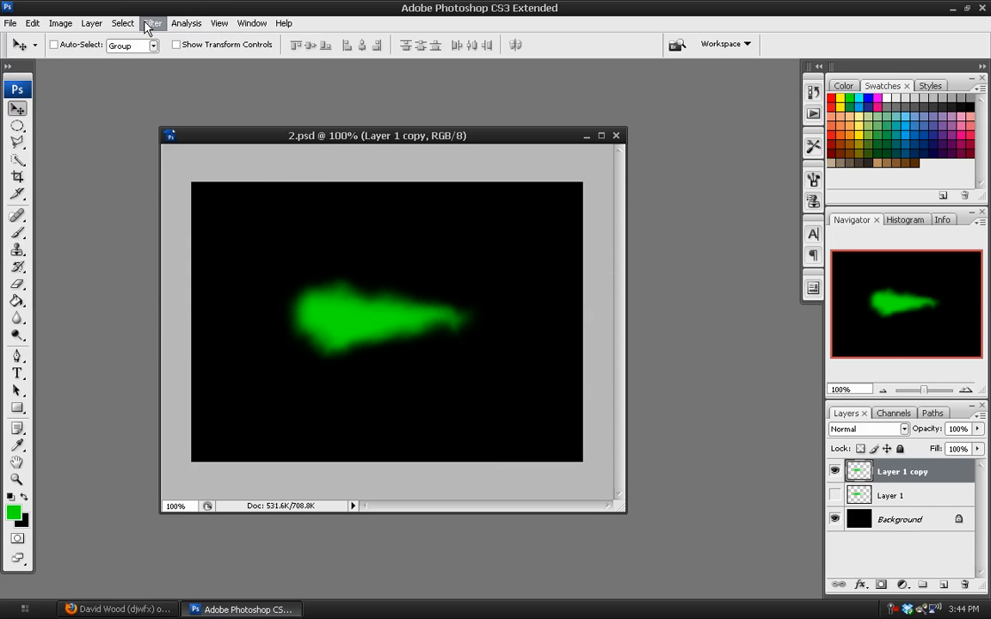
- Reopen Displace and set the Horizontal Scale to 0
click(152, 24)
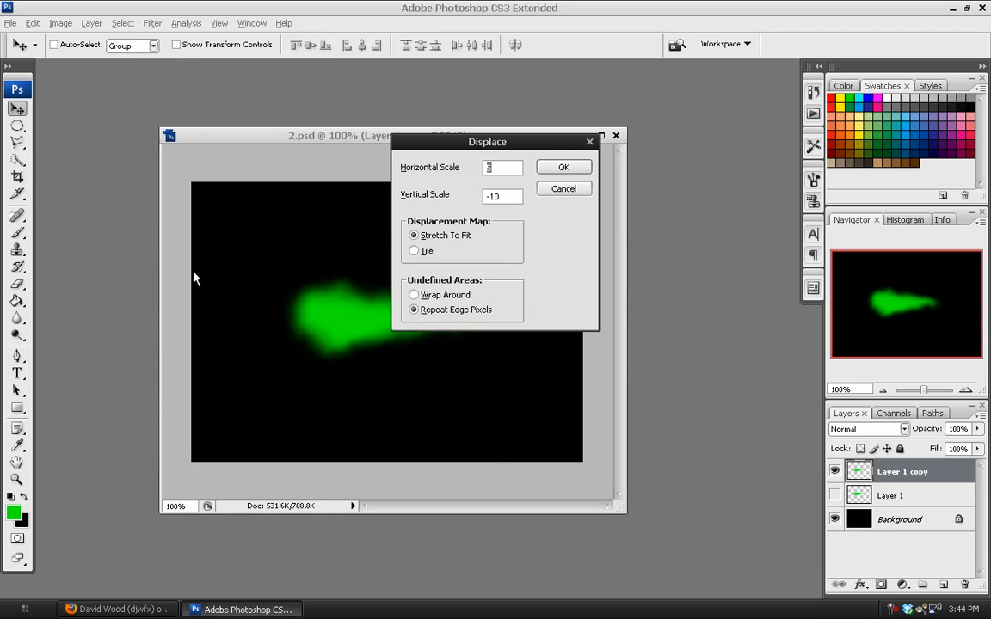
drag(487, 141, 526, 140)
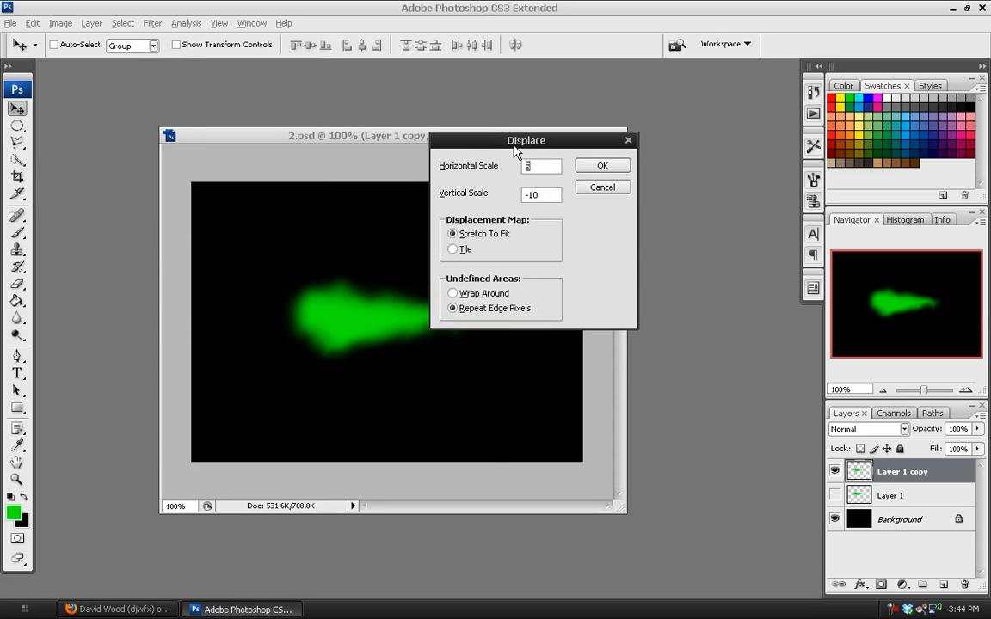
drag(526, 141, 576, 143)
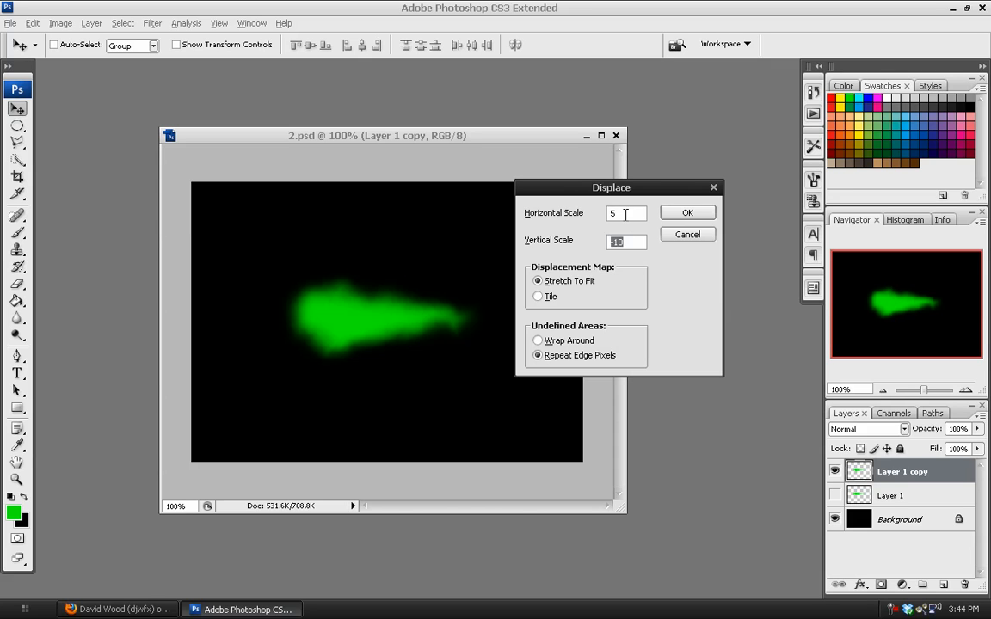
text(0)
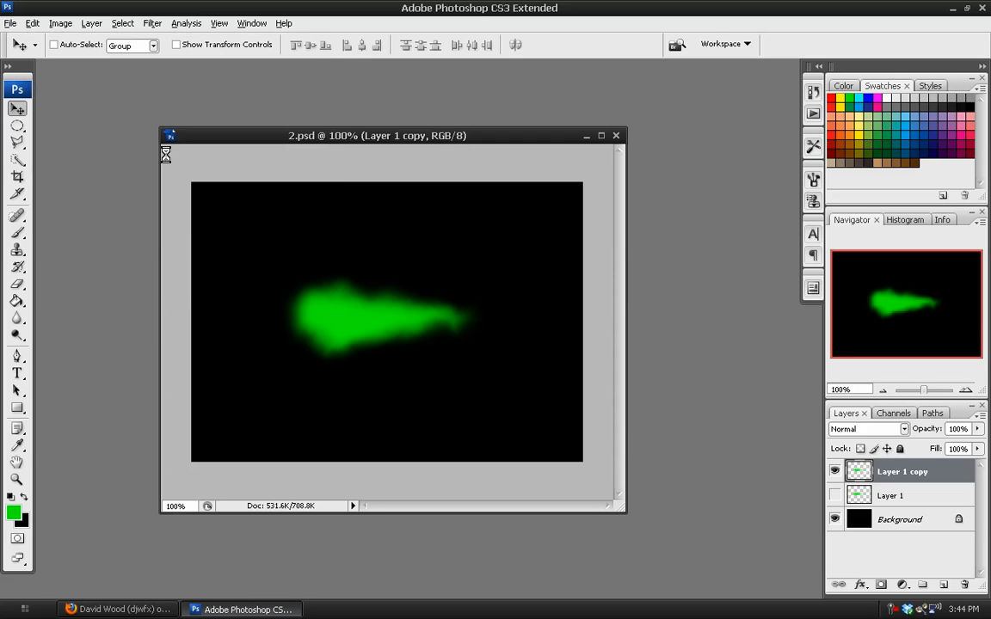
- Apply a Displace with Horizontal 0 and Vertical 5, using 2.psd as the map
click(151, 24)
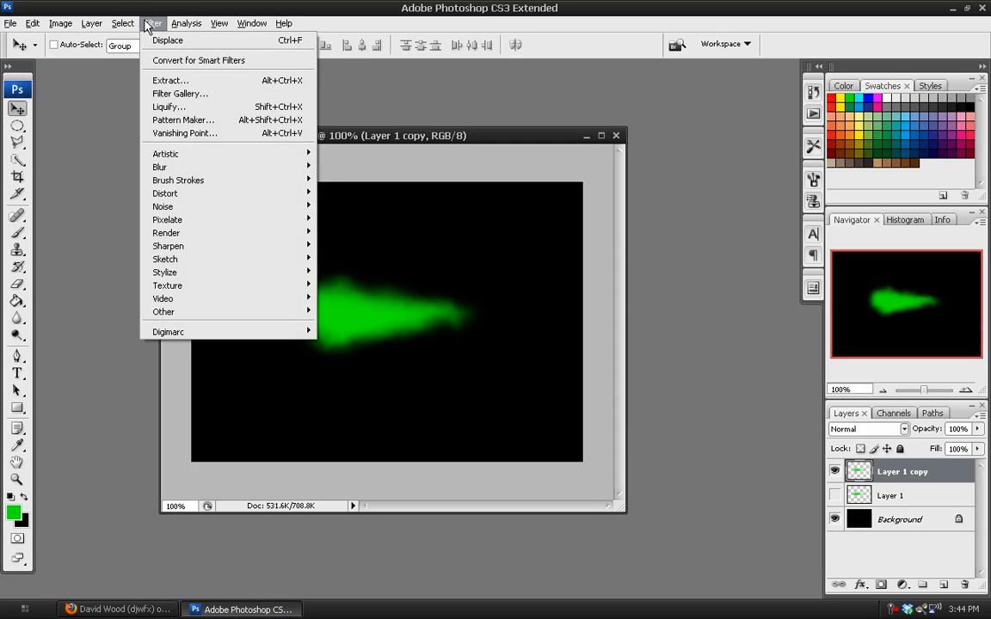
click(169, 39)
text(5)
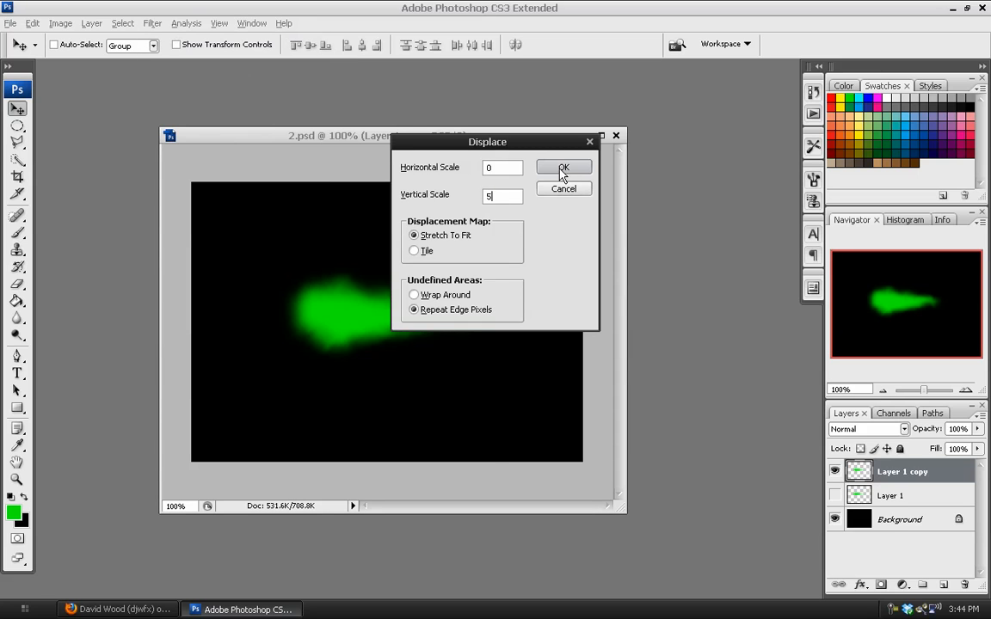
click(564, 167)
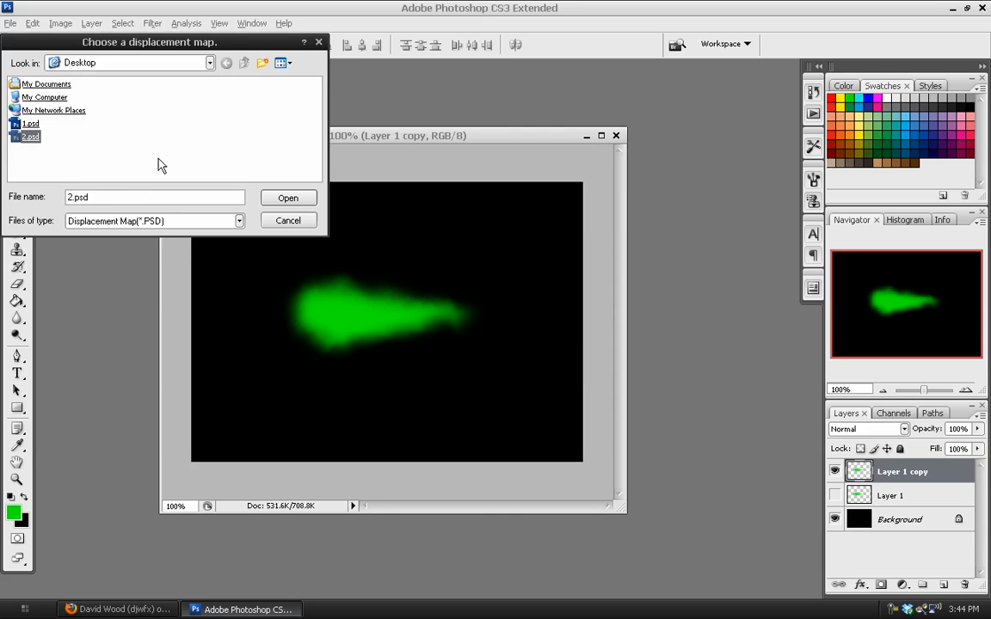
click(289, 197)
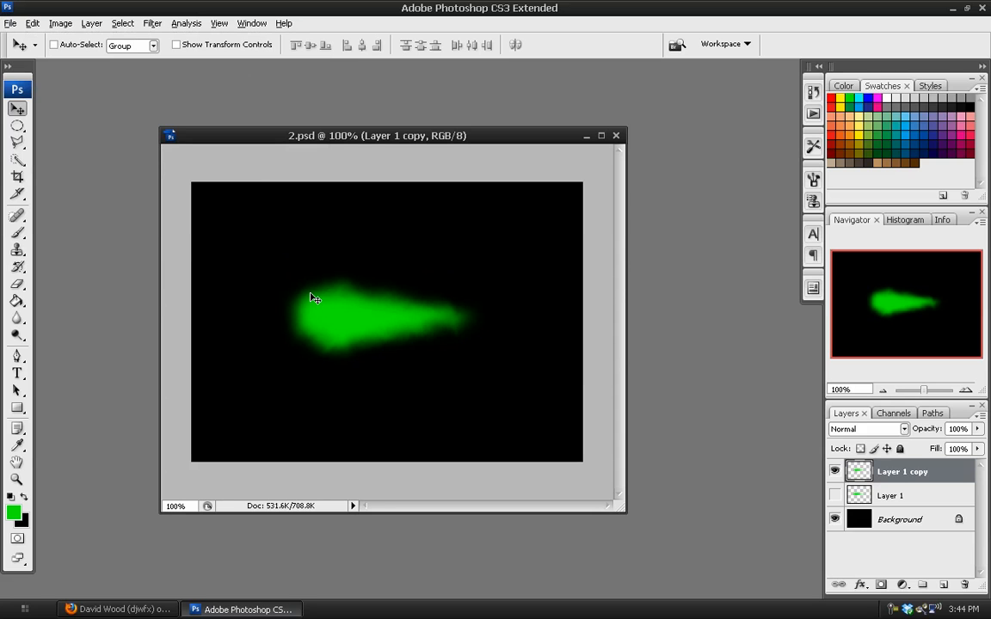
mouse_move(124, 217)
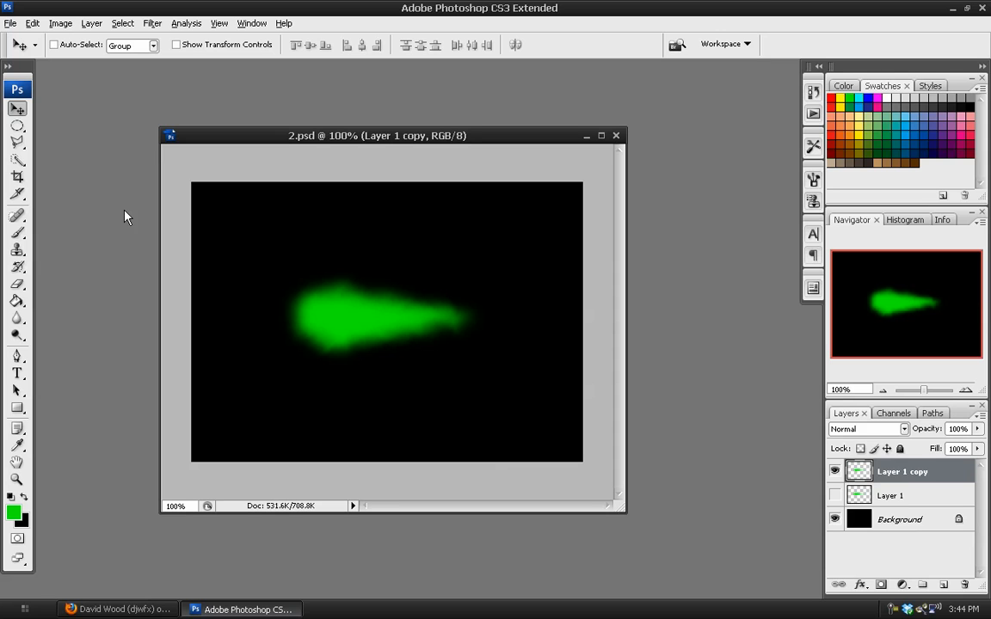
mouse_move(949, 495)
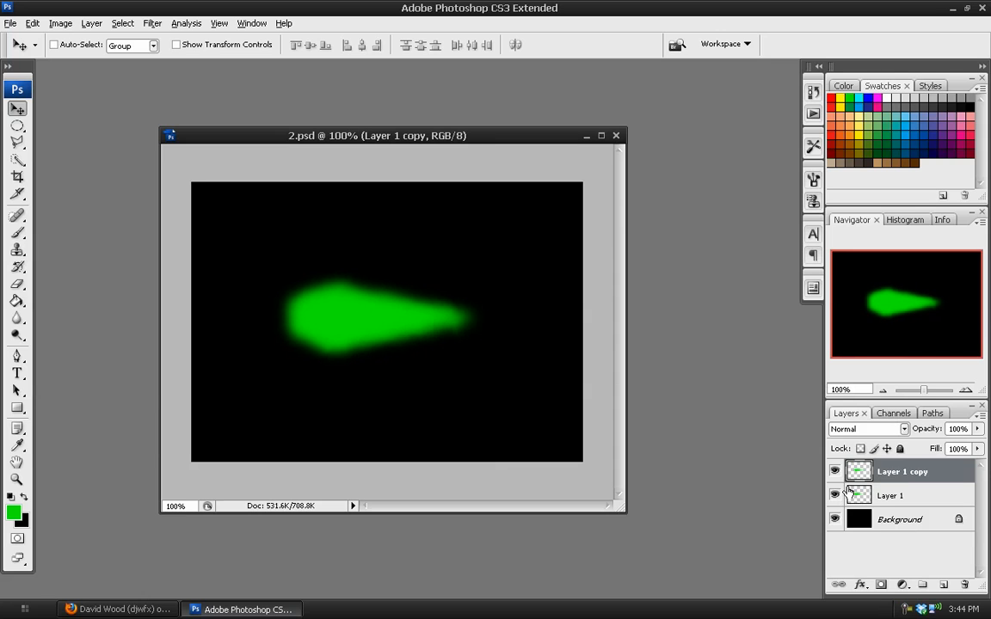
- Shrink the lower green wedge layer with Free Transform so the bolt's head looks fuller
click(891, 495)
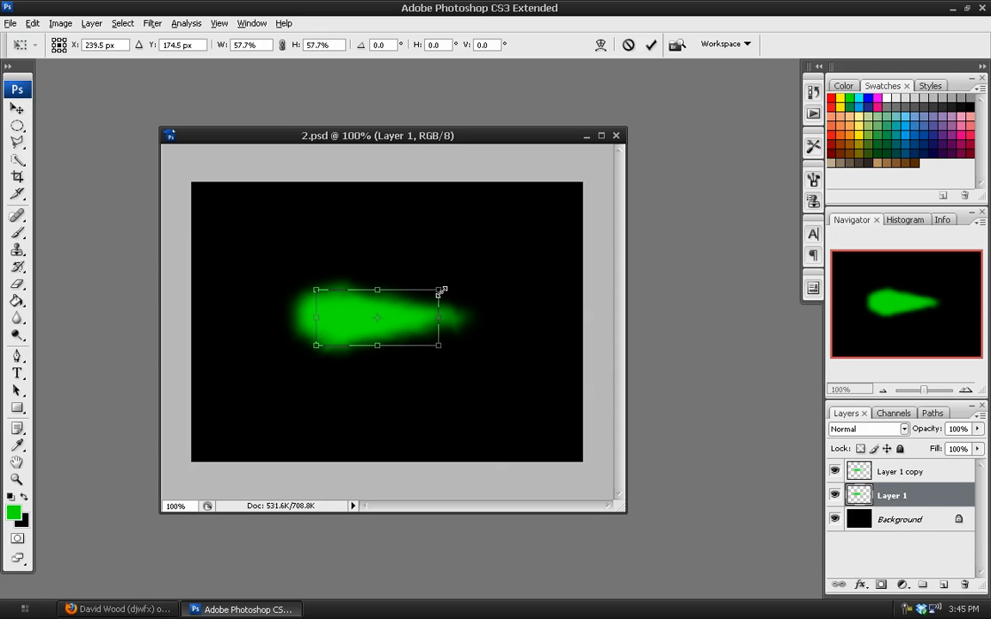
drag(440, 289, 455, 280)
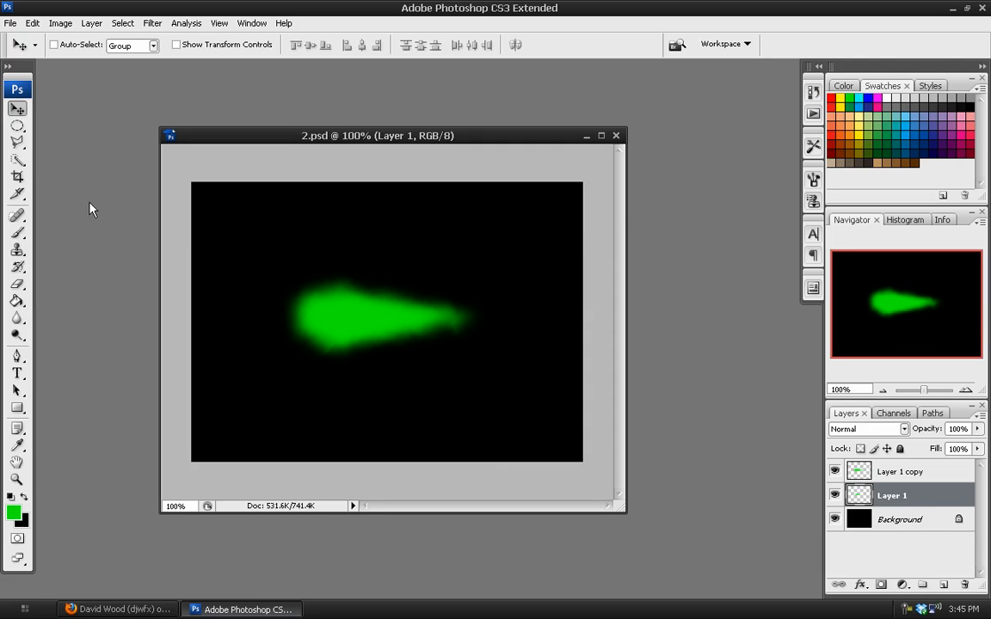
mouse_move(364, 329)
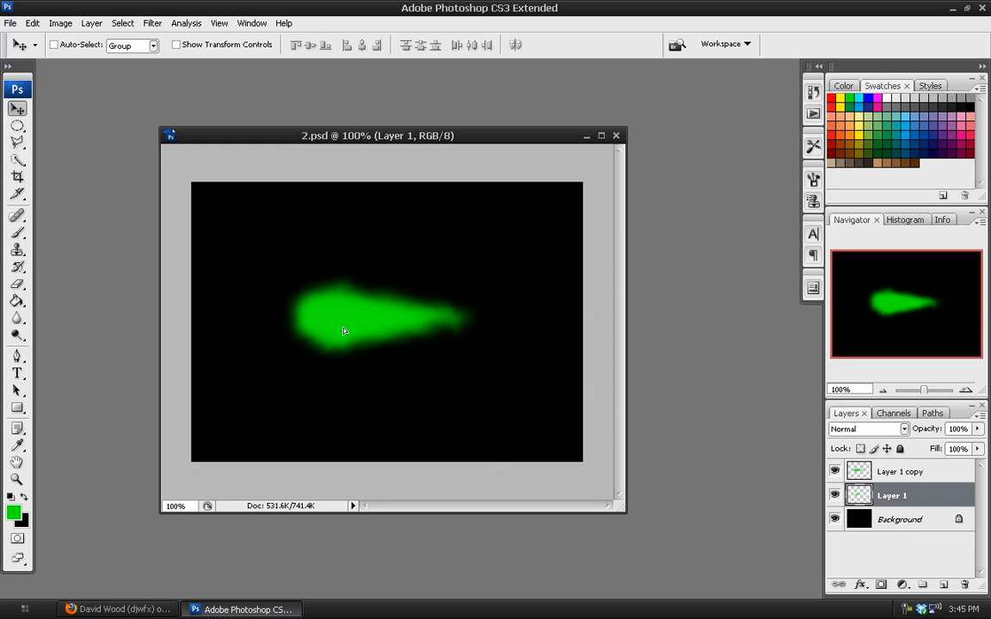
mouse_move(351, 339)
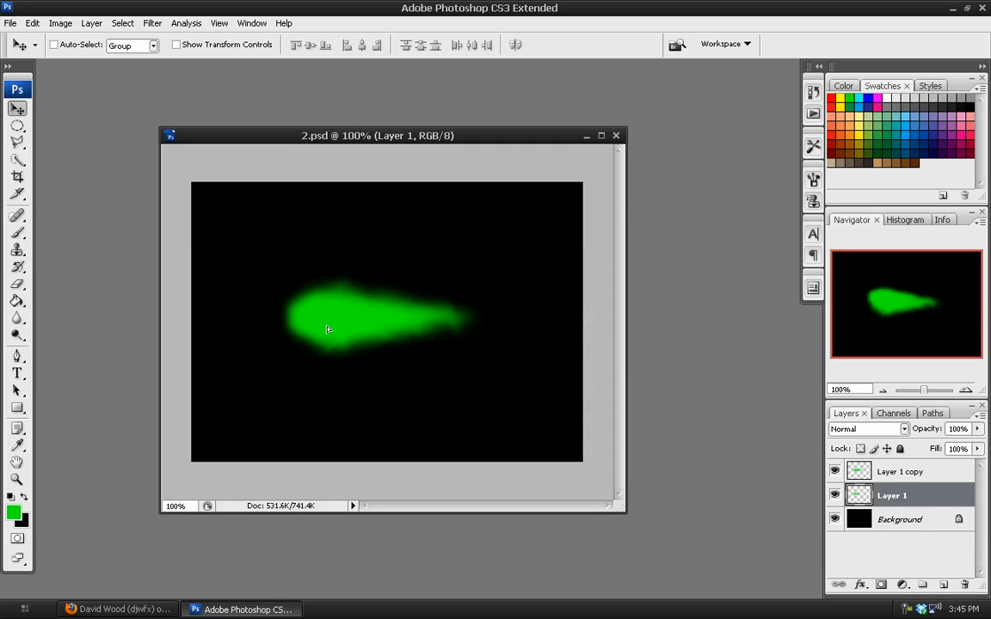
click(900, 471)
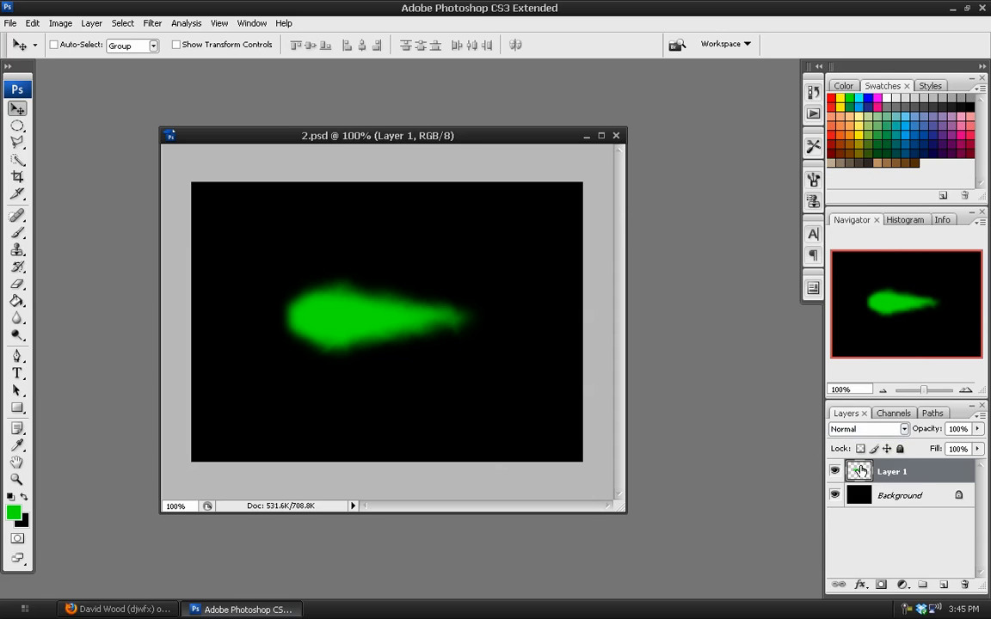
- Add an Inner Glow in Hard Light, Source Center, Opacity 100 with widened Range, then pick its colour
double_click(858, 472)
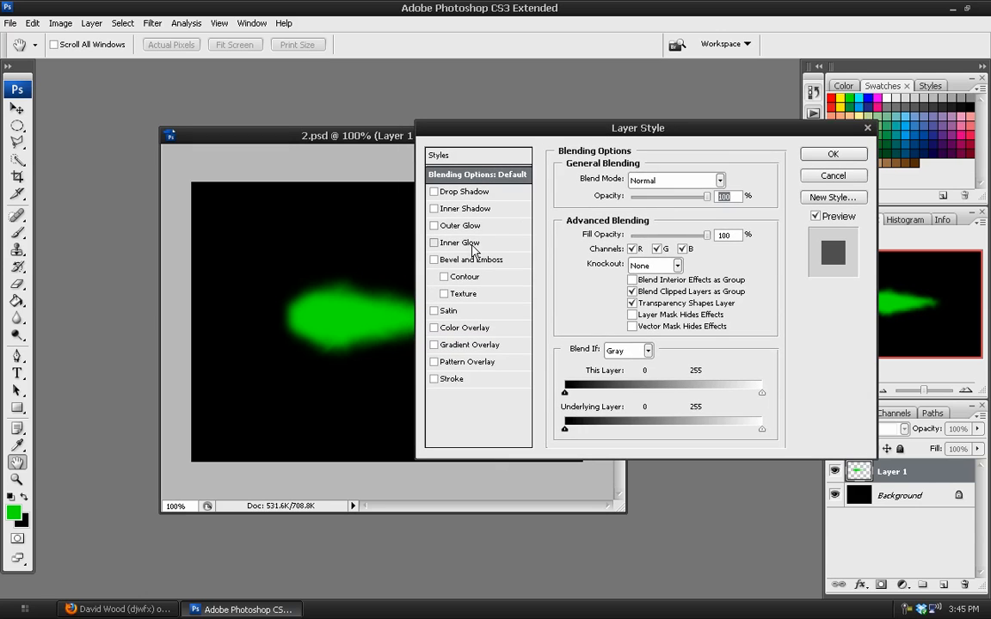
click(459, 243)
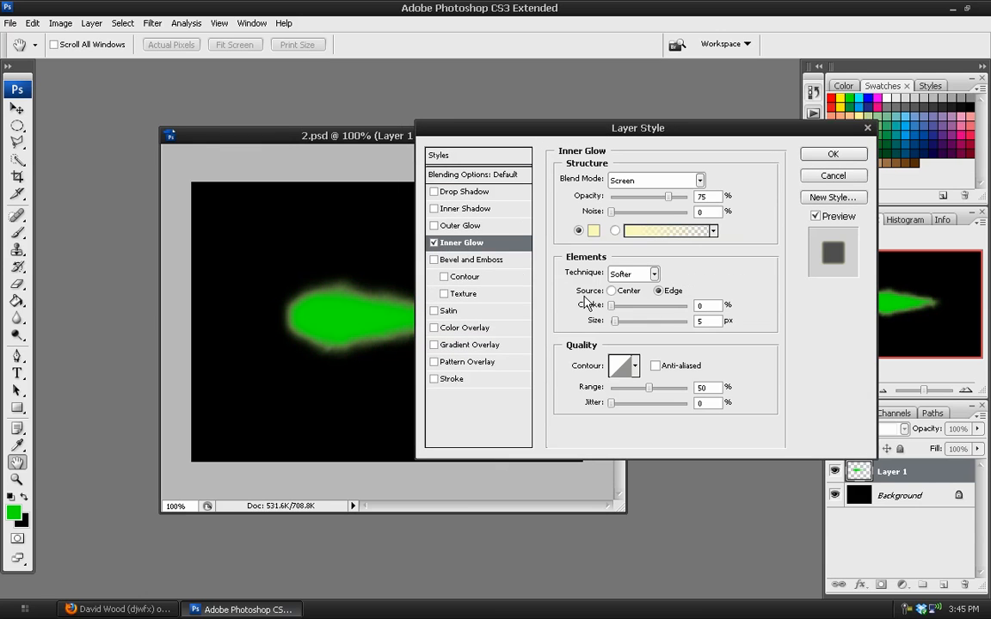
click(612, 291)
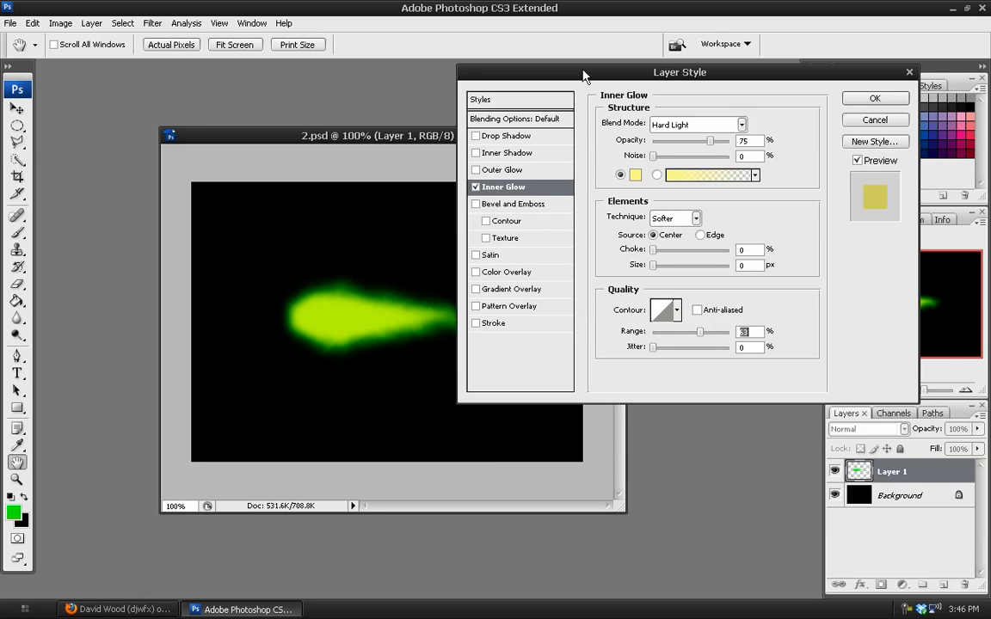
drag(680, 72, 705, 86)
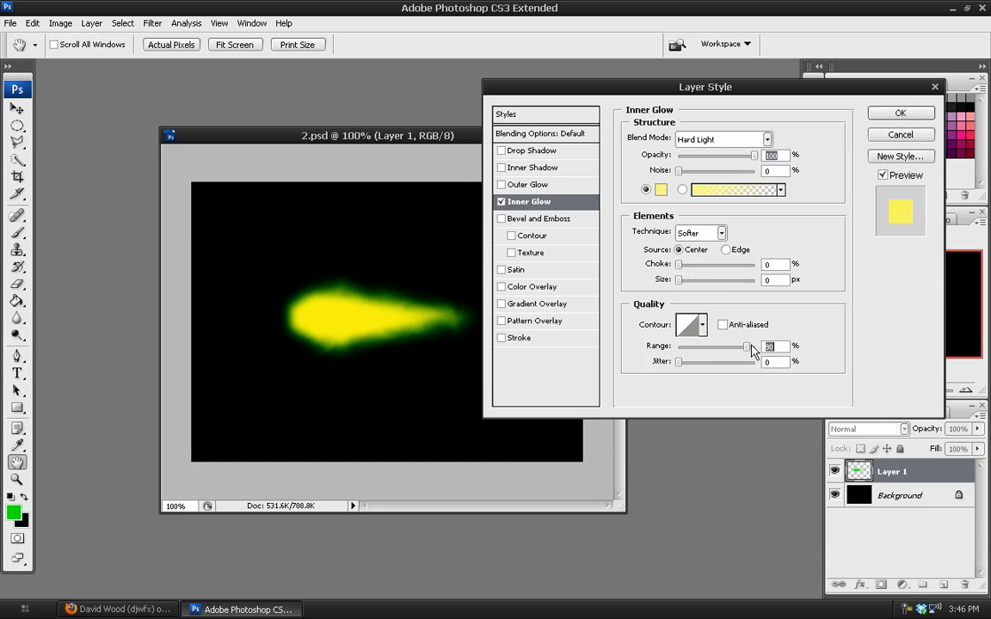
drag(679, 278, 709, 279)
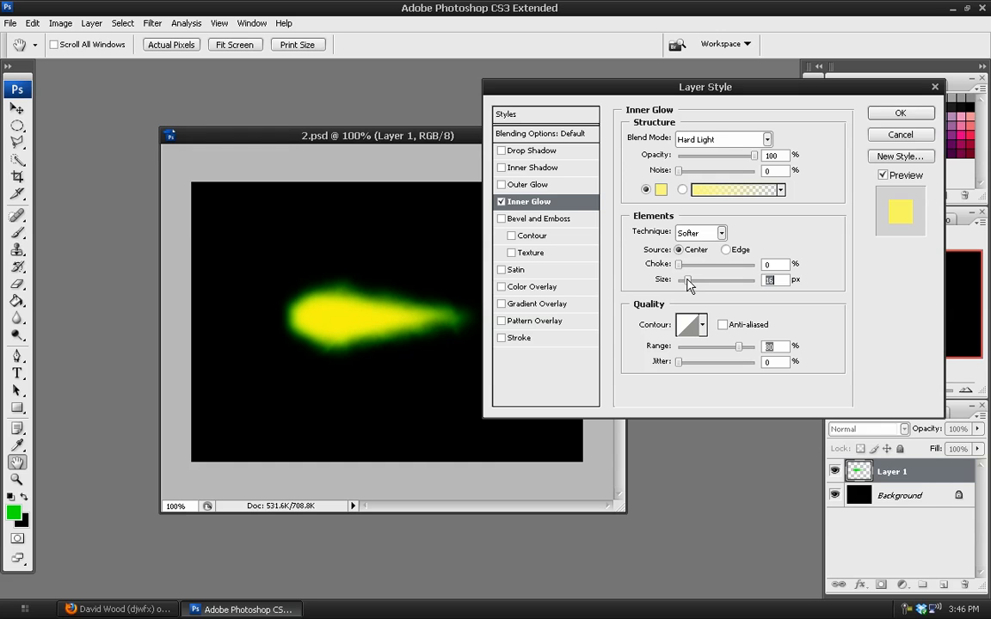
click(660, 189)
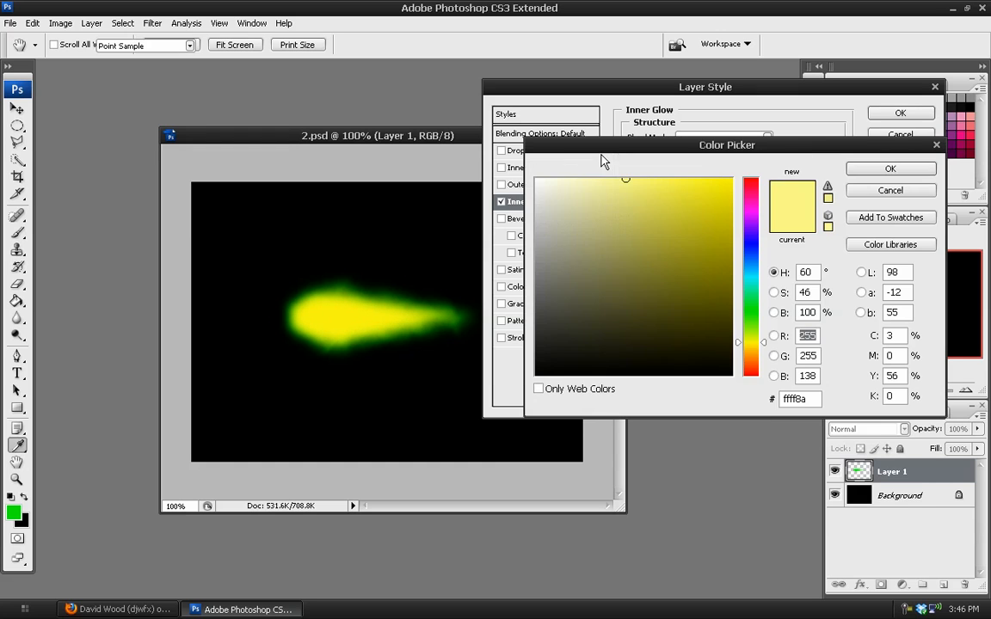
- Set the Inner Glow colour to a pale yellow-green, Size 13 with wider Range, and apply it
click(591, 179)
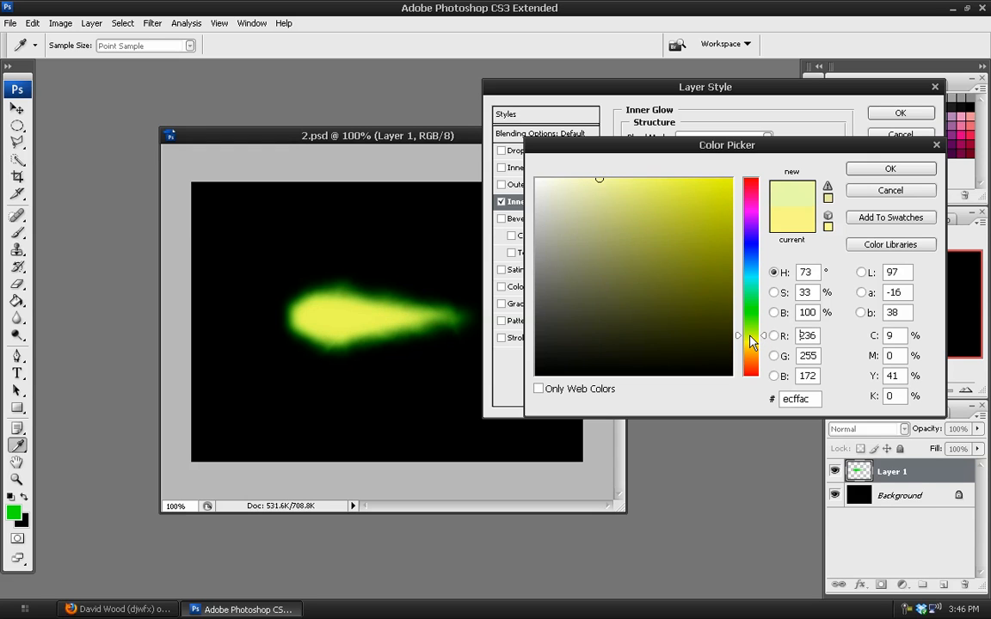
click(891, 168)
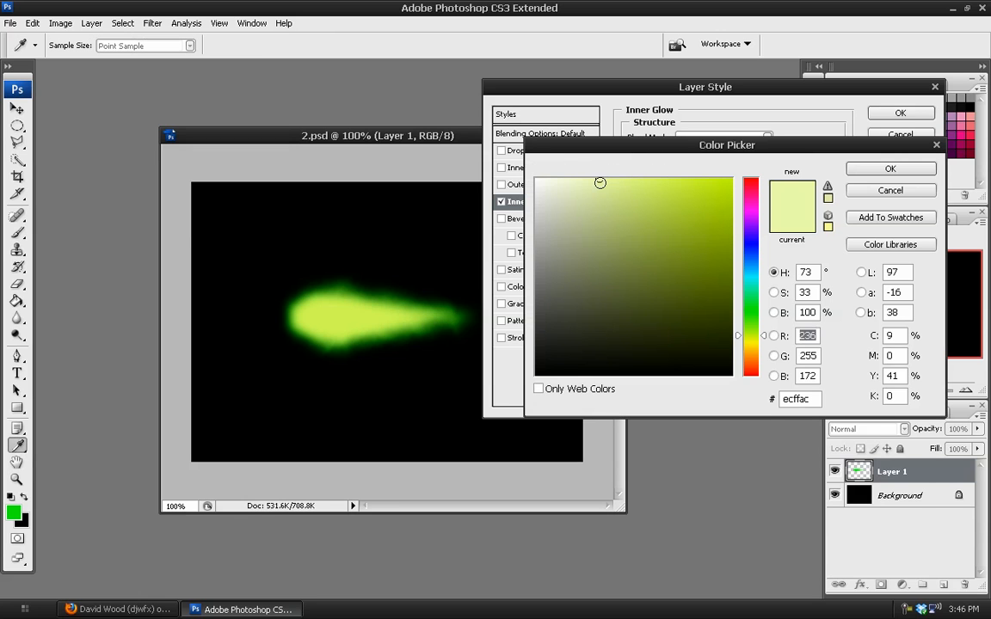
drag(601, 182, 601, 190)
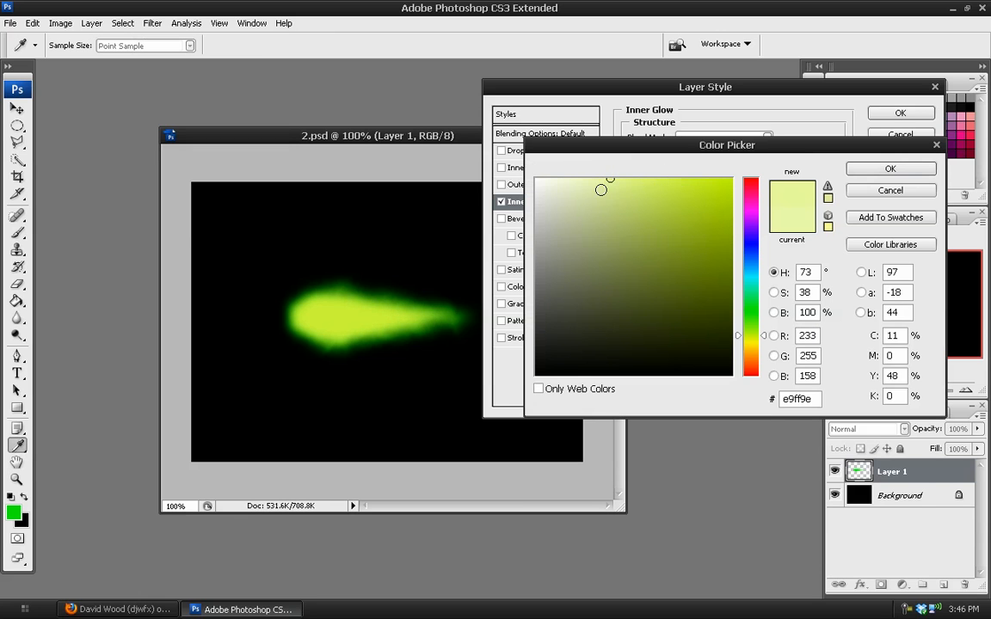
click(891, 169)
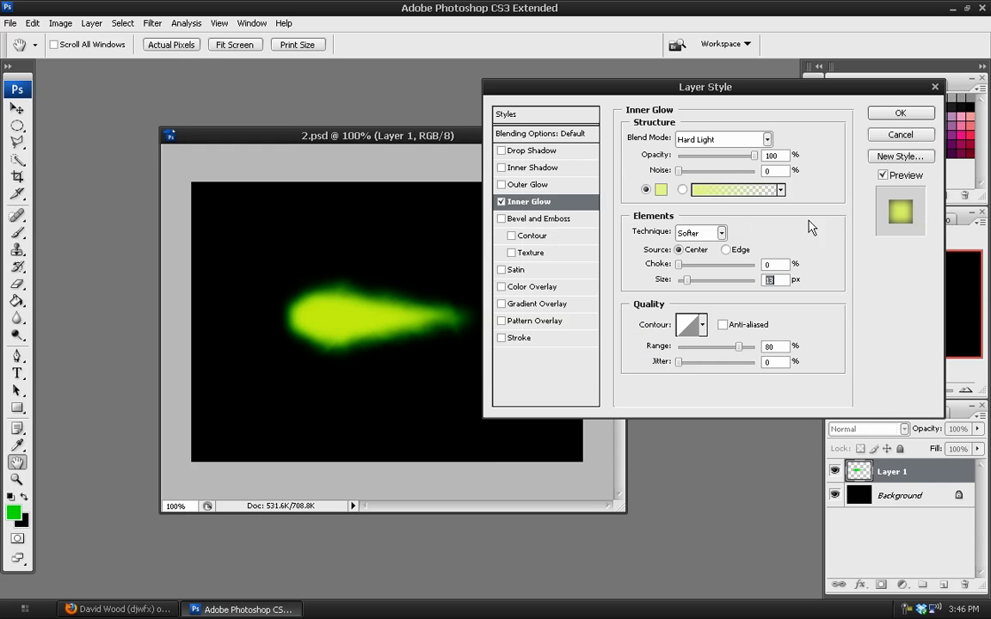
mouse_move(678, 210)
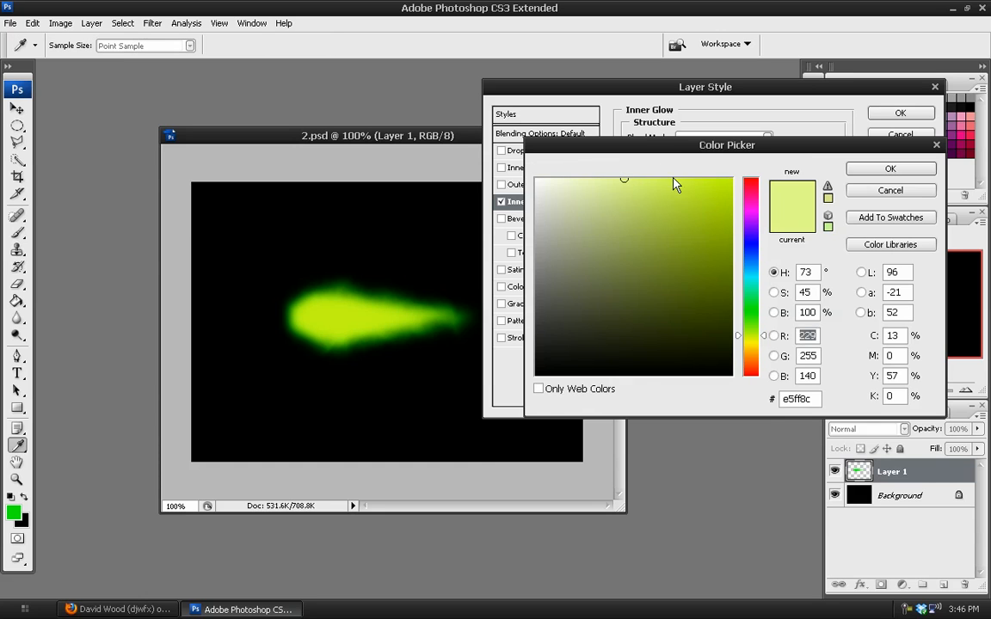
click(891, 168)
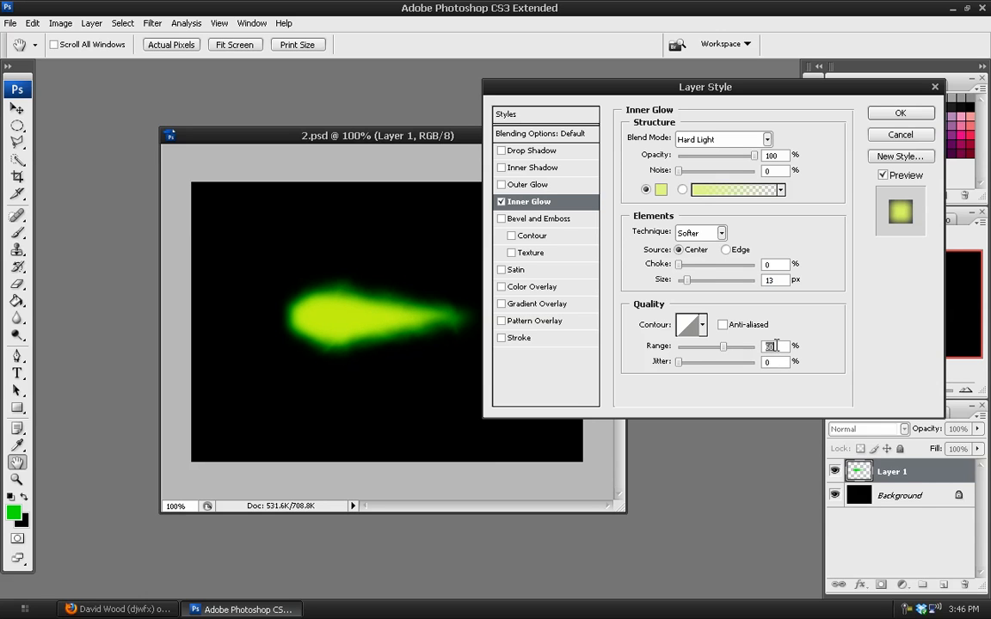
click(900, 114)
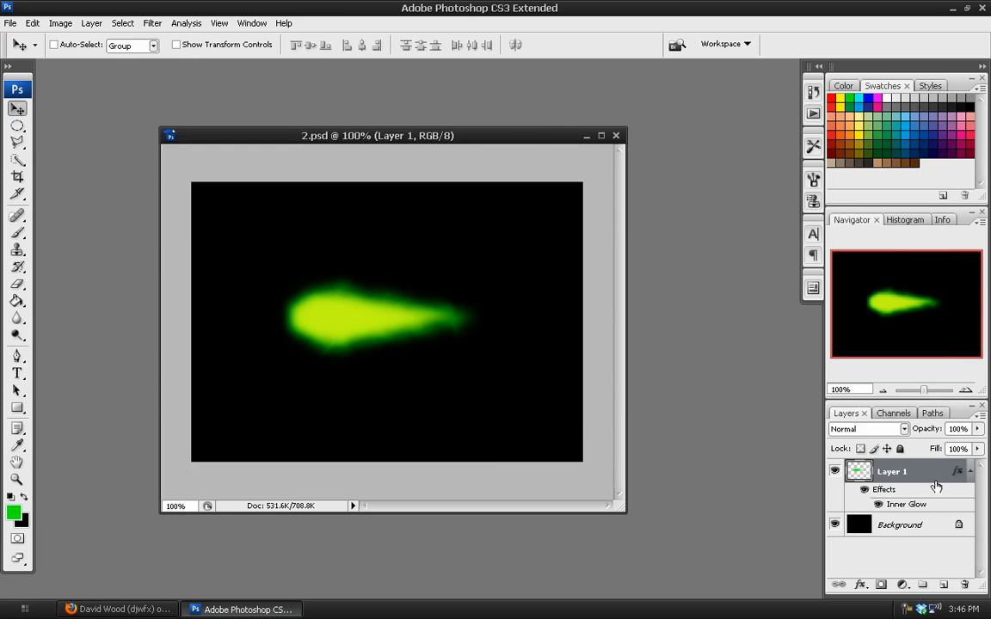
- Collapse Layer 1's effects list and select the glowing blob layer for merging
click(970, 471)
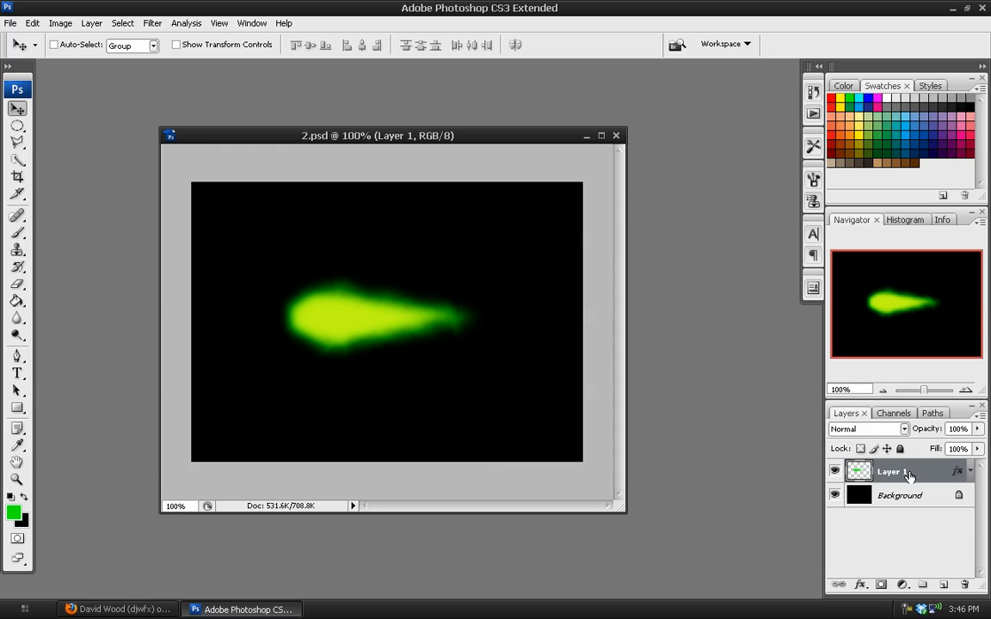
click(942, 585)
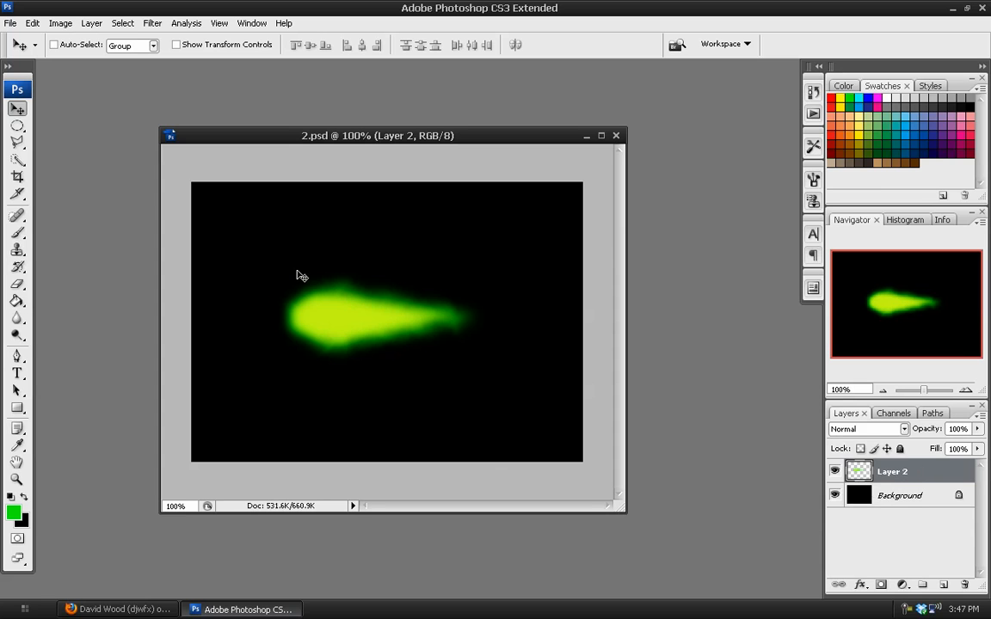
mouse_move(779, 471)
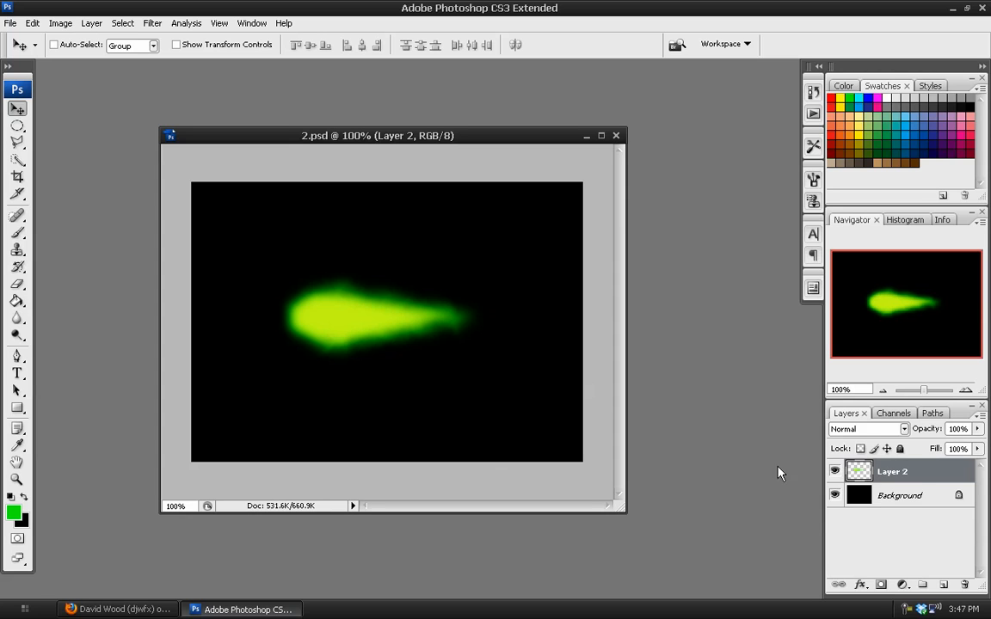
mouse_move(863, 471)
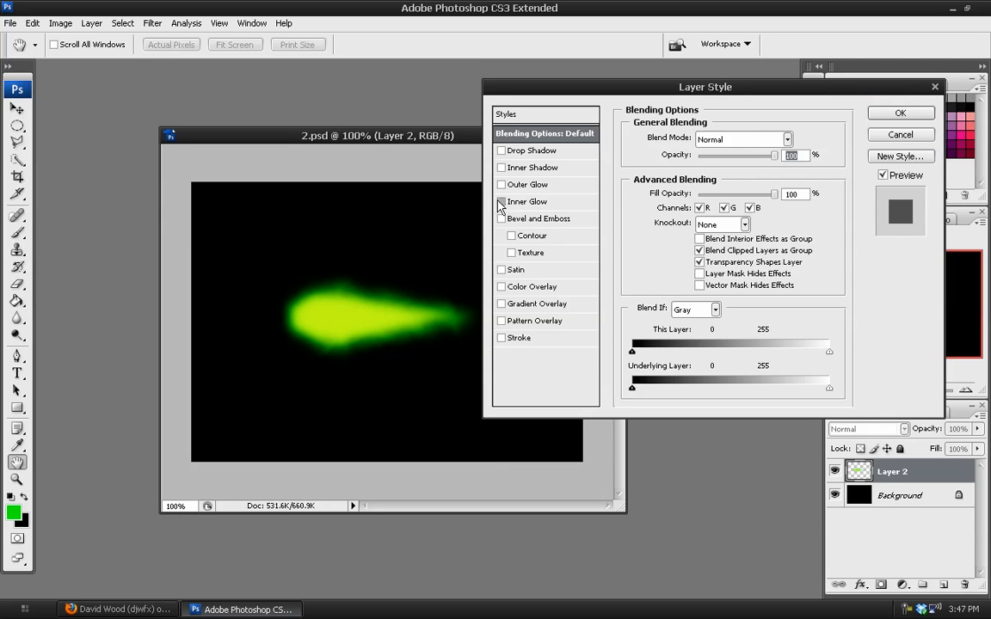
- Enable a centre-sourced Inner Glow on Layer 2 with a near-white cream colour
click(502, 201)
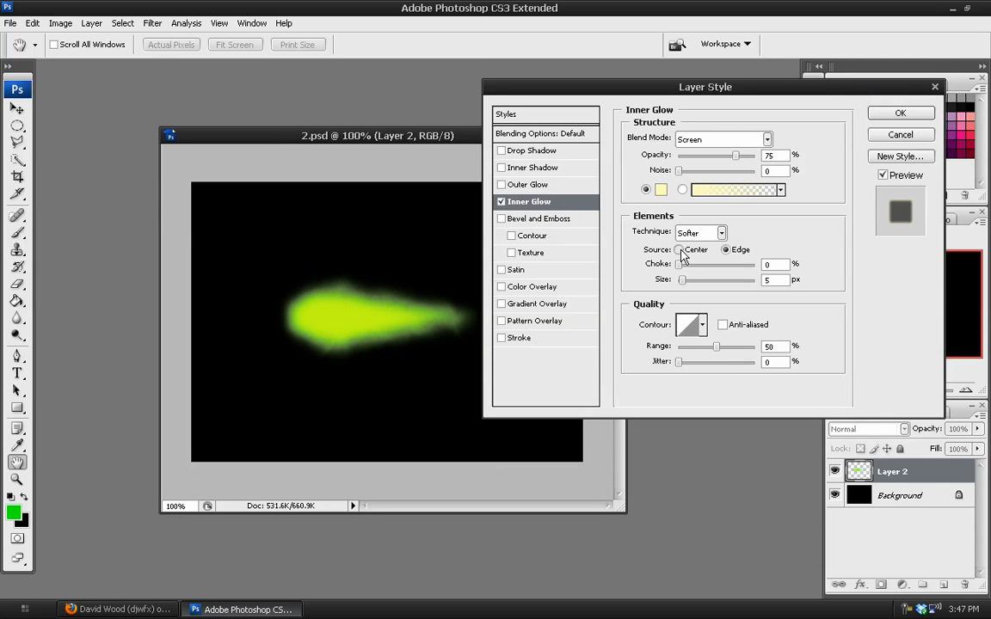
click(679, 249)
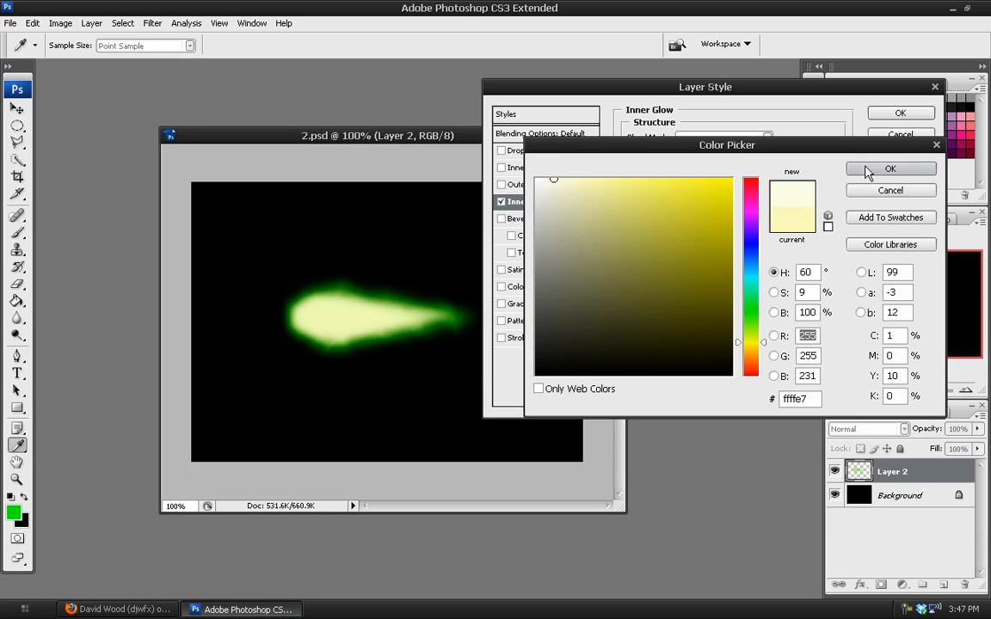
click(891, 169)
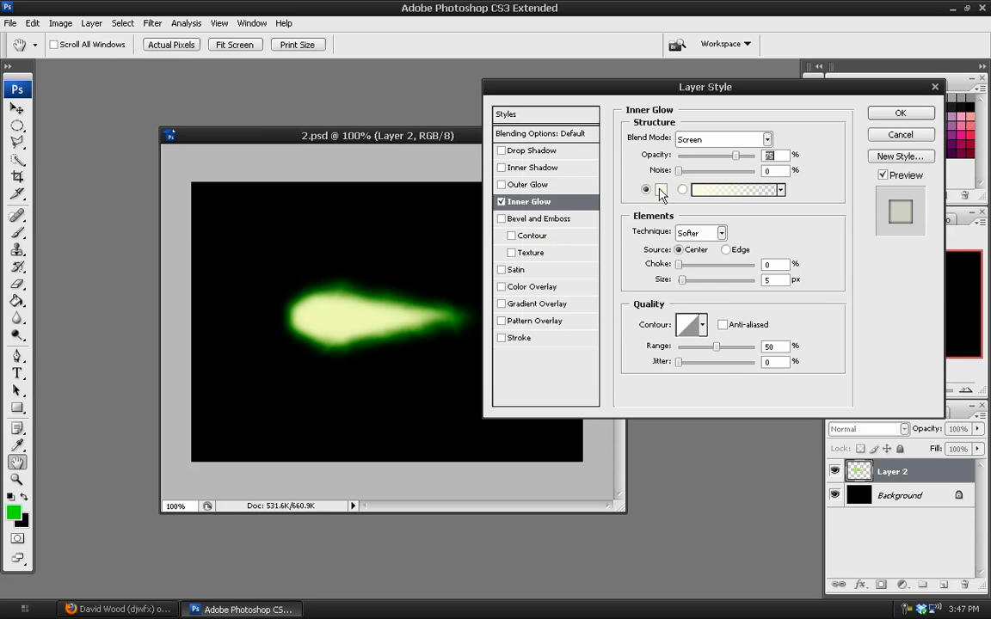
click(731, 190)
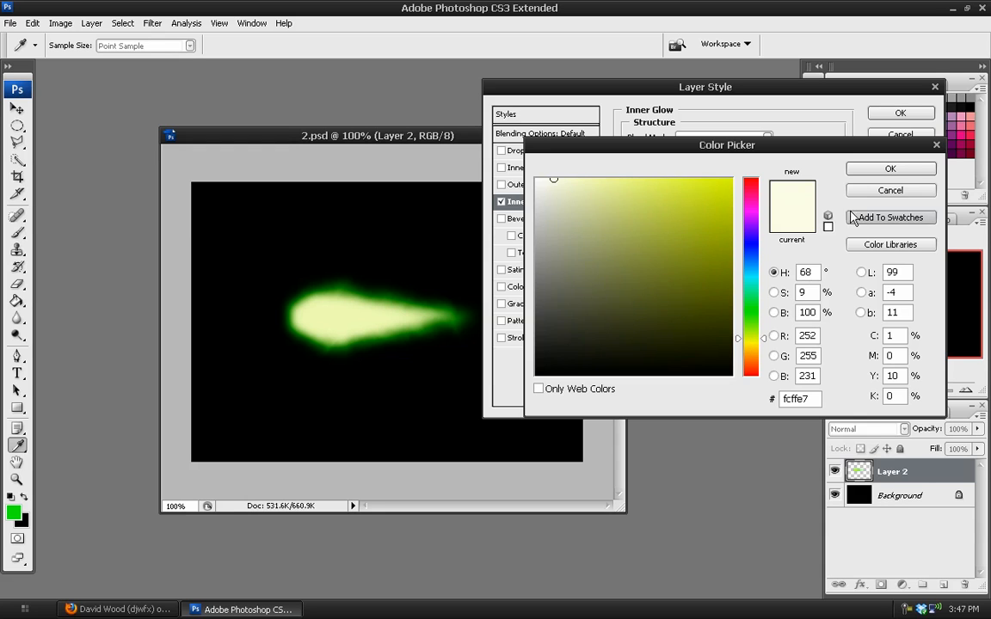
click(891, 169)
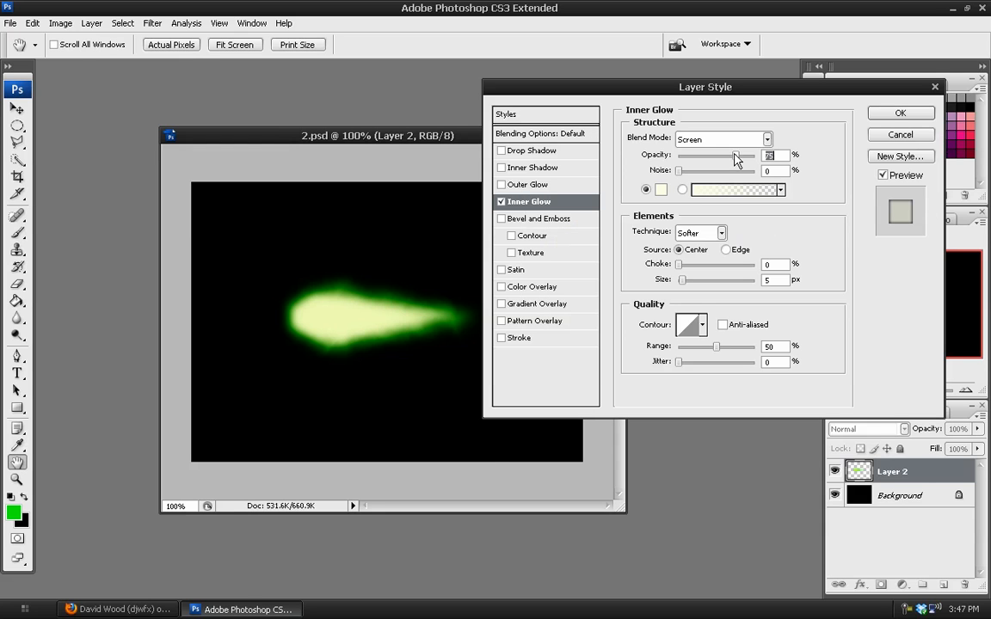
- Raise the Inner Glow opacity and enlarge its size to whiten the core
drag(723, 155, 755, 155)
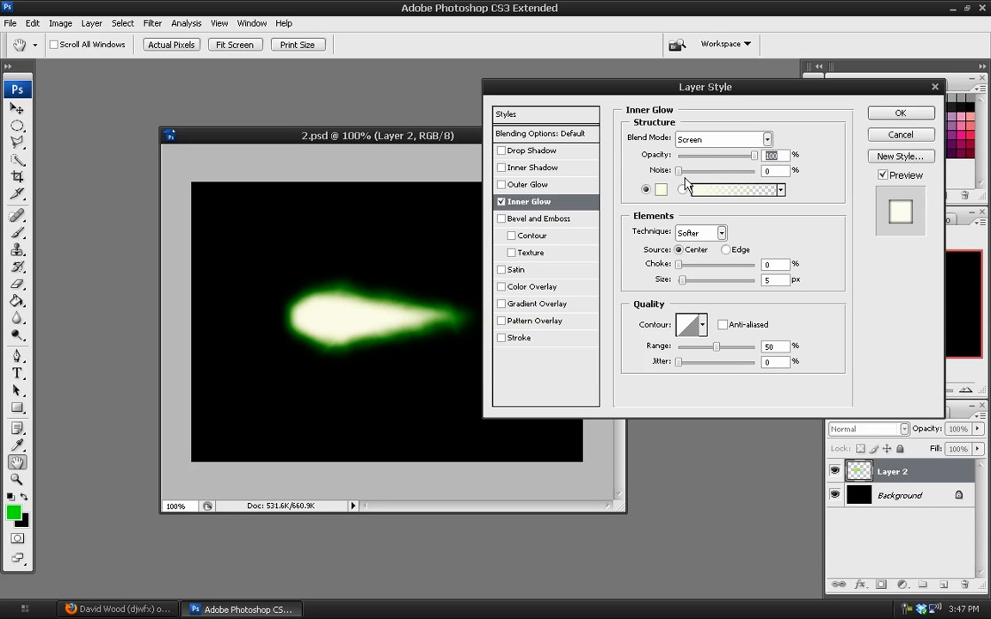
drag(683, 280, 702, 280)
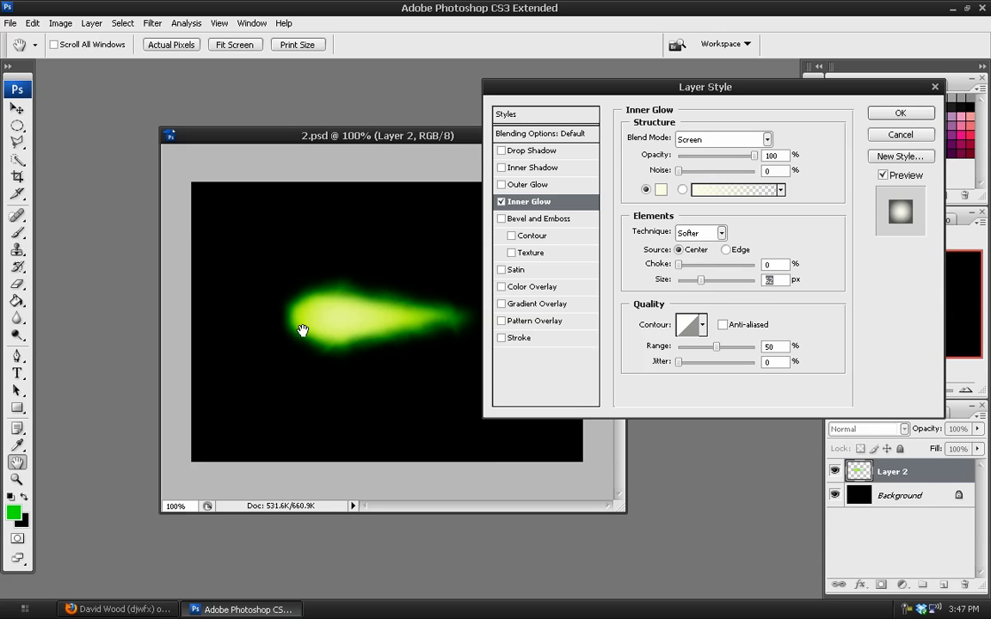
mouse_move(346, 322)
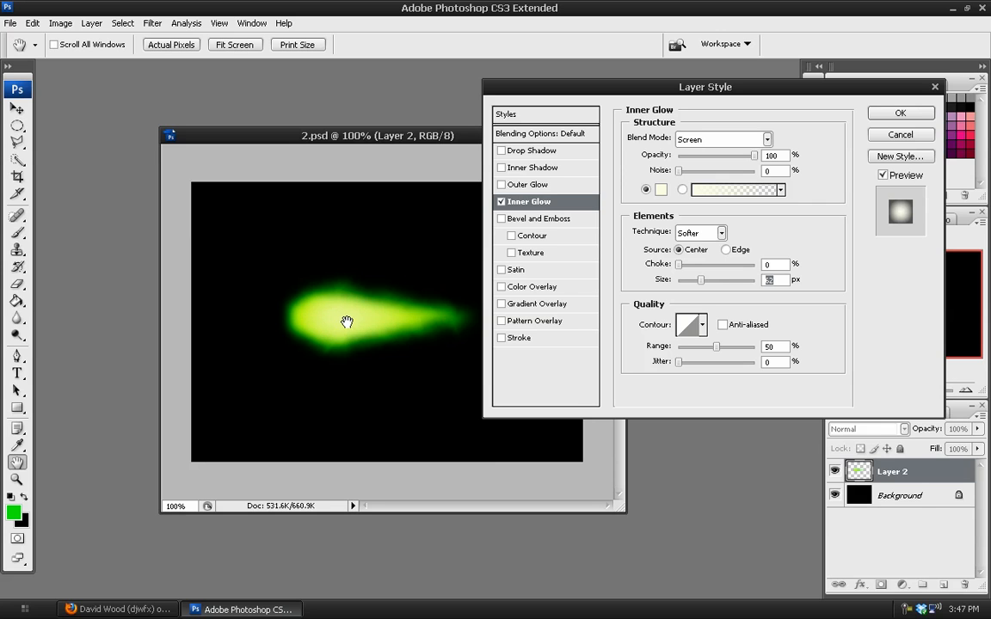
drag(702, 278, 688, 279)
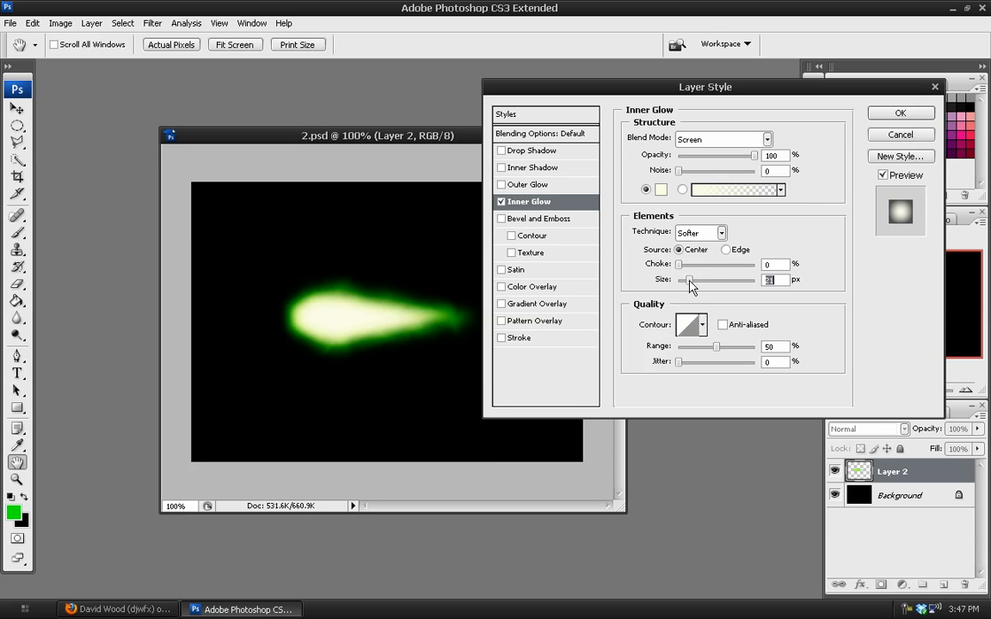
- Try Hard Light and other blend modes, settling on Linear Dodge (Add) for the Inner Glow
click(765, 138)
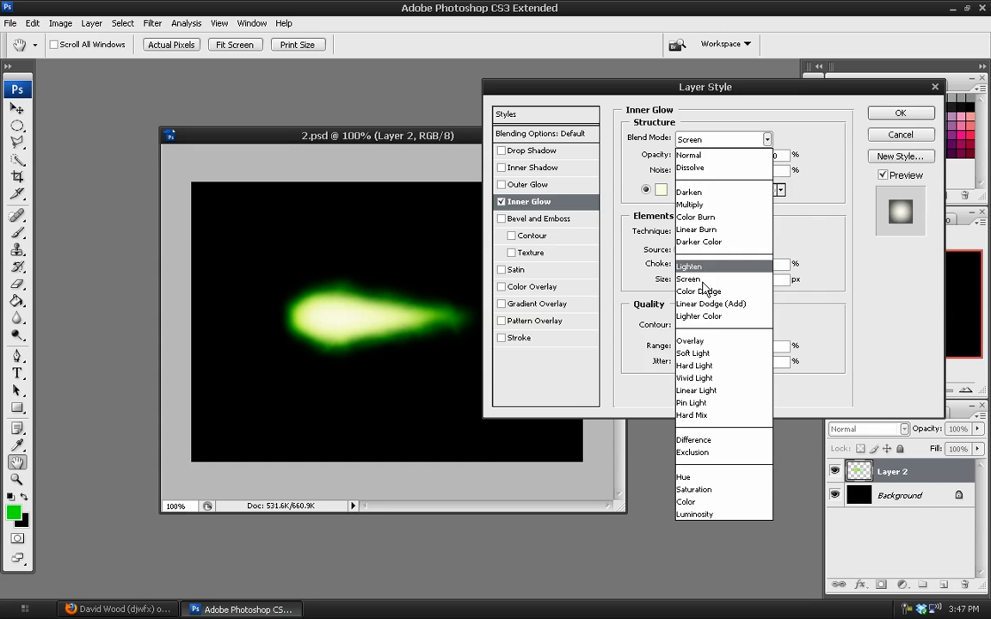
click(711, 302)
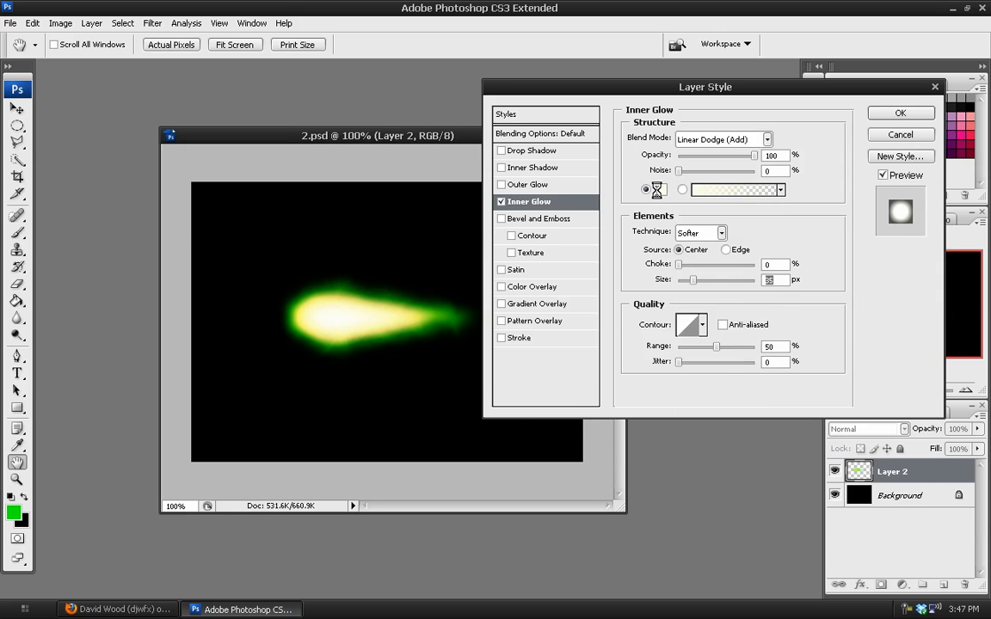
click(736, 189)
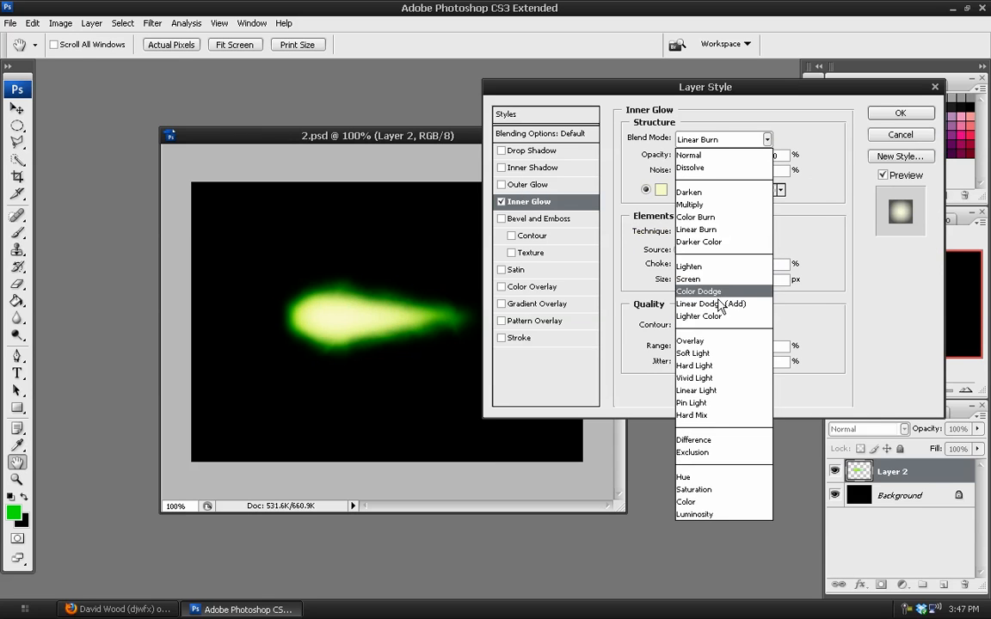
click(695, 364)
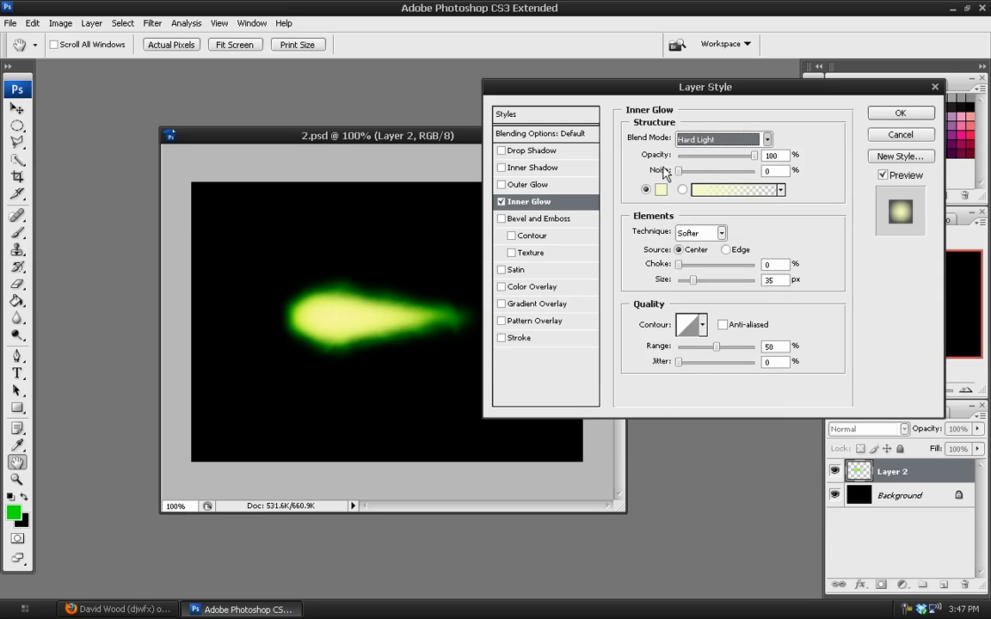
click(720, 137)
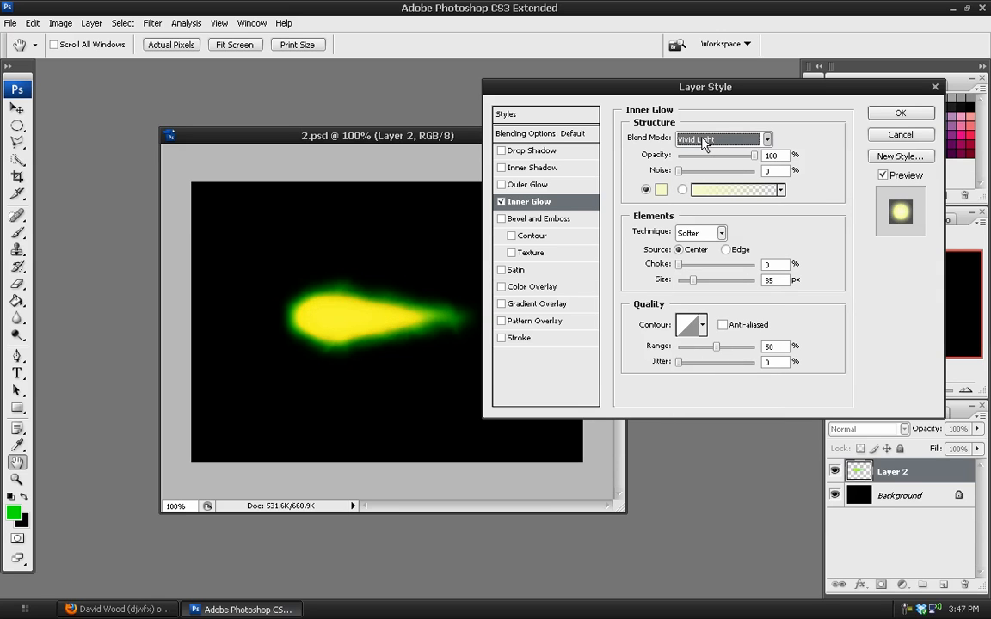
click(721, 140)
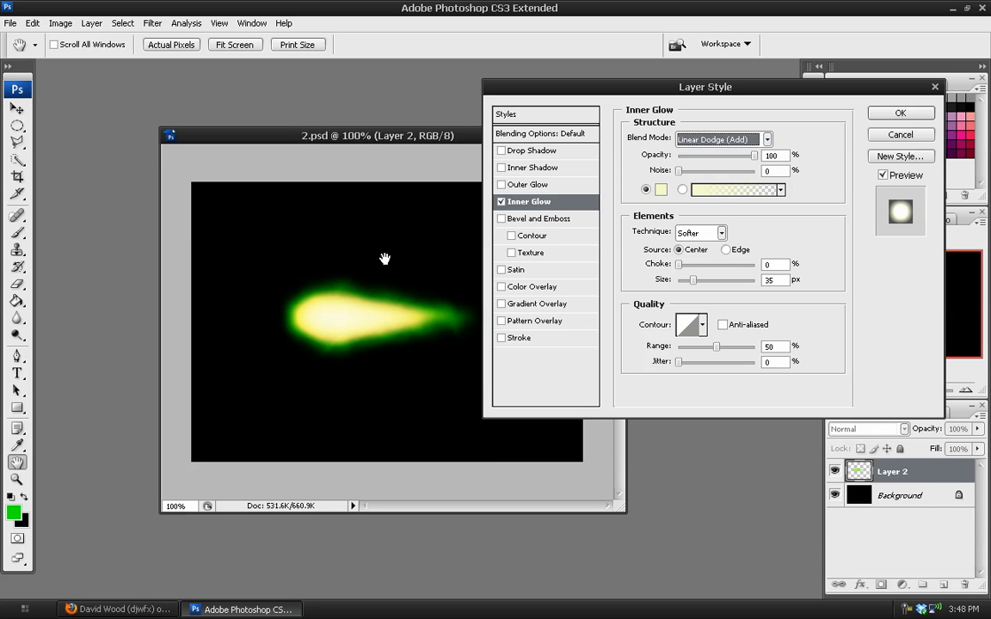
mouse_move(697, 285)
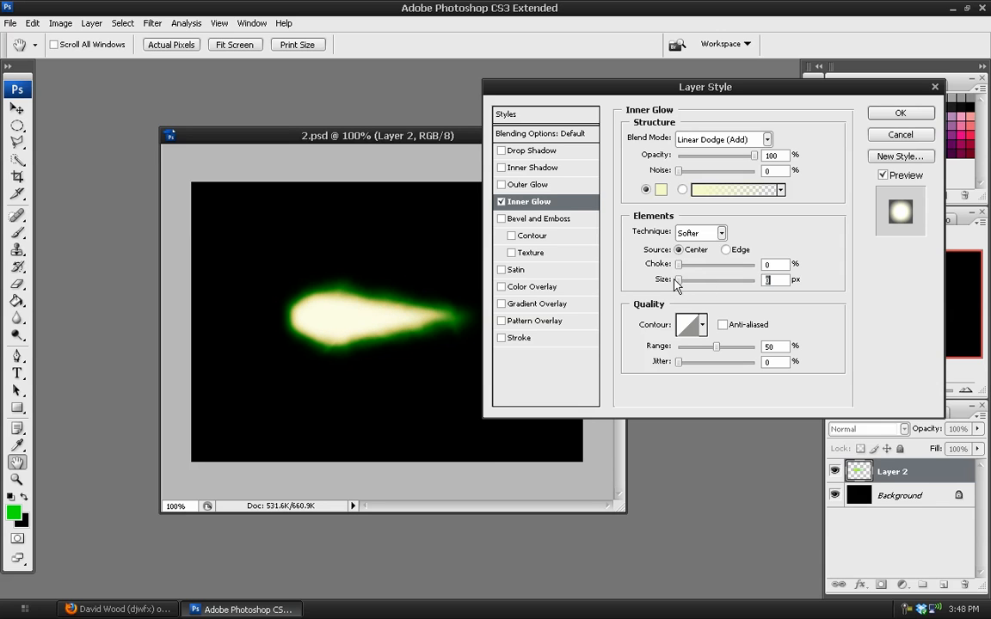
- Set Inner Glow Size 40 and Range 64, then apply the layer style
drag(678, 279, 696, 278)
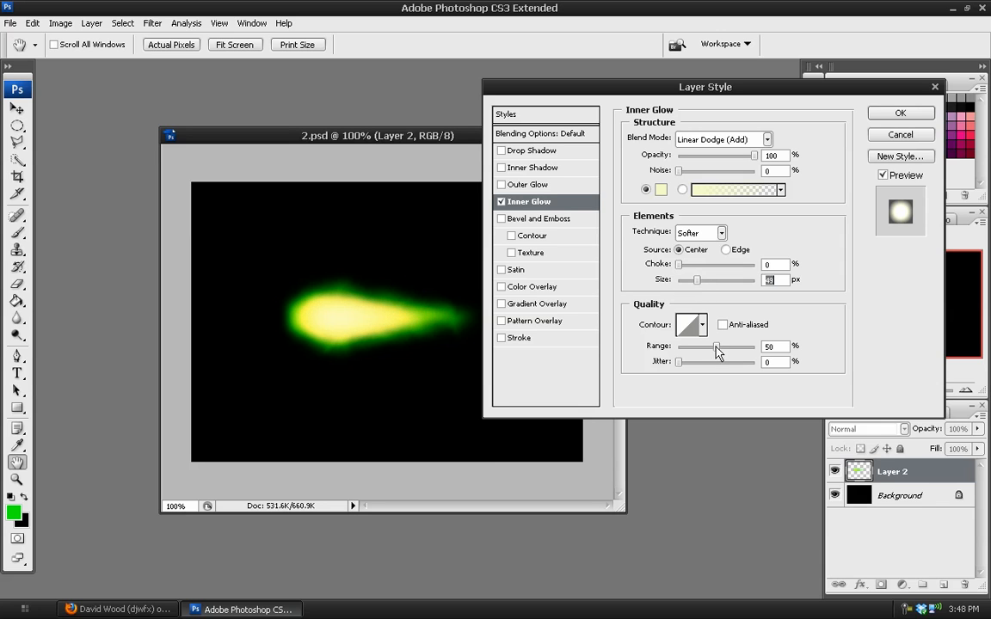
drag(719, 345, 680, 345)
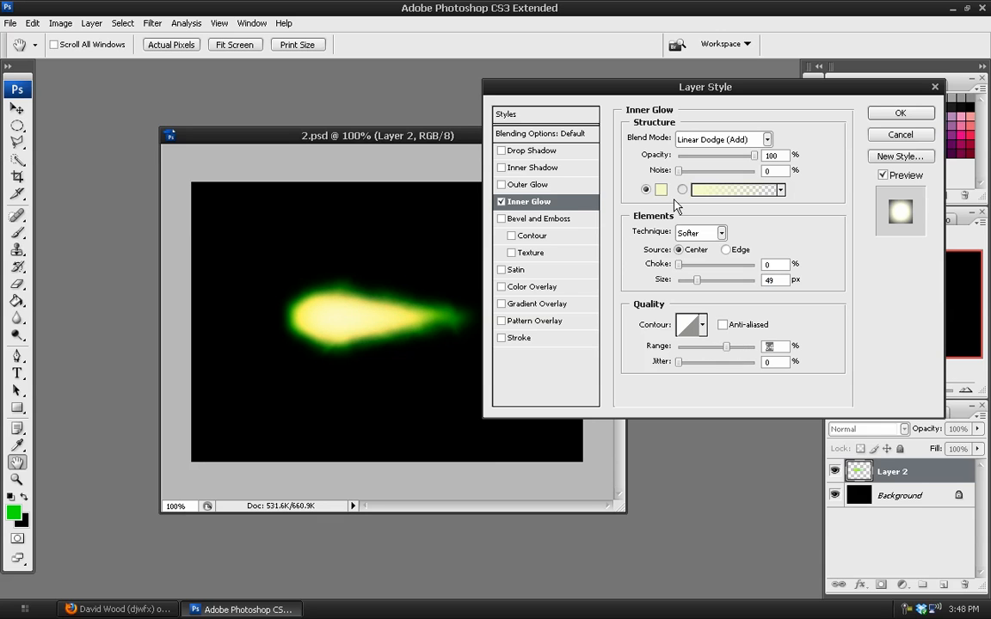
drag(696, 279, 709, 278)
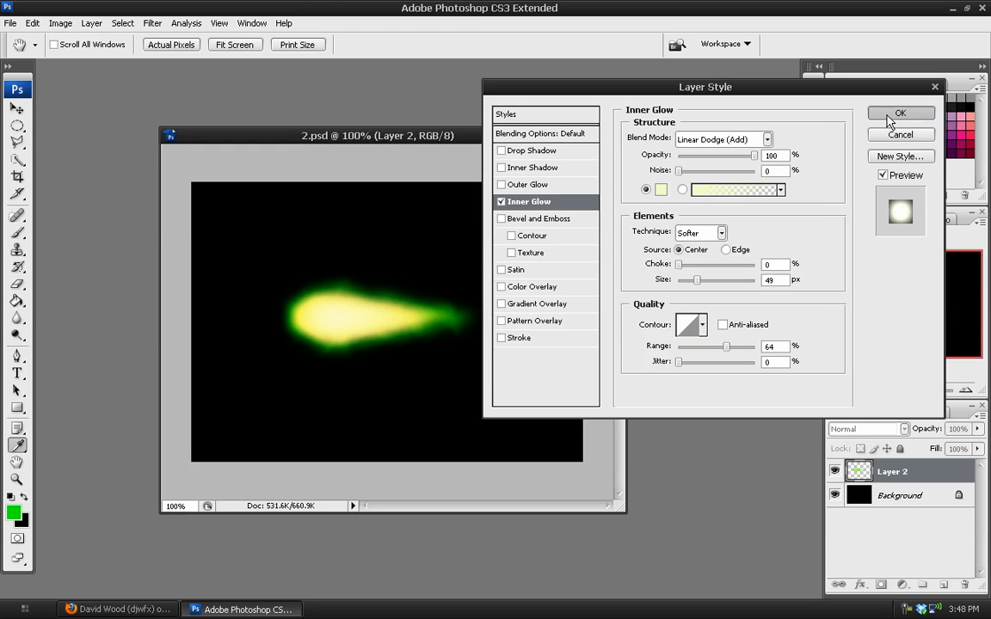
click(901, 114)
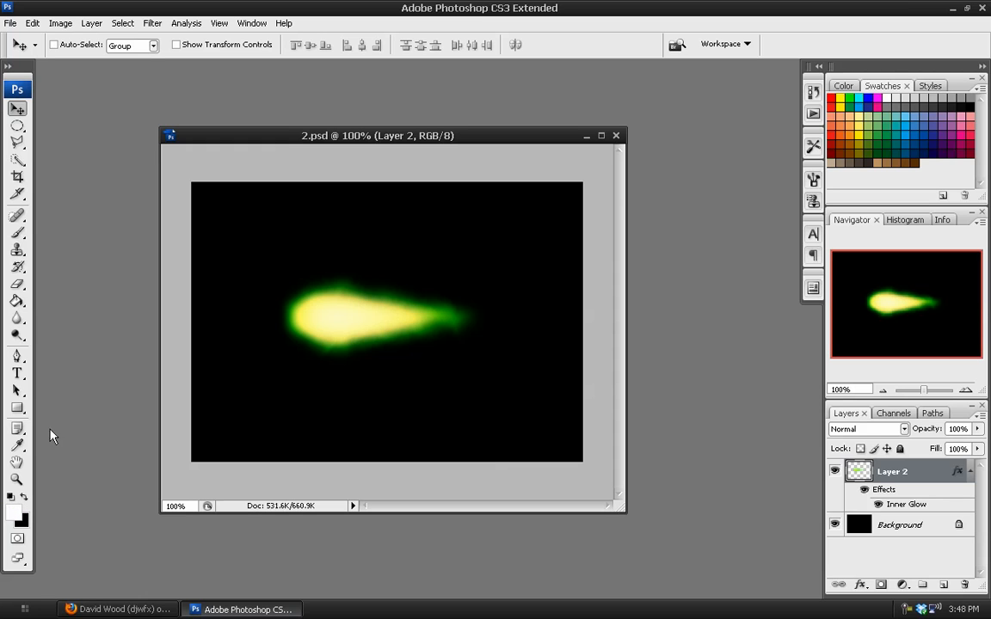
- Choose the Brush tool and disable Shape Dynamics and Other Dynamics for a 100-pixel tip
click(17, 232)
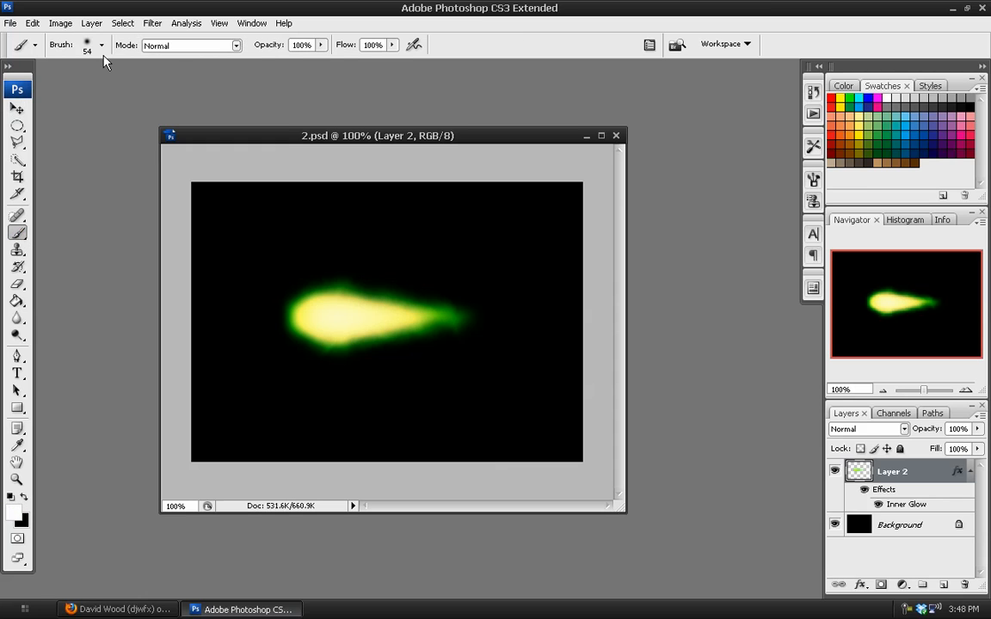
click(811, 179)
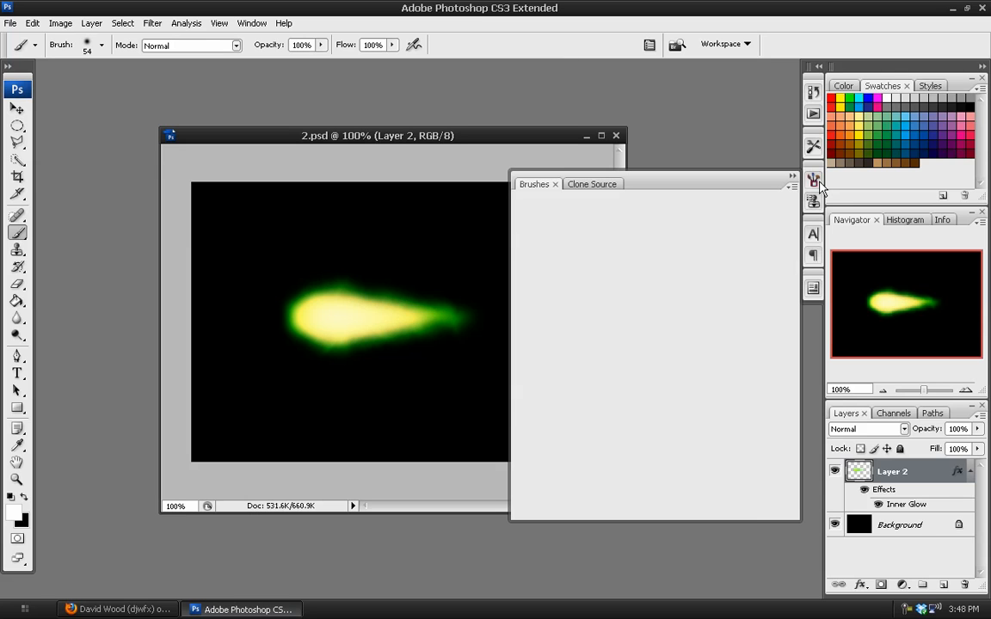
click(813, 181)
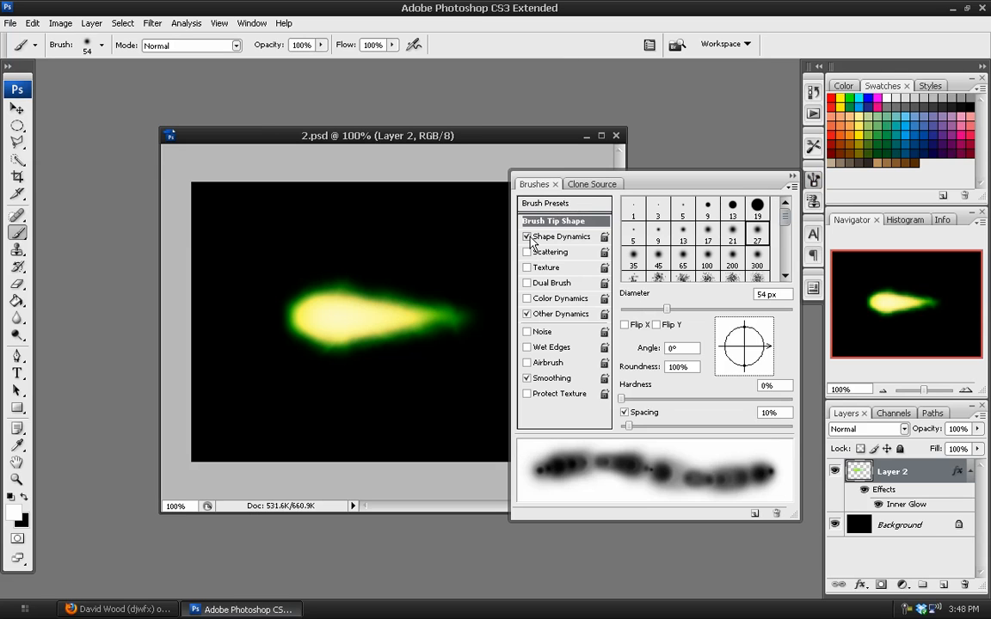
click(526, 237)
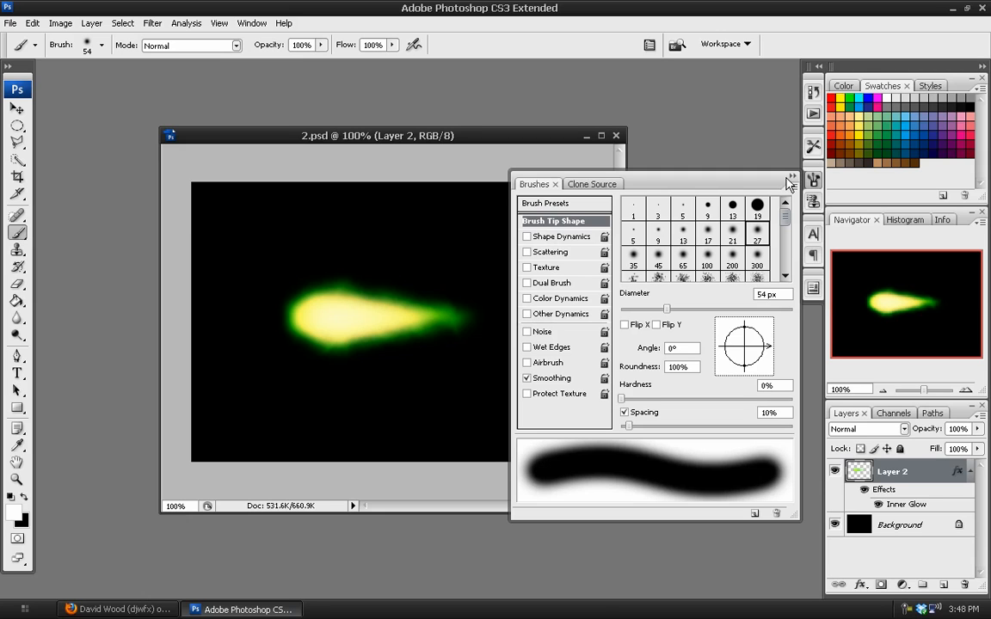
click(792, 179)
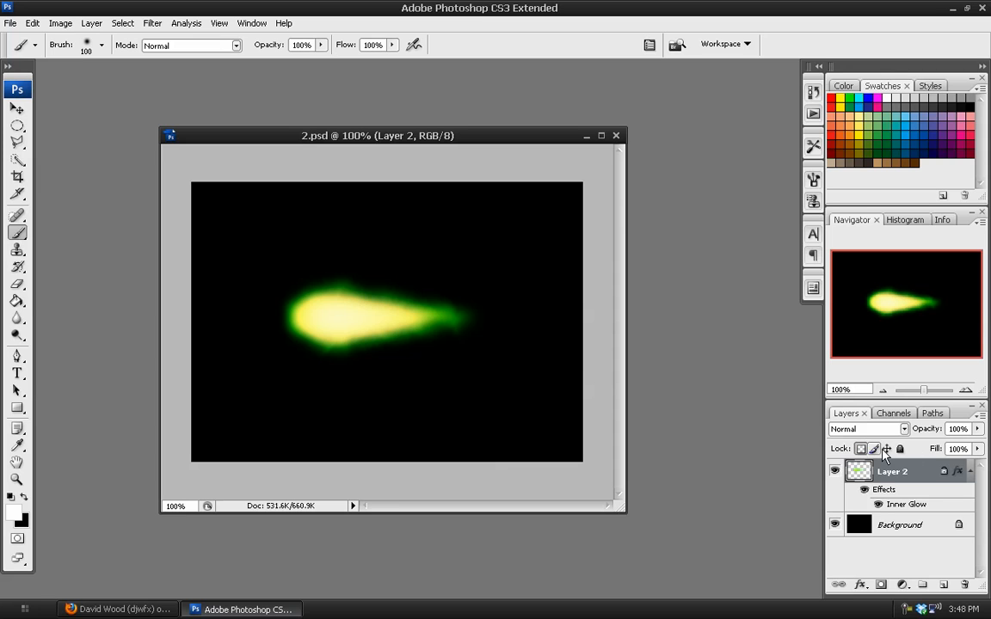
- Lock Layer 2's transparent pixels and lower brush opacity to about 19% for core brightening
click(323, 320)
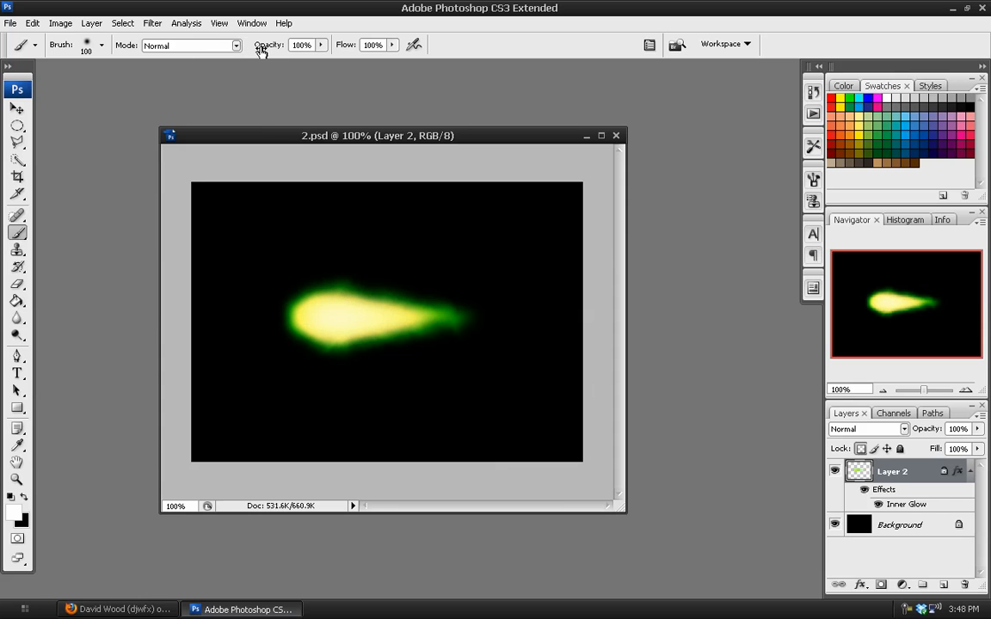
click(320, 45)
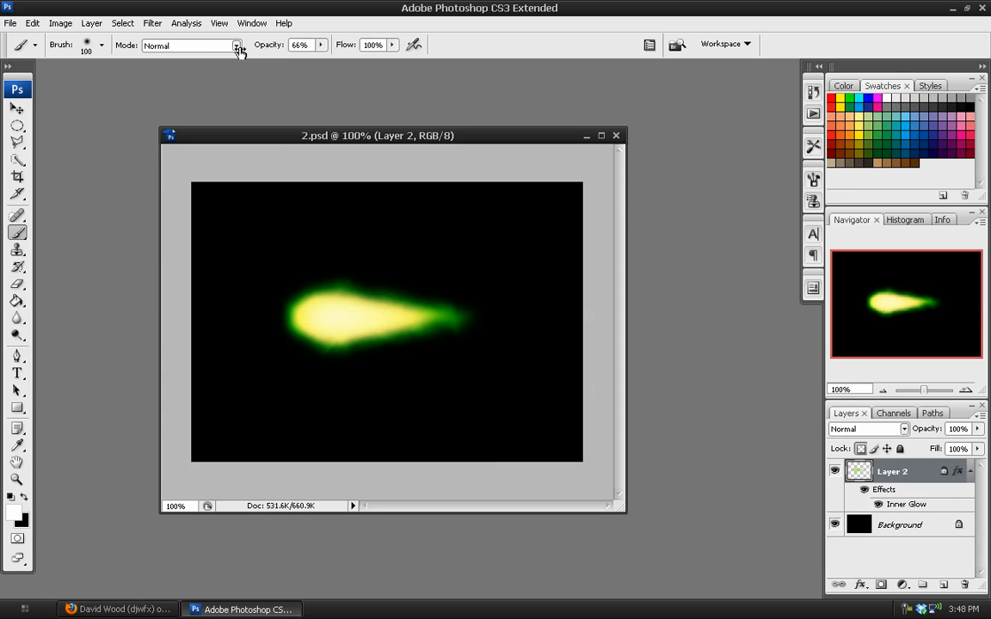
click(327, 319)
text(19)
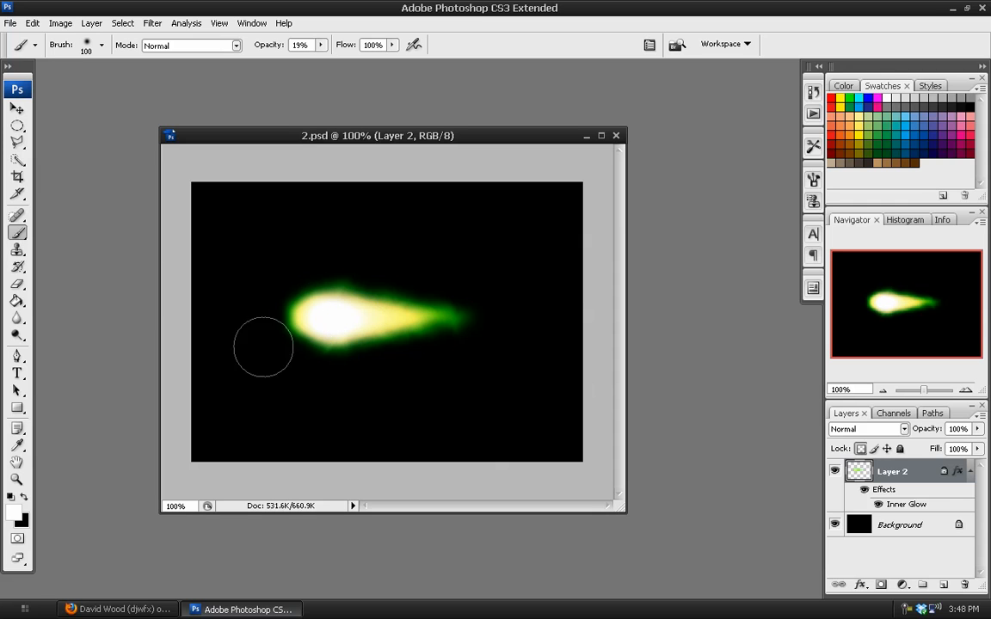
mouse_move(458, 232)
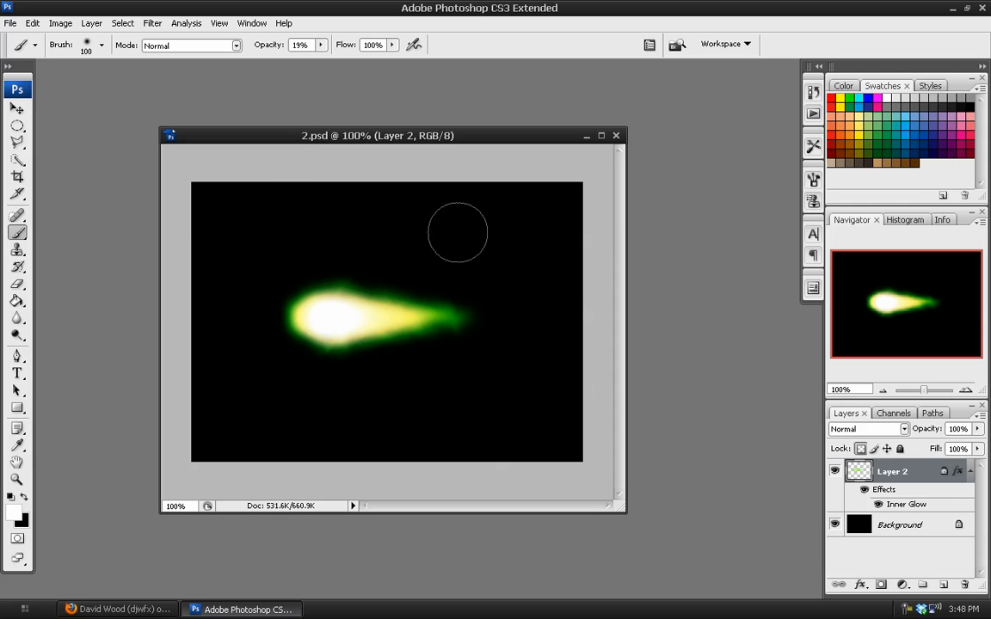
- Switch to the Move tool and reopen Layer 2's layer style settings
click(18, 109)
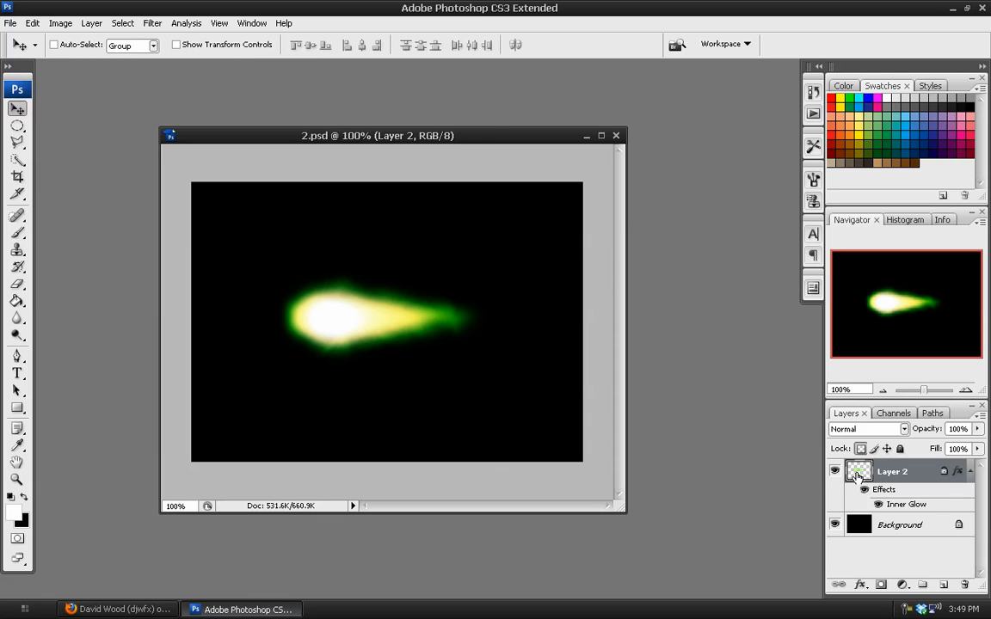
double_click(860, 471)
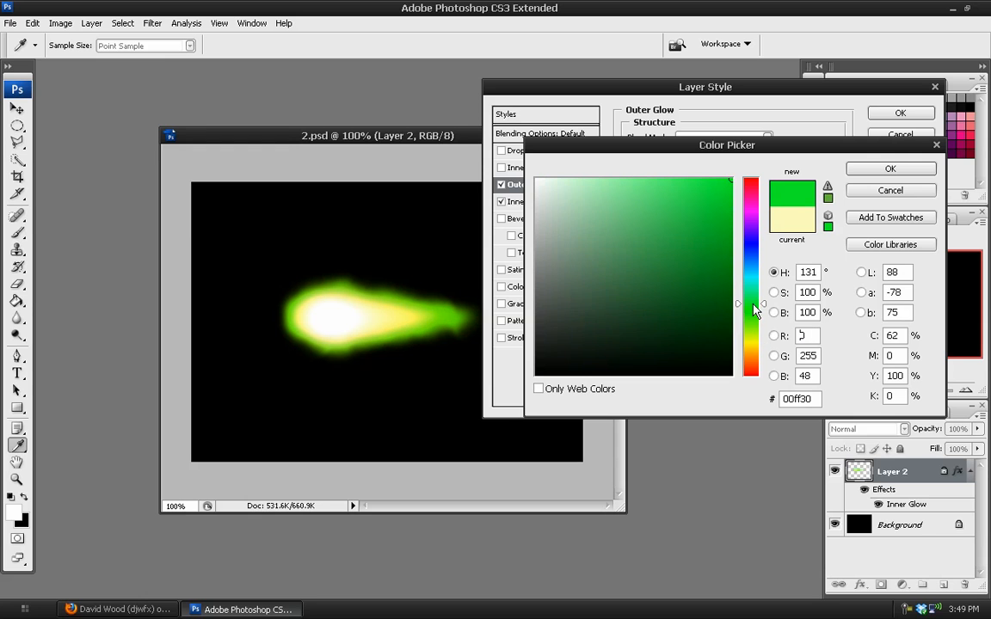
- Give Layer 2 a green Outer Glow at 90% opacity and 70 px size, and apply it
click(891, 168)
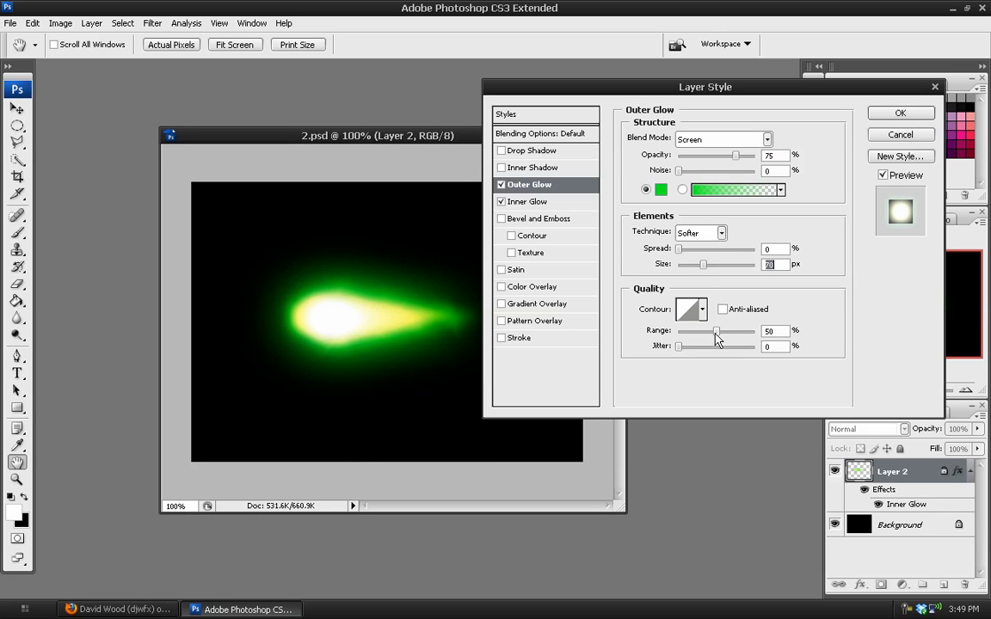
drag(716, 330, 736, 330)
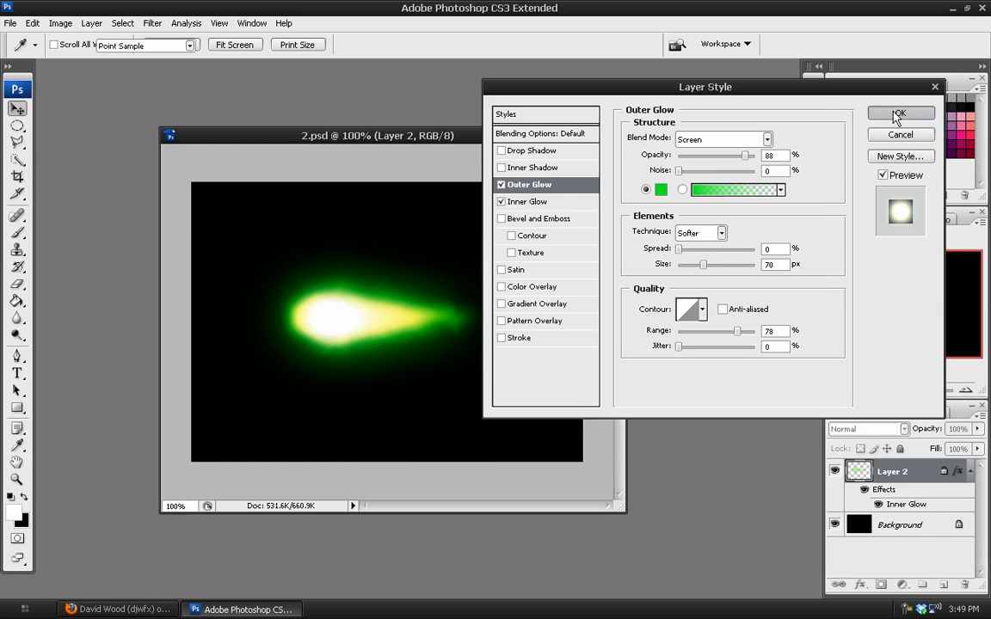
click(900, 114)
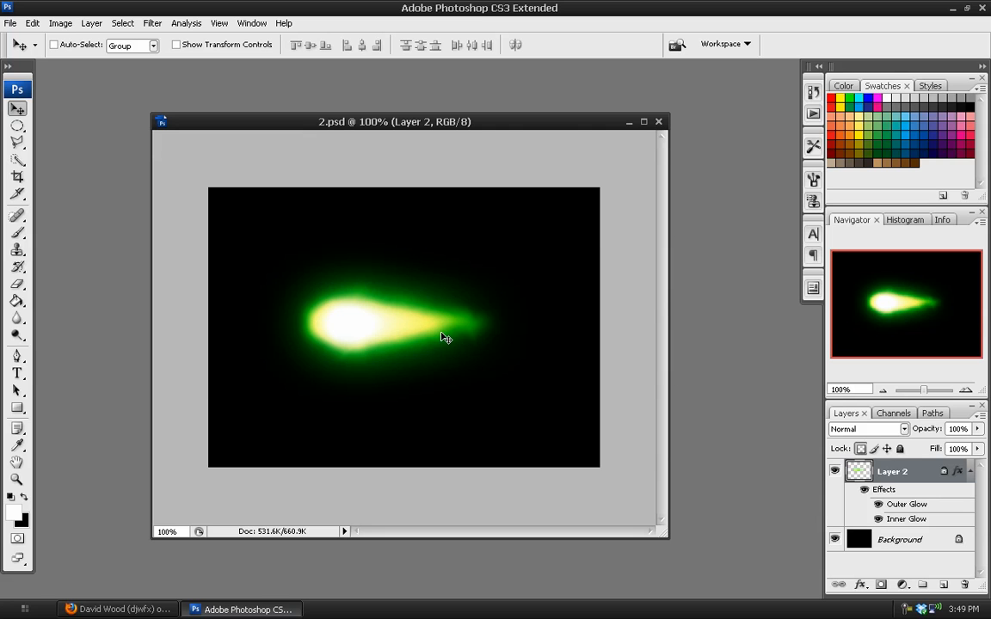
- Recolour the Outer Glow purple, the Inner Glow pale pink, and enable Color Overlay
double_click(858, 471)
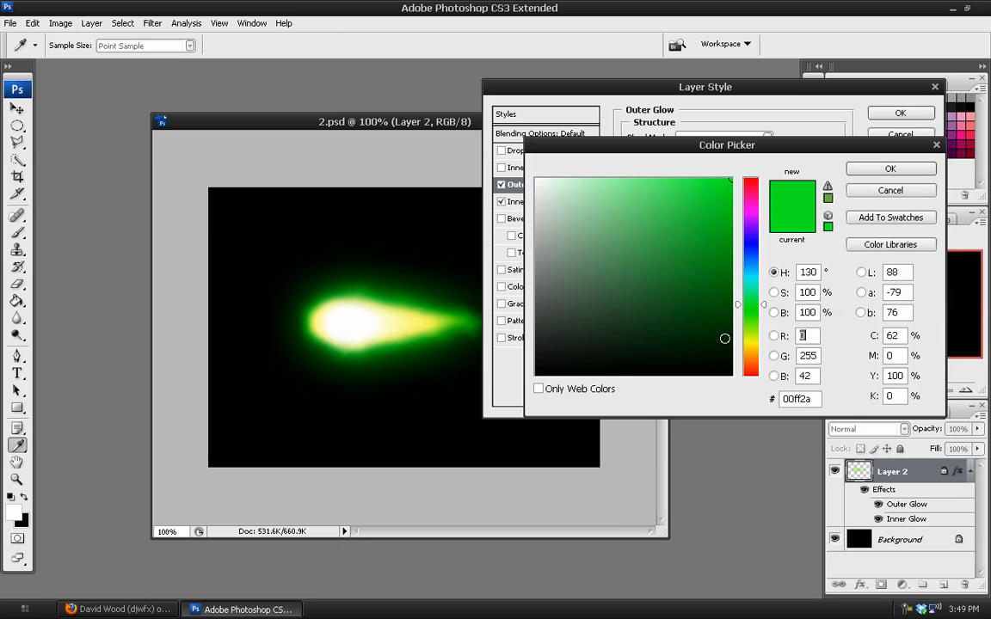
click(750, 225)
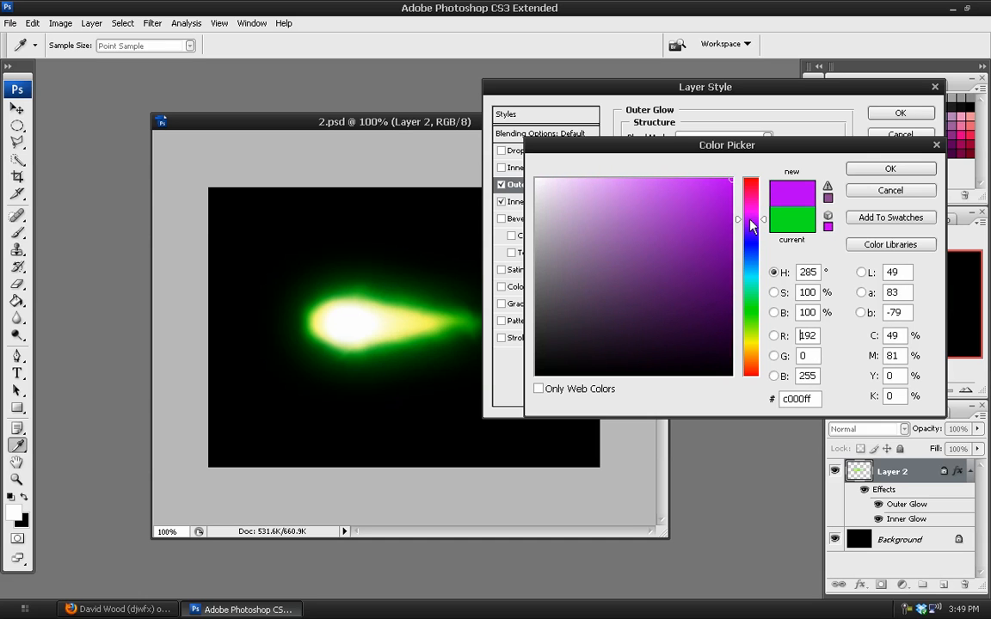
click(891, 168)
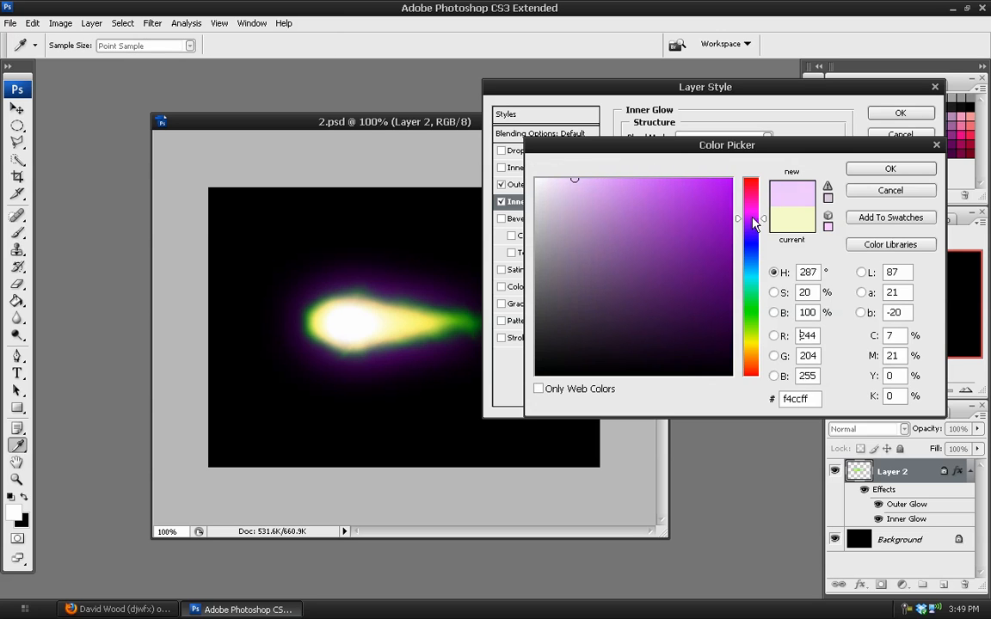
click(891, 169)
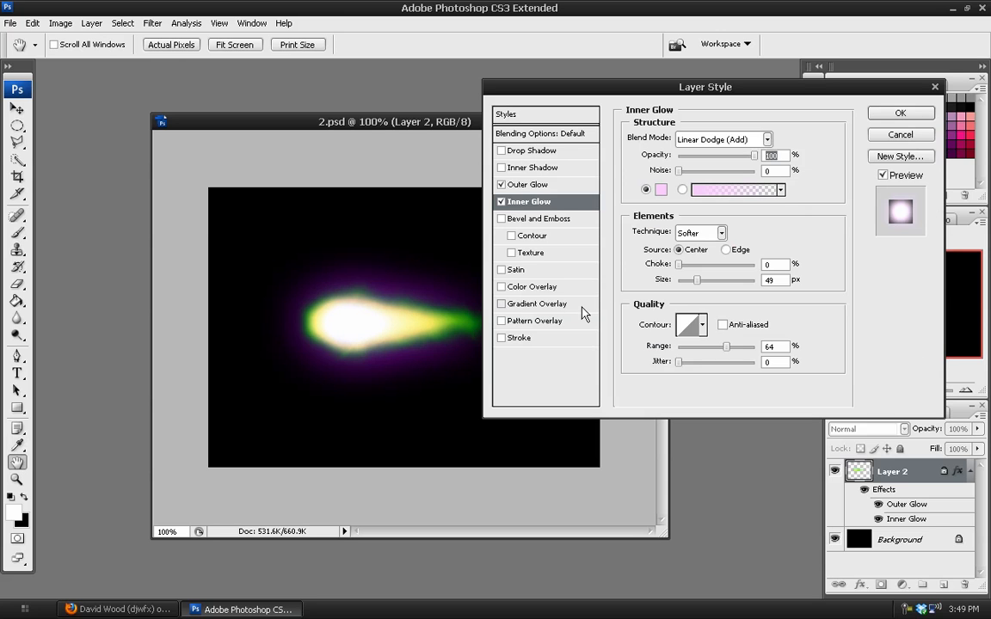
click(502, 285)
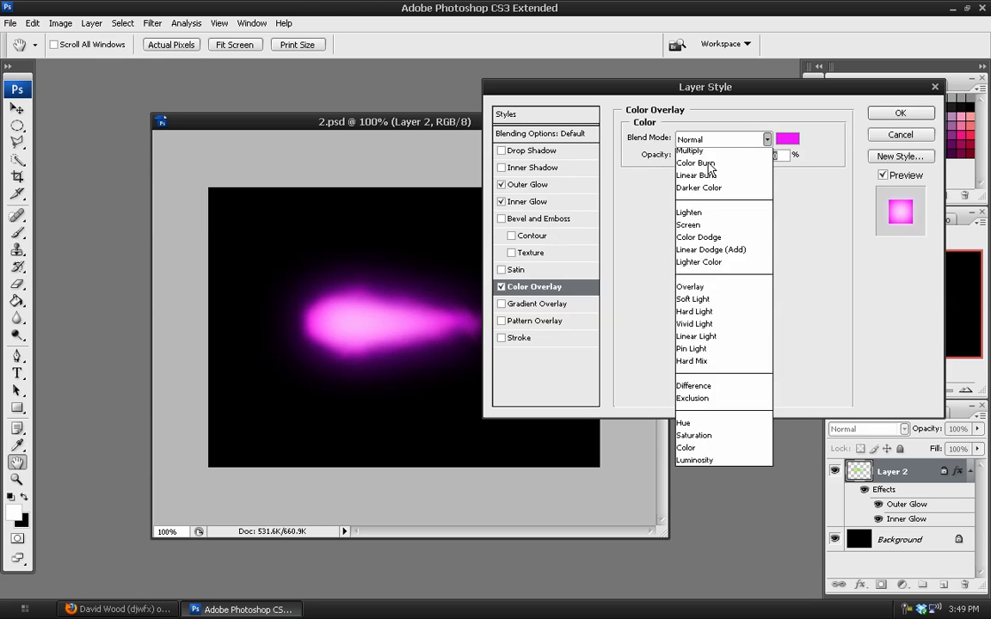
- Try Saturation and Soft Light blending, then set the Color Overlay to Screen
click(683, 423)
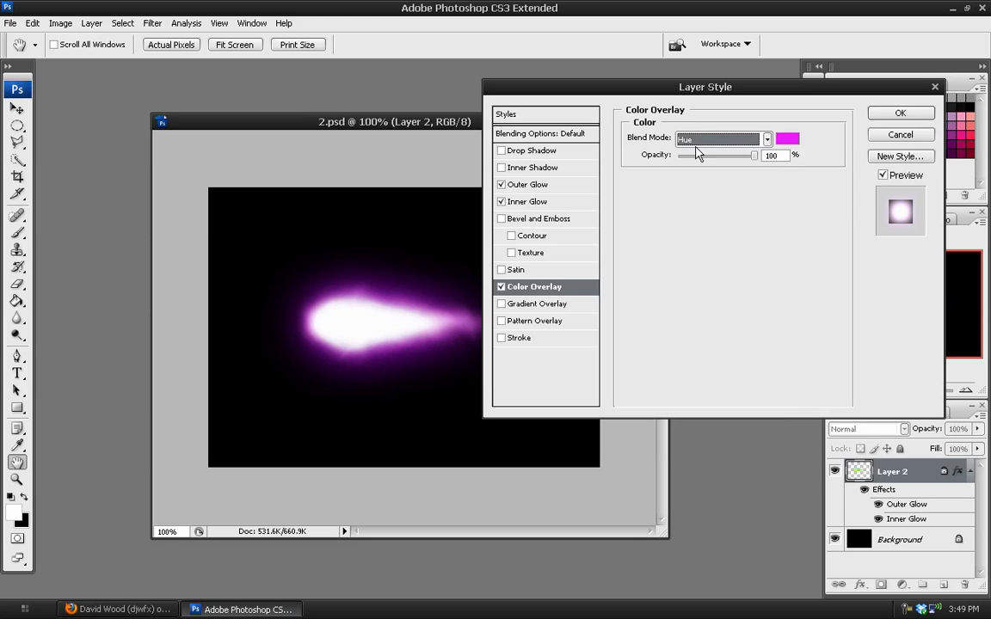
click(719, 138)
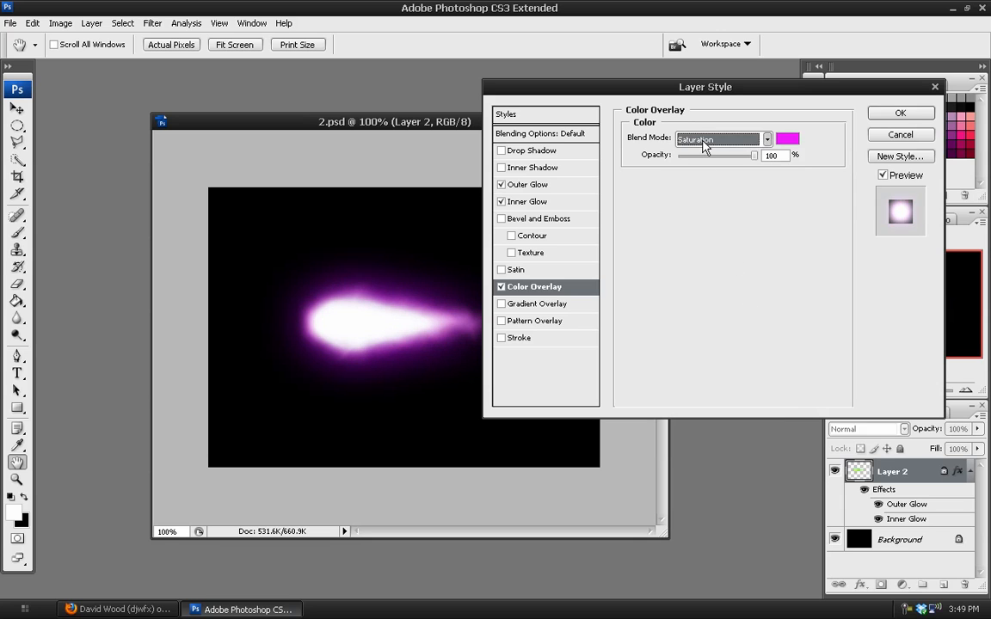
click(719, 140)
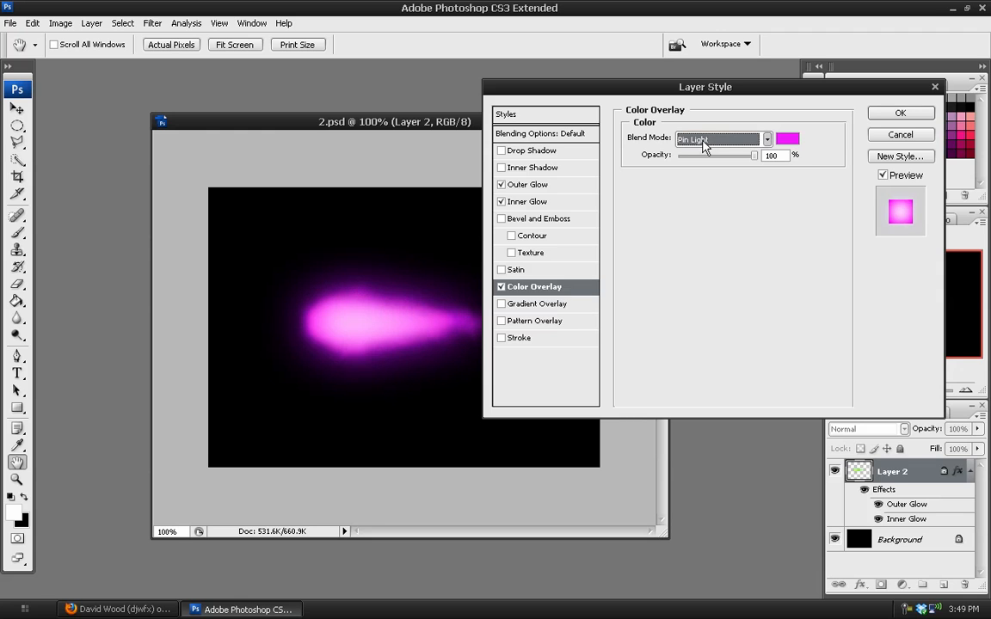
click(764, 140)
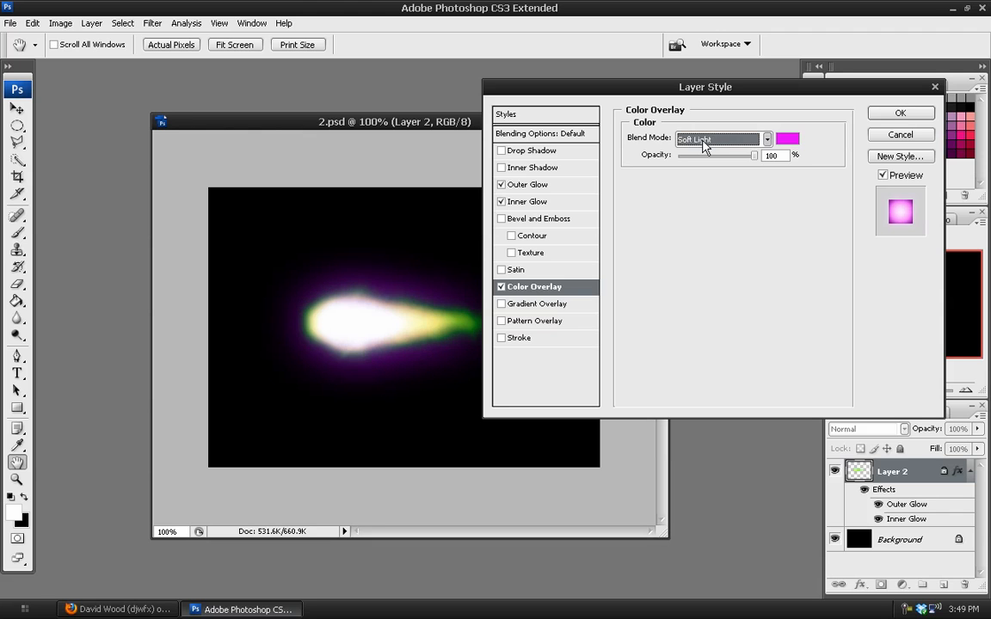
click(719, 138)
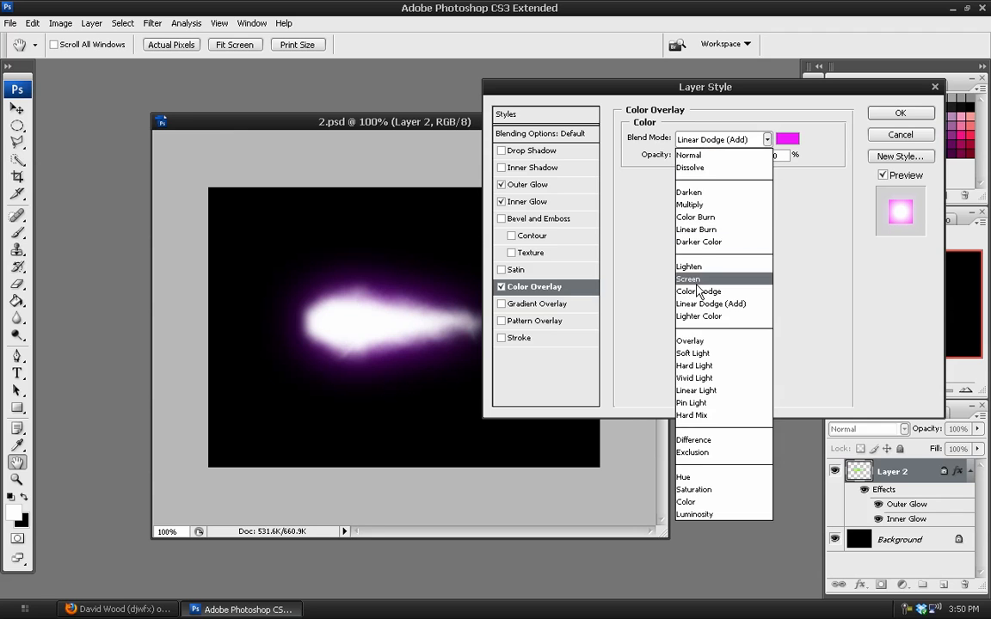
click(688, 279)
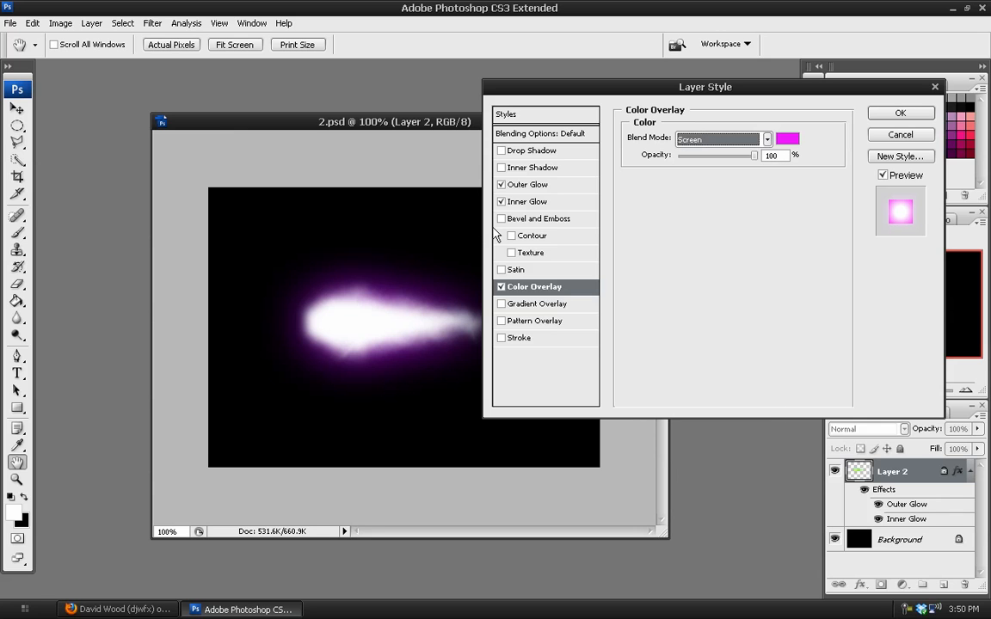
- Refine the purple Outer Glow colour and apply all layer styles
click(526, 184)
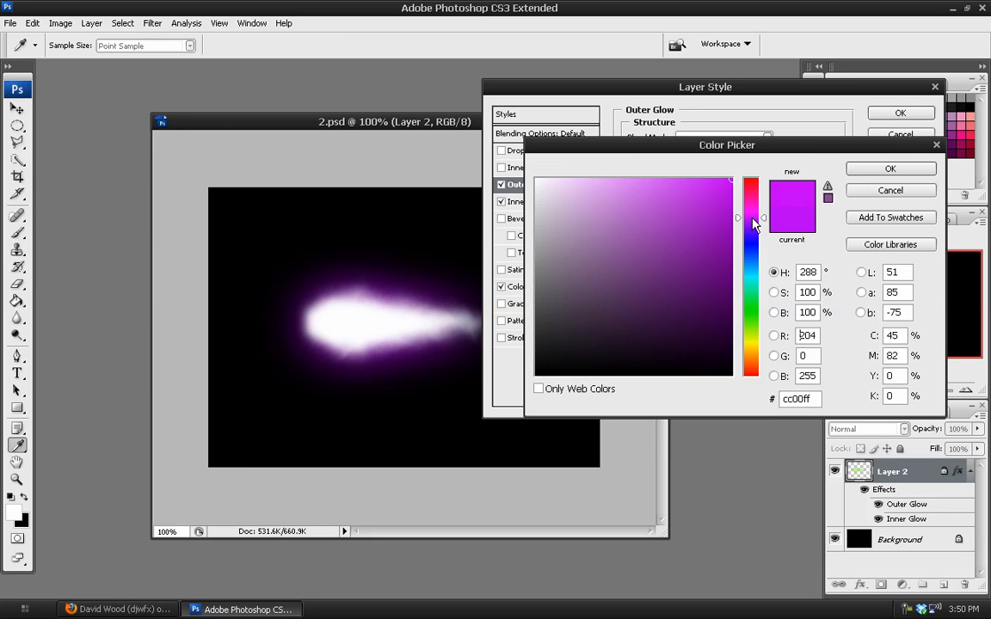
click(891, 169)
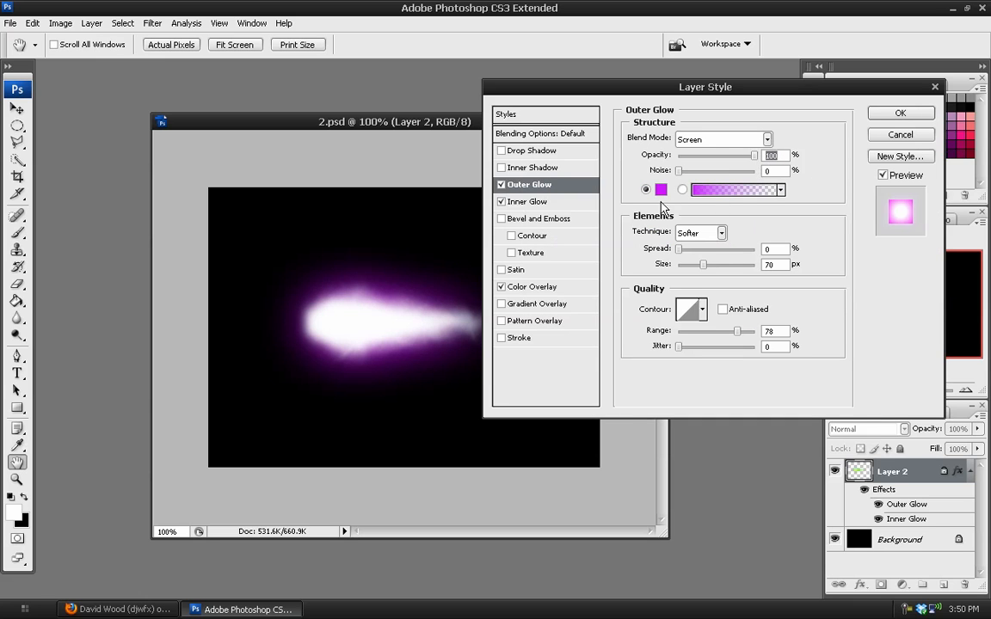
click(899, 113)
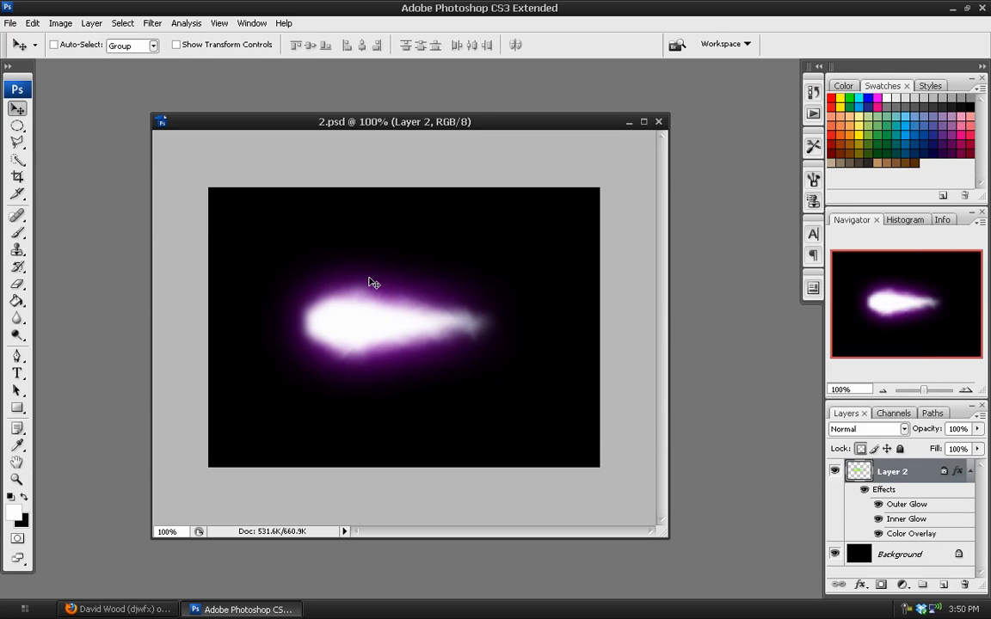
- Run Filter > Distort > Displace with a vertical-only scale using the PSD map
drag(394, 121, 365, 115)
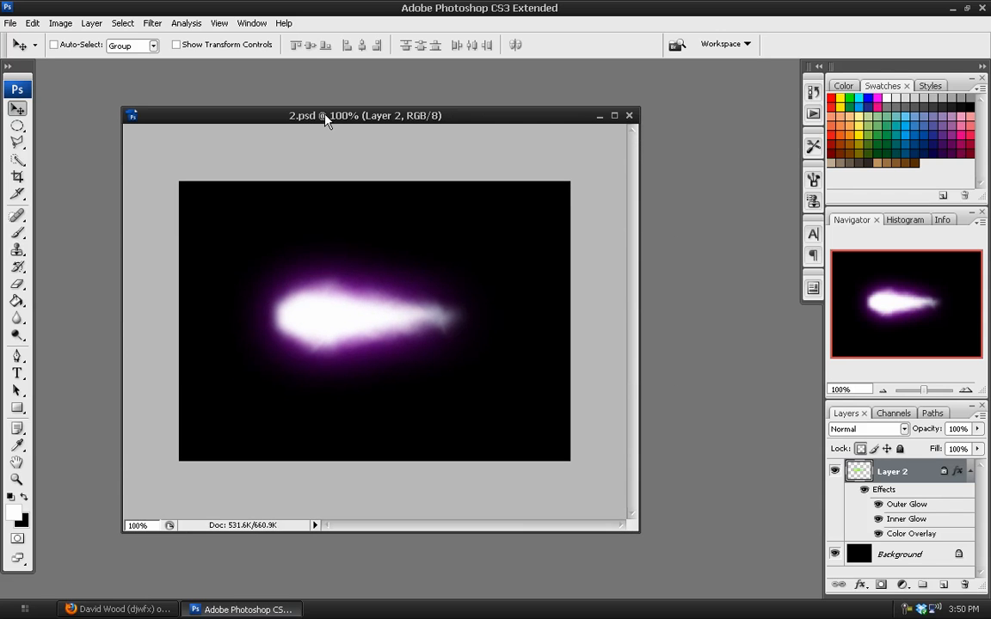
click(151, 24)
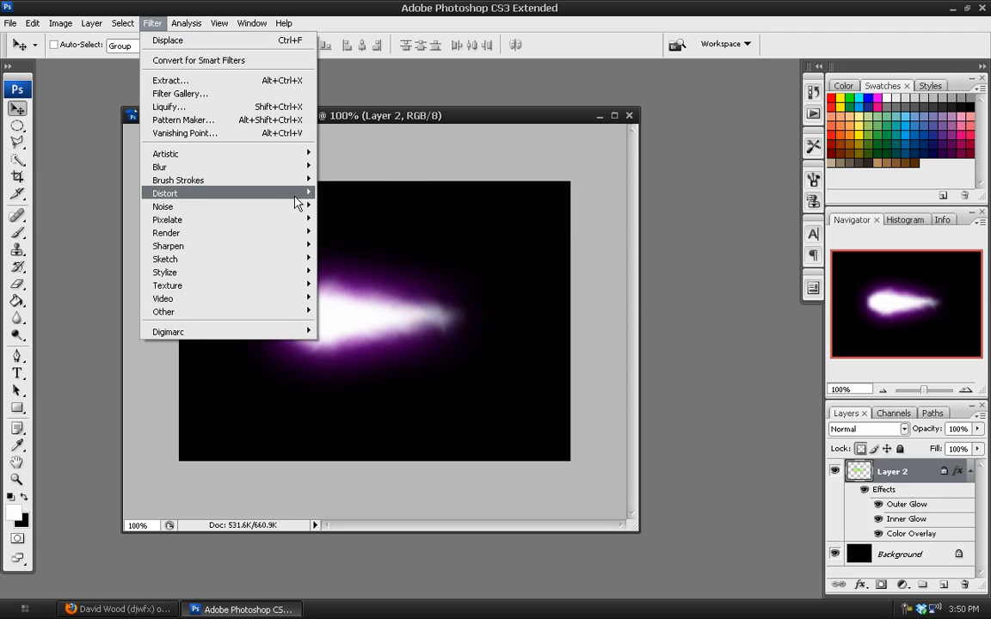
mouse_move(165, 193)
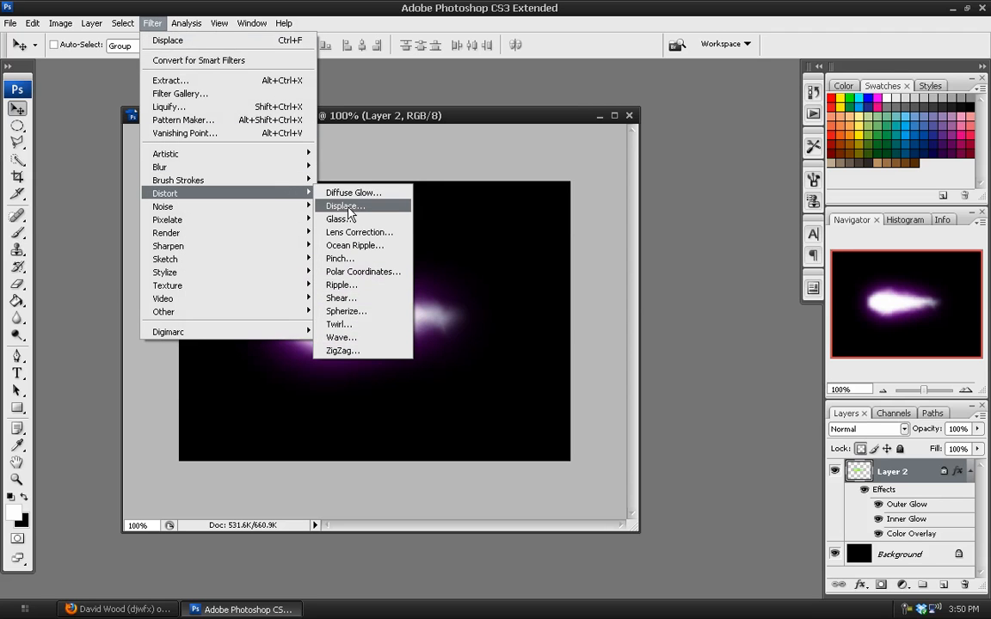
click(344, 206)
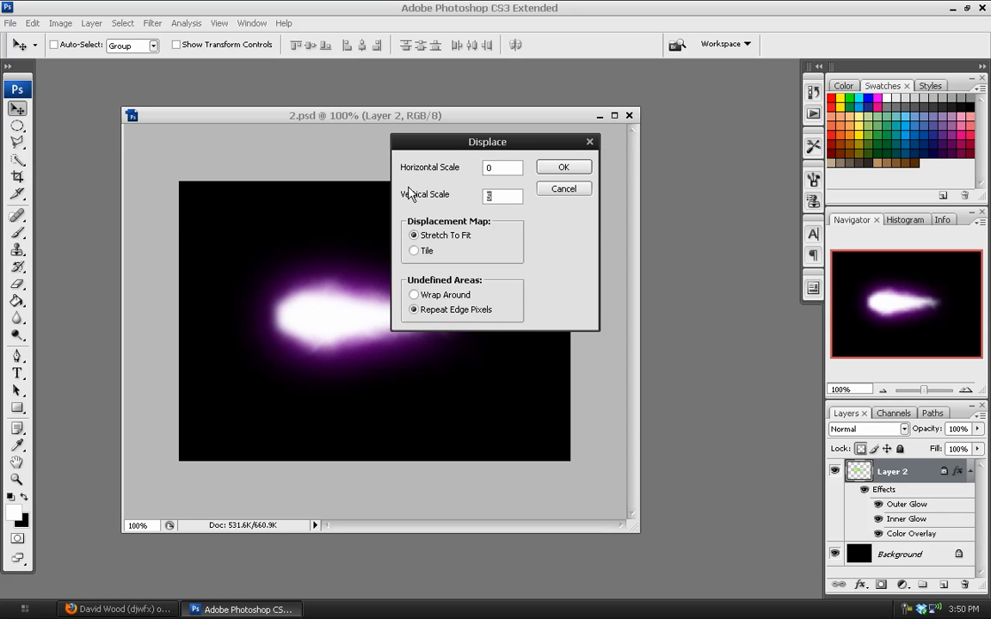
click(564, 167)
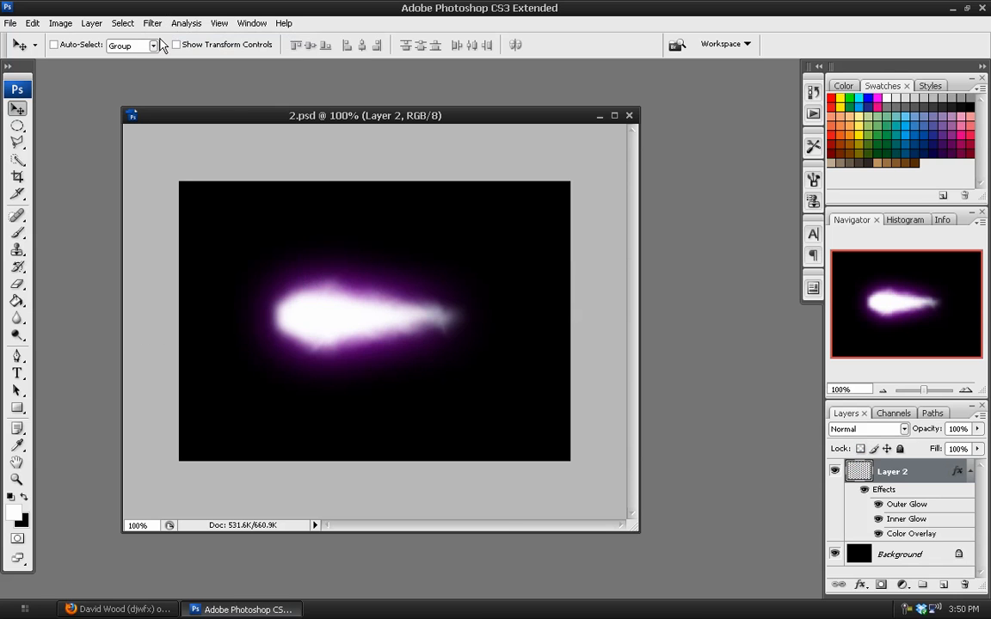
- Repeat the Displace pass at vertical scale -15 with the same displacement map
click(151, 24)
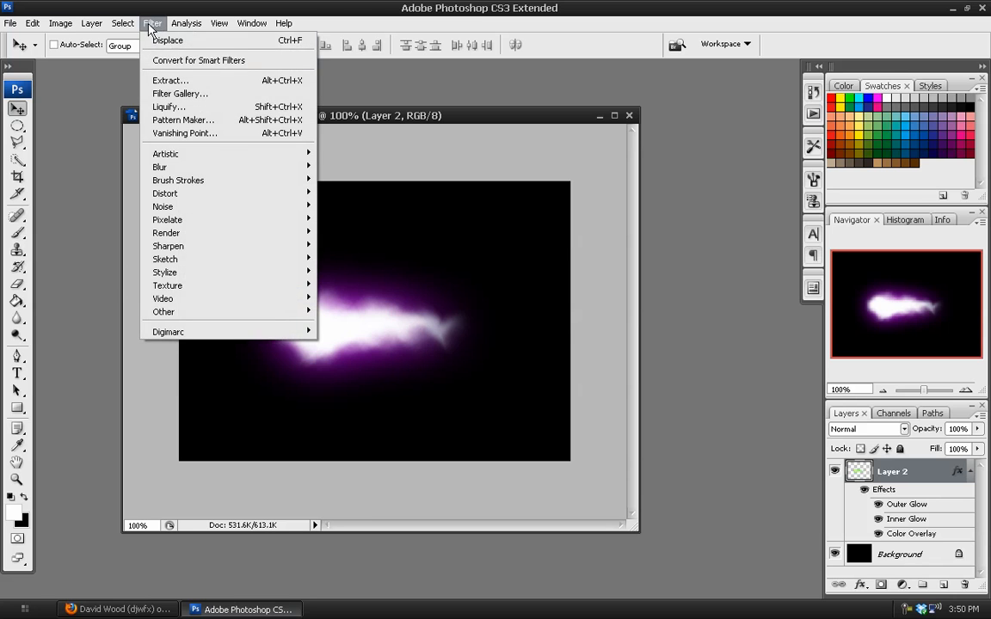
click(169, 39)
text(-15)
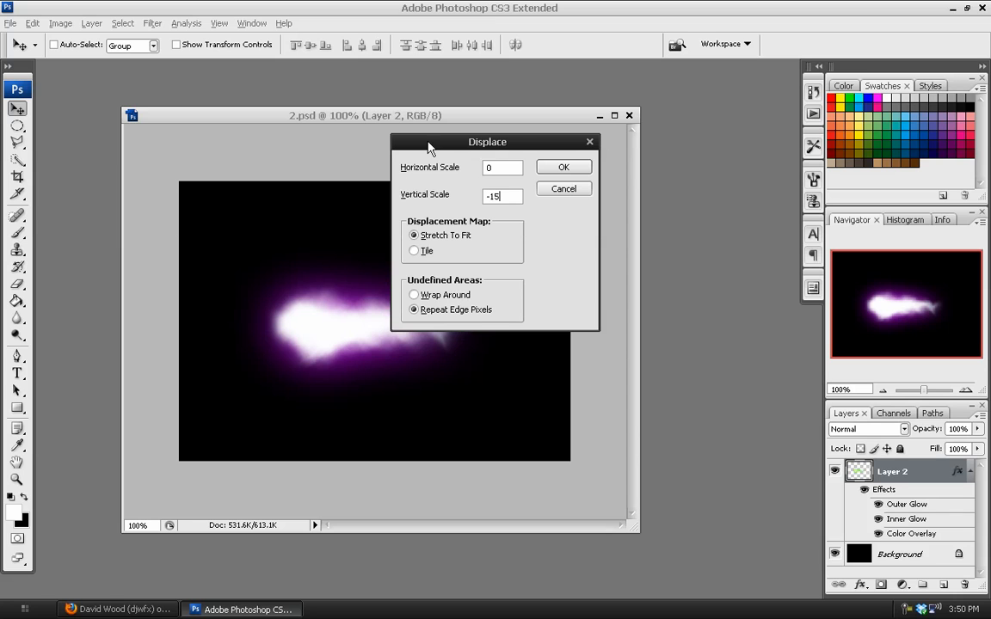
click(564, 167)
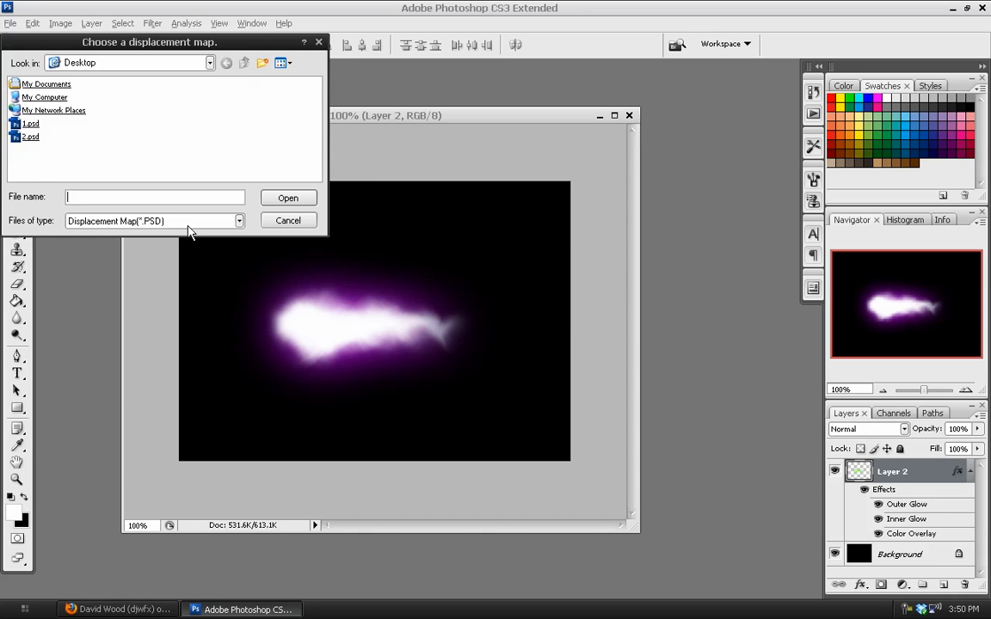
click(289, 198)
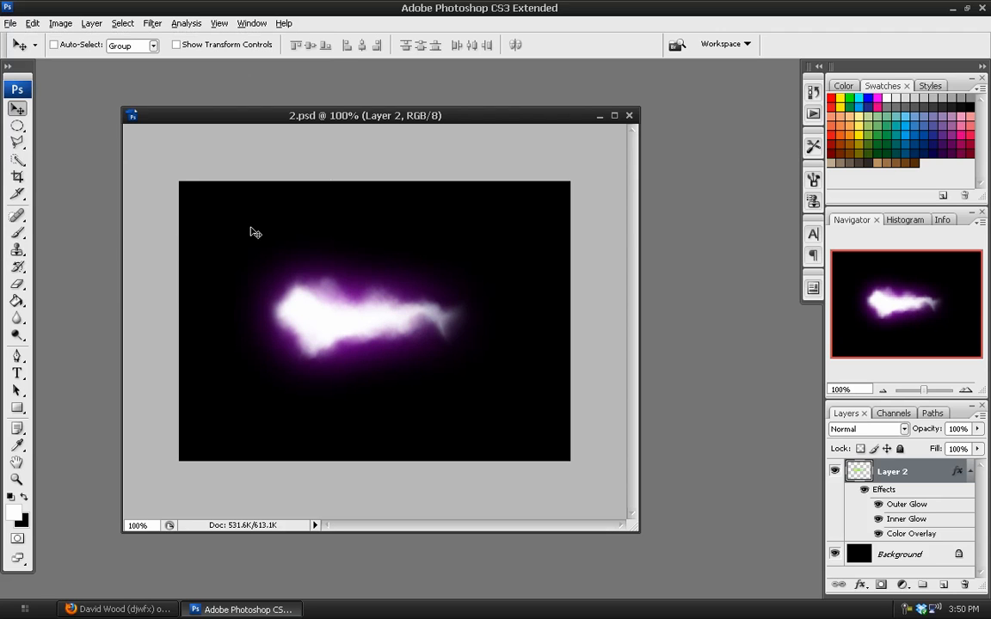
mouse_move(286, 320)
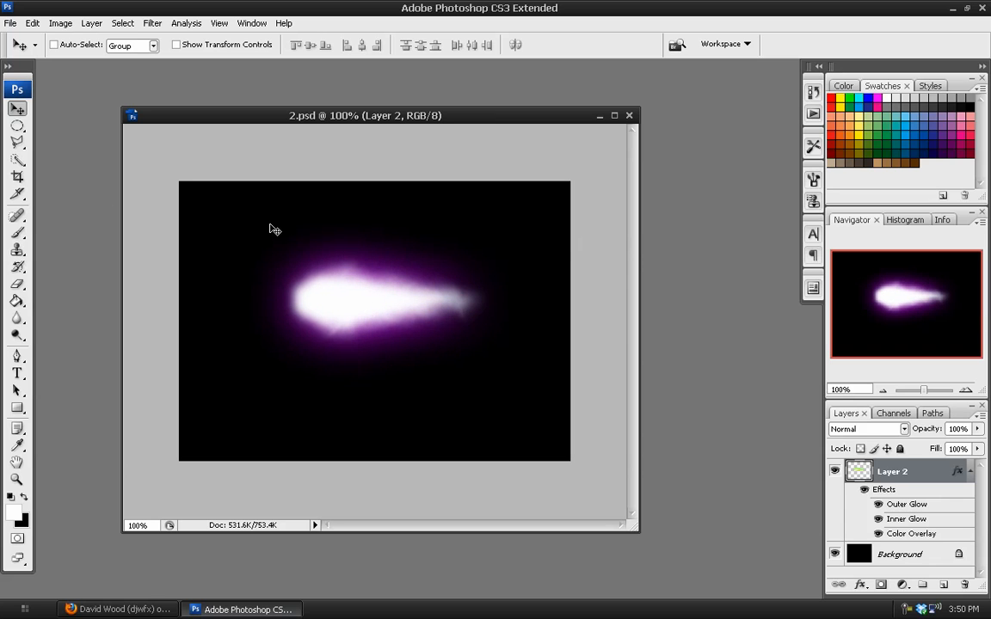
mouse_move(292, 253)
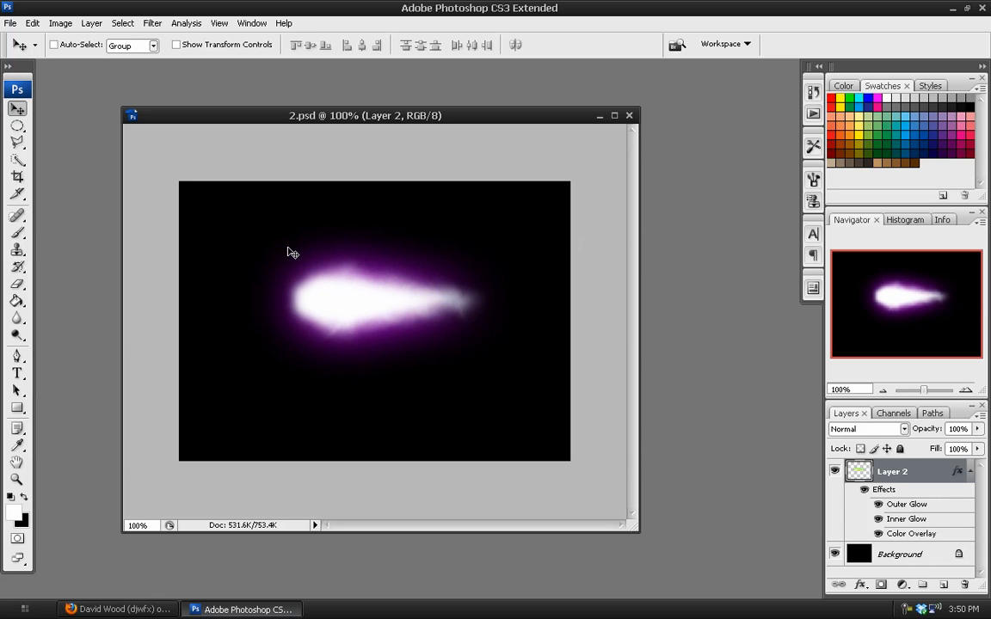
mouse_move(365, 294)
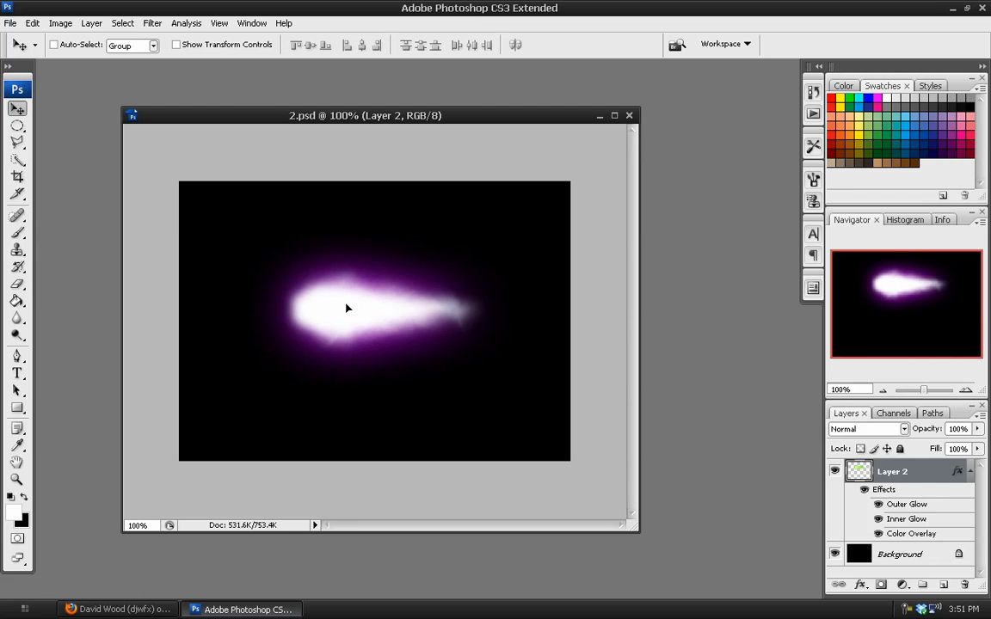
click(970, 471)
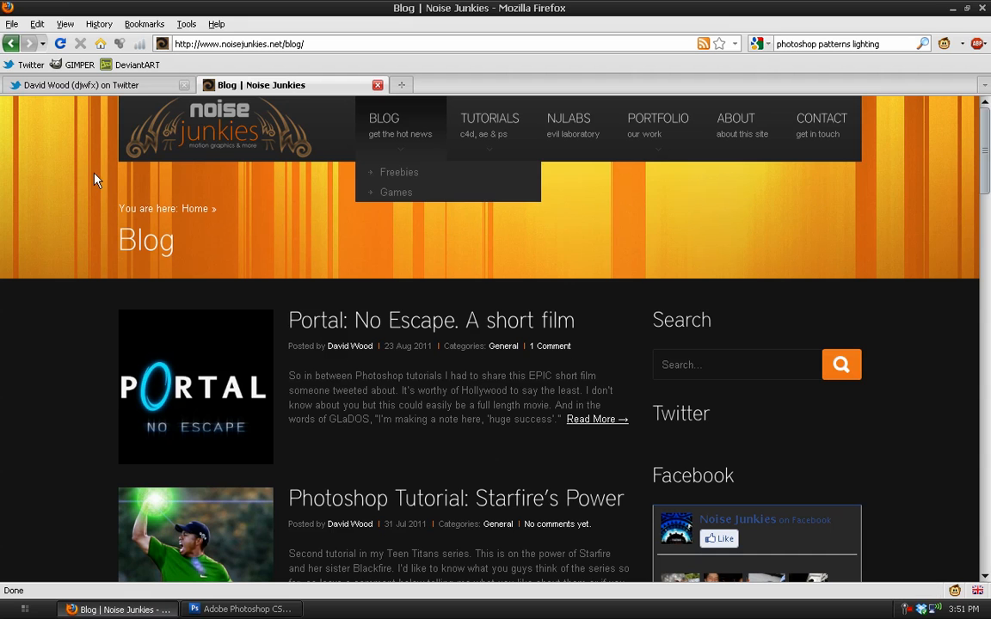
scroll(down, 3)
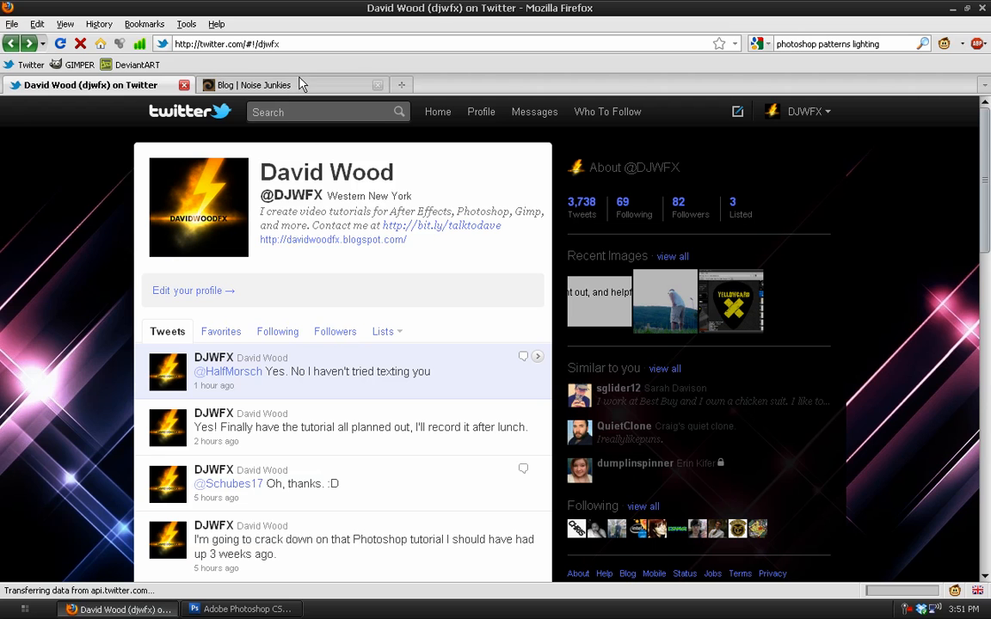
click(264, 84)
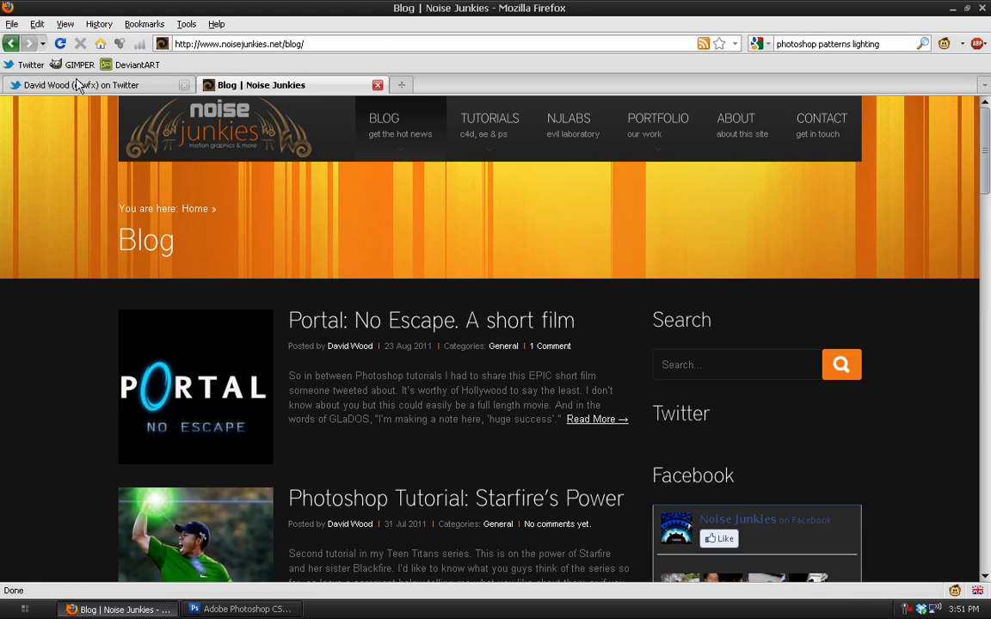
click(82, 85)
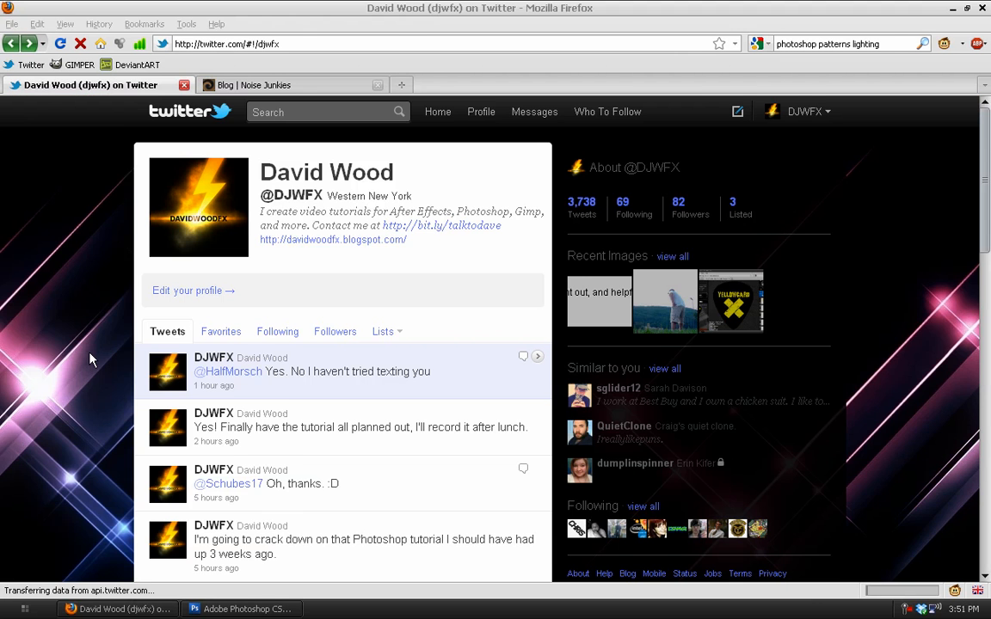